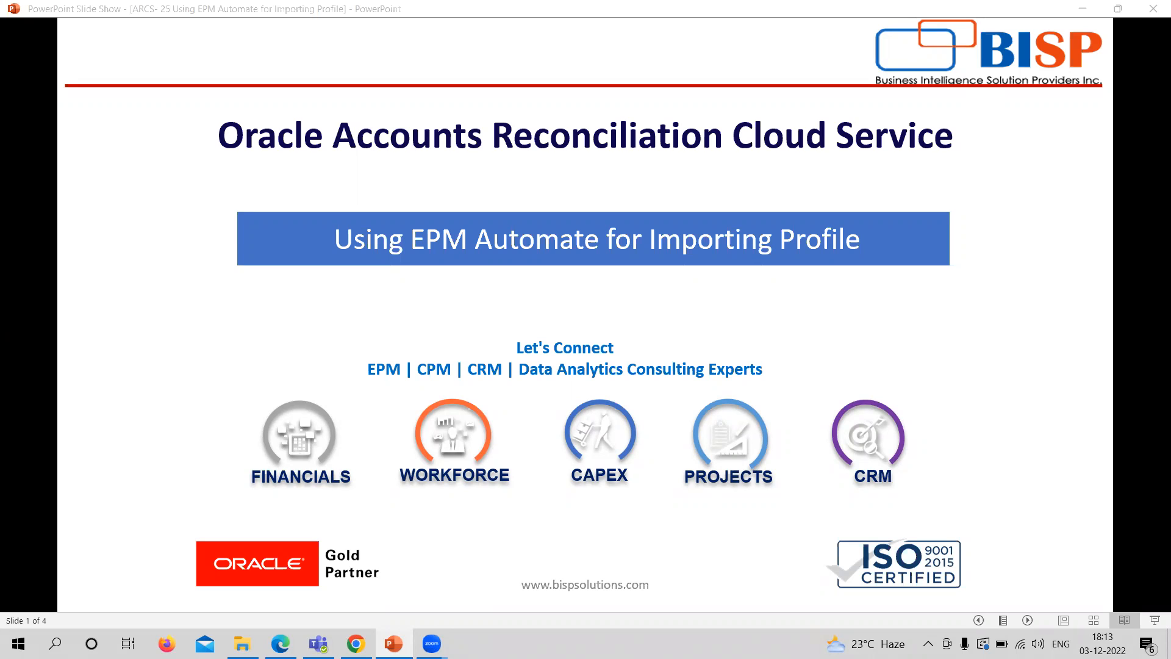
mouse_move(1065, 133)
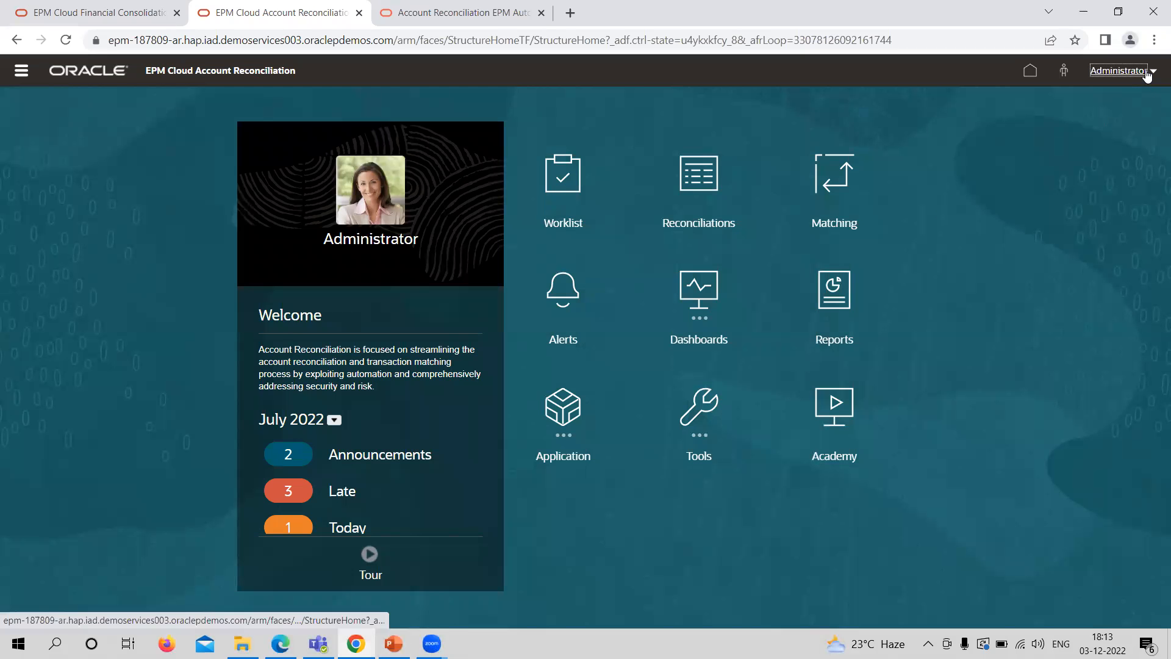
Step: Review and close the EPM Automate downloads, then search Windows for cmd
click(1120, 70)
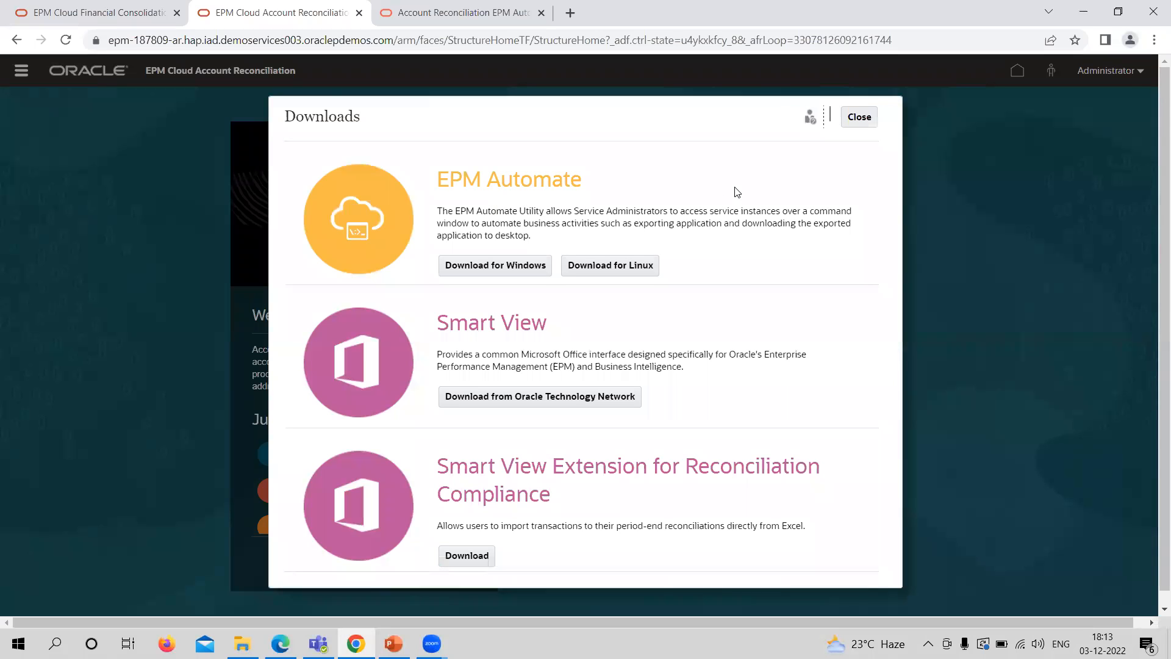
click(858, 117)
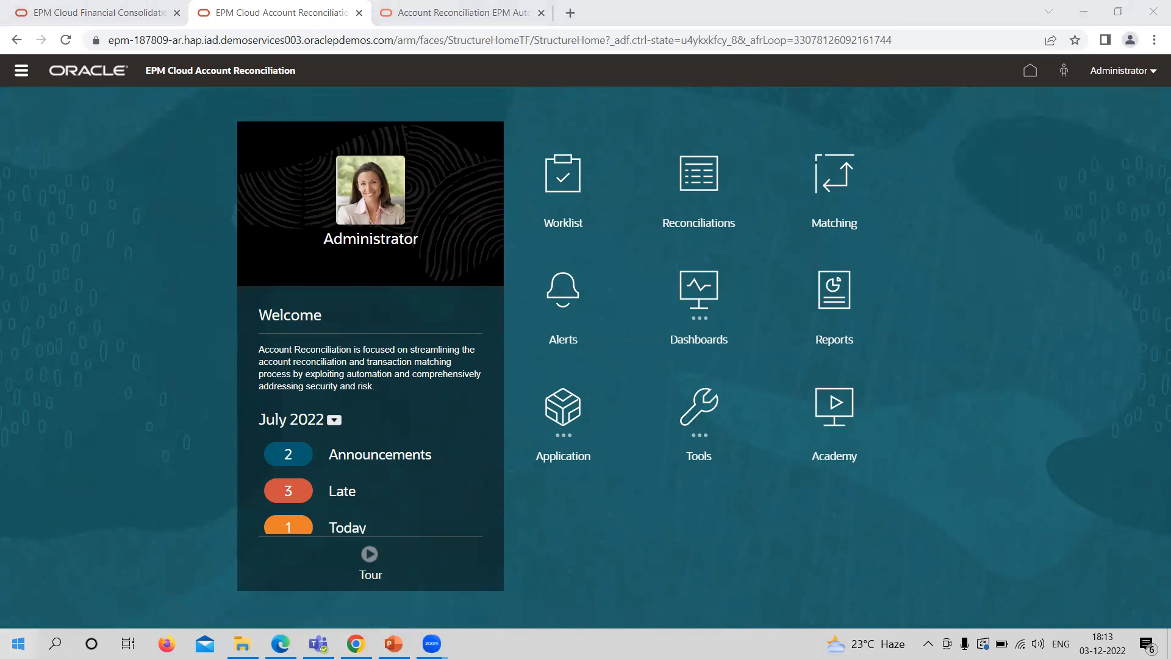
text(cmd)
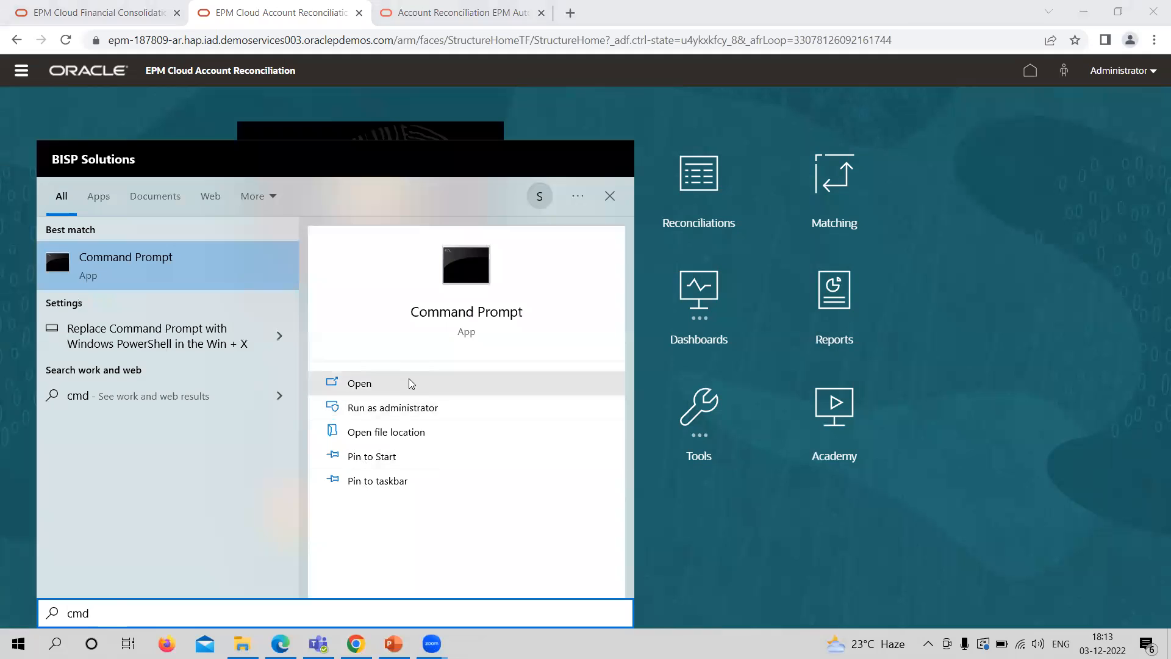
Step: Open a maximized Command Prompt and browse File Explorer to D:\ARCS\EPM_Automate\Video
click(358, 383)
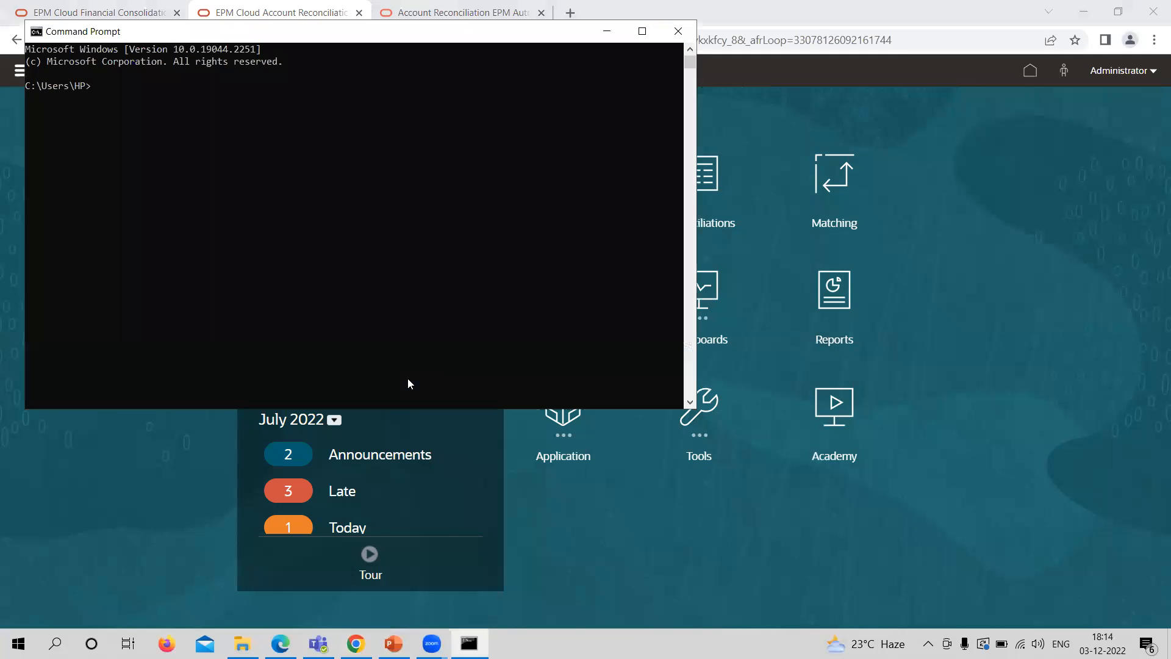
mouse_move(534, 172)
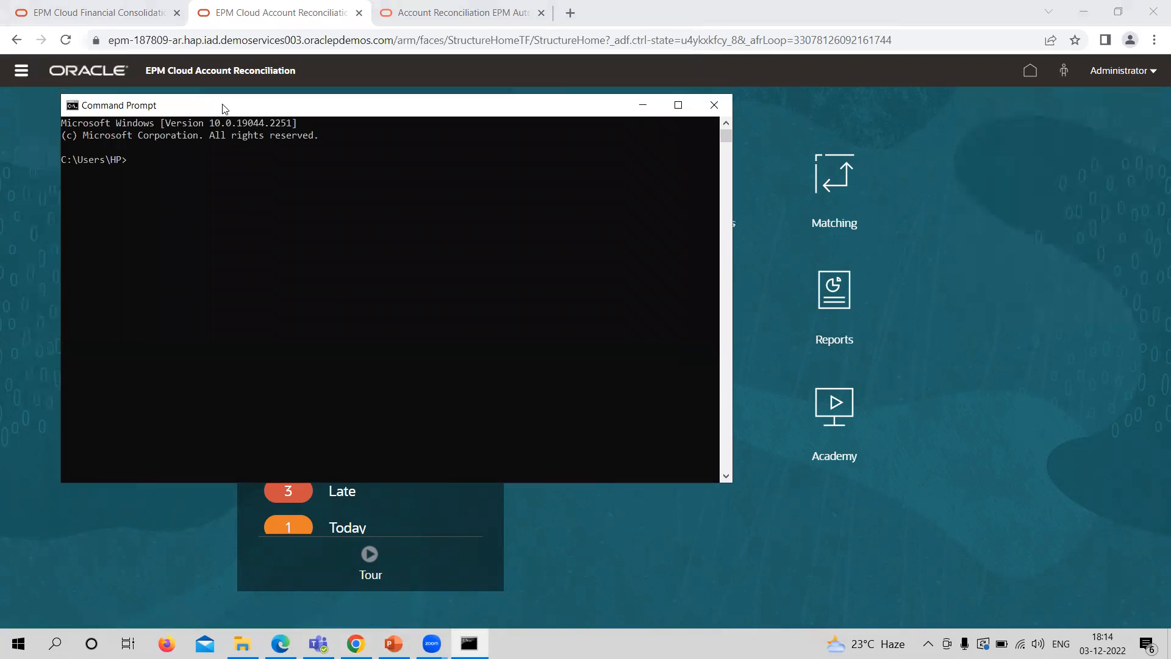
click(676, 105)
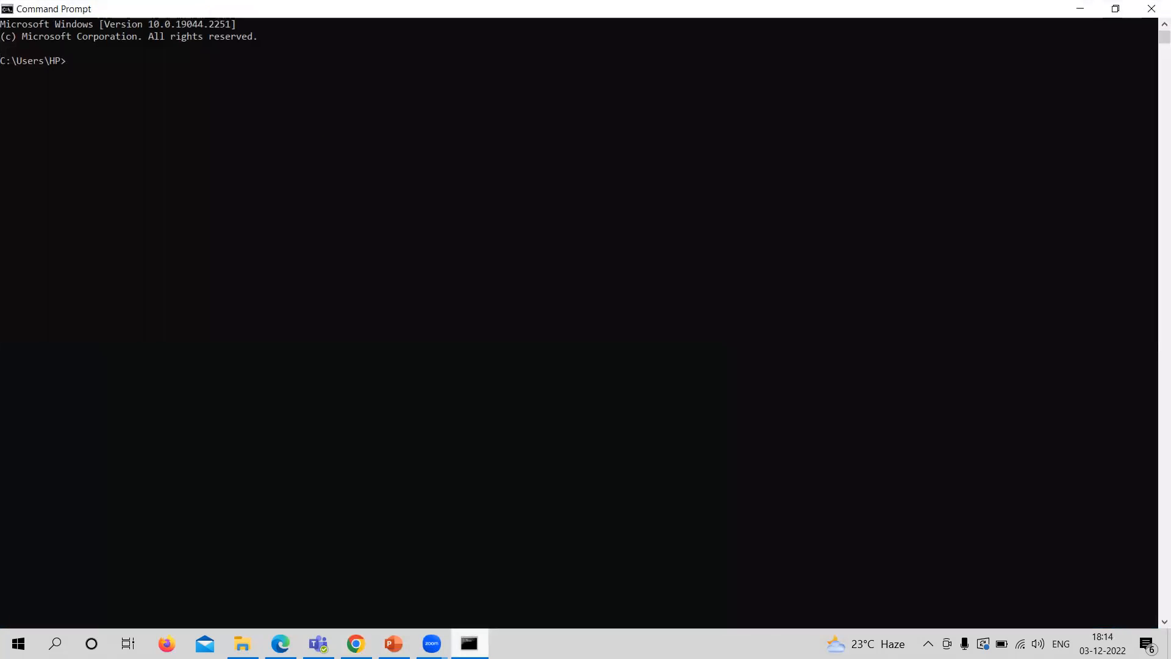
click(242, 643)
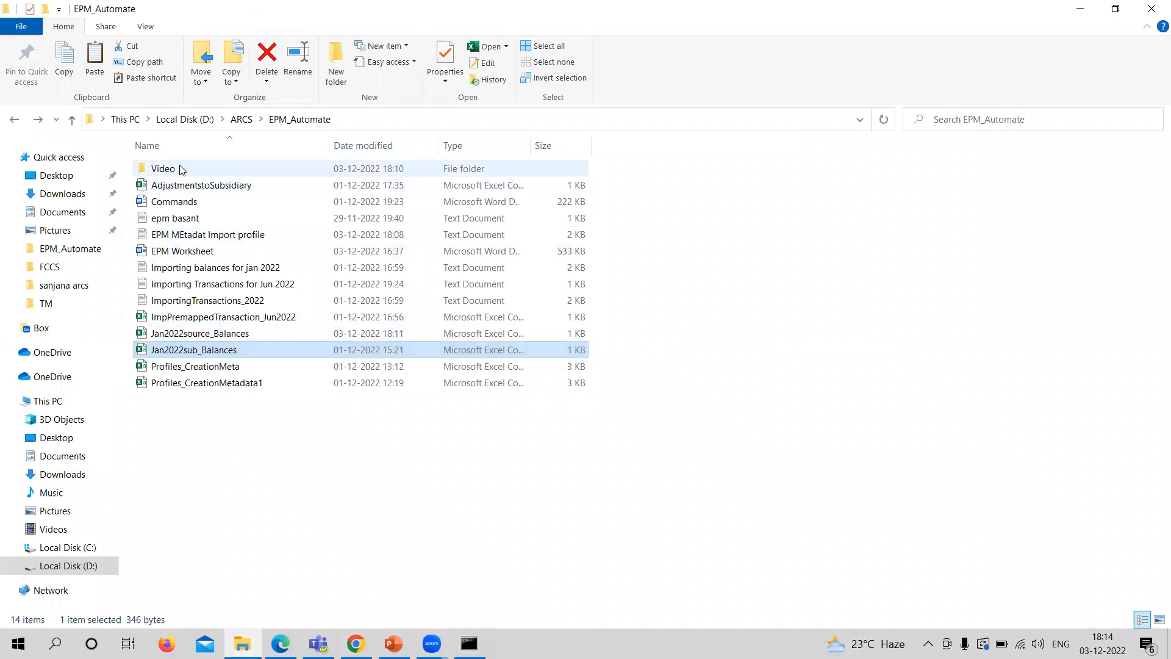
double_click(163, 168)
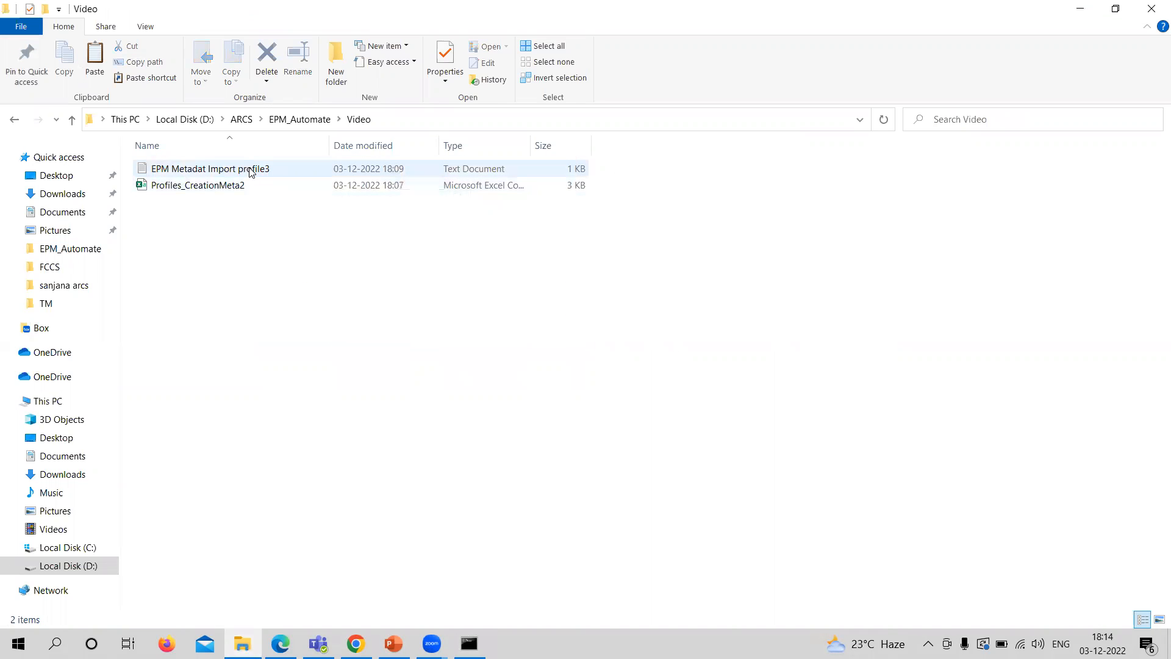
double_click(210, 168)
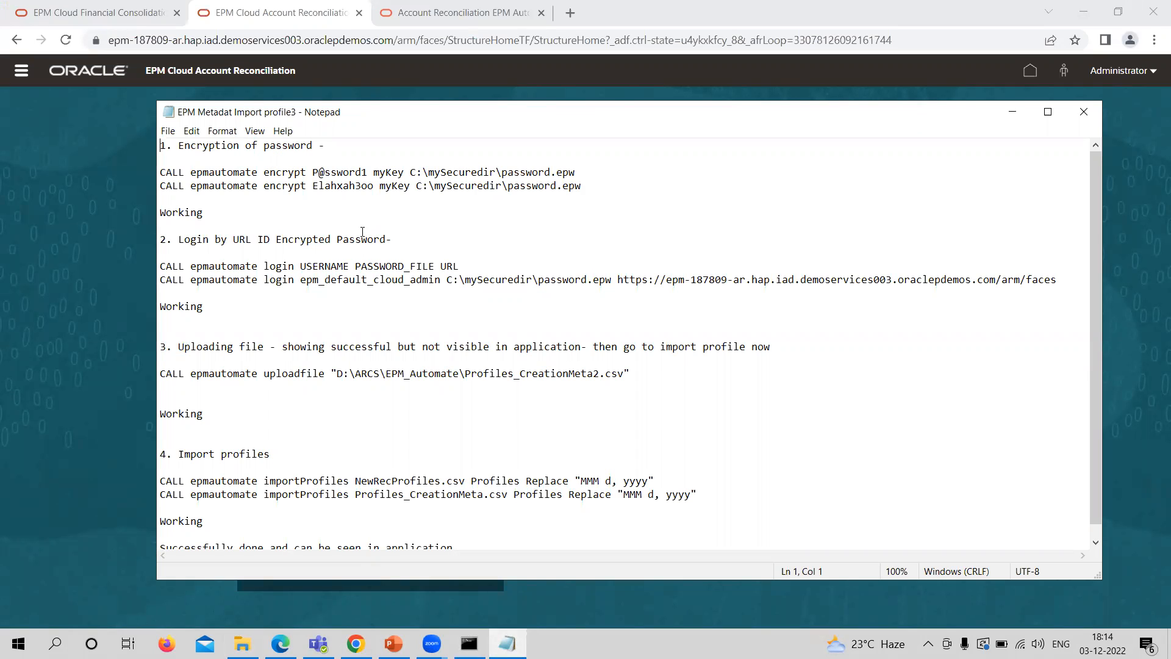
mouse_move(478, 205)
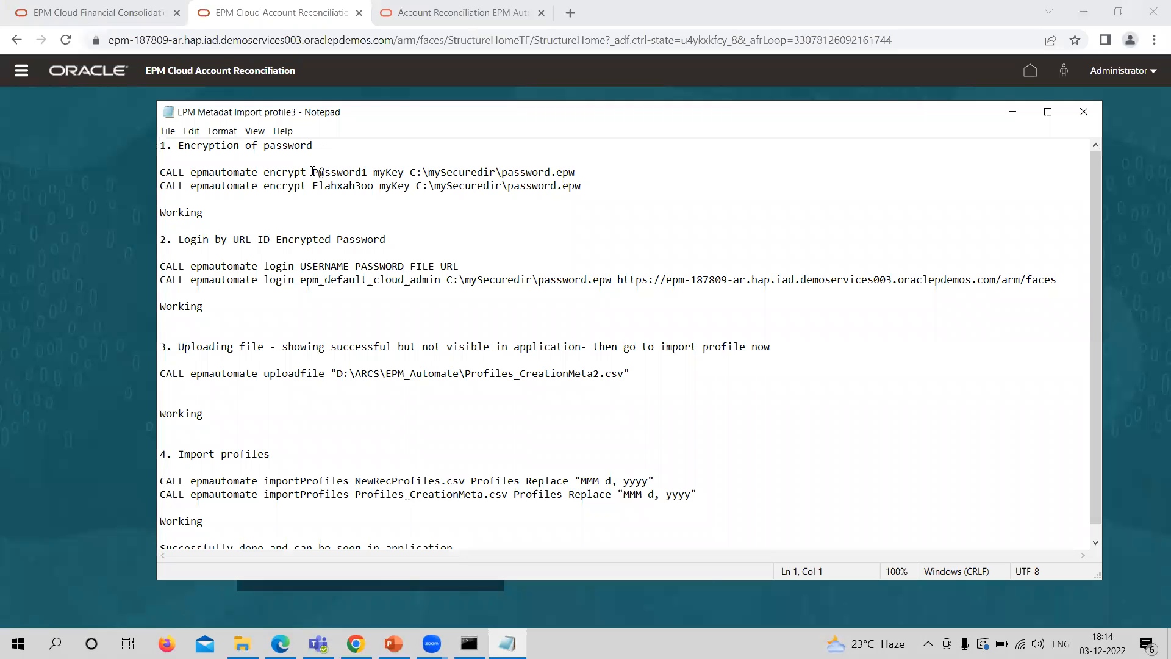
double_click(339, 172)
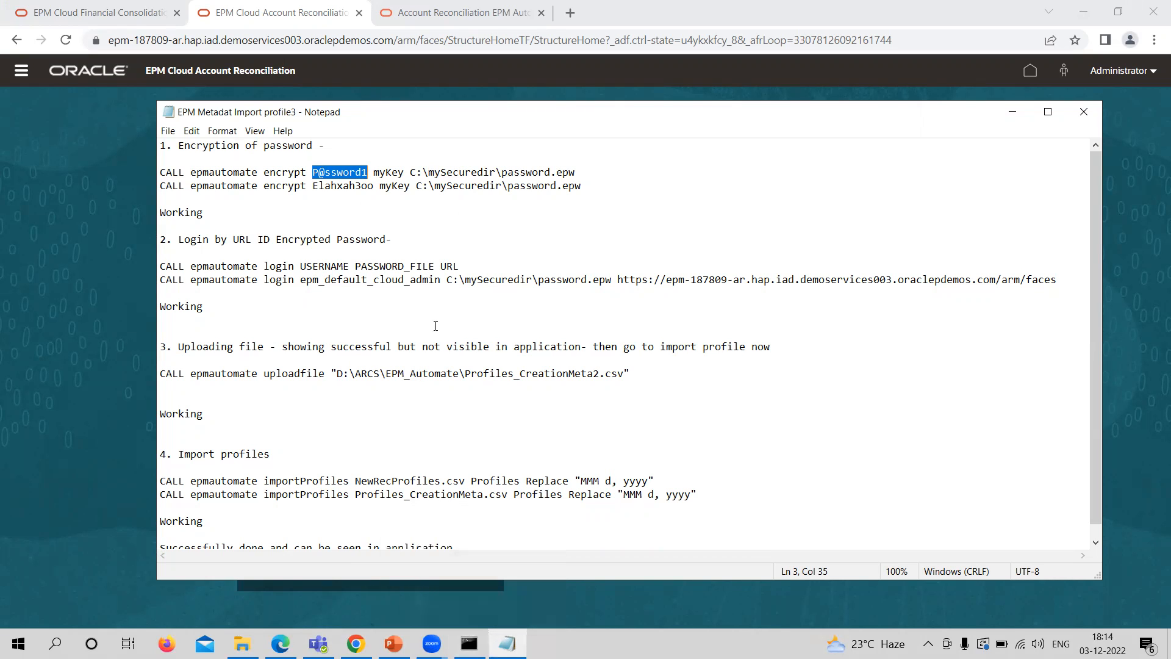
click(463, 12)
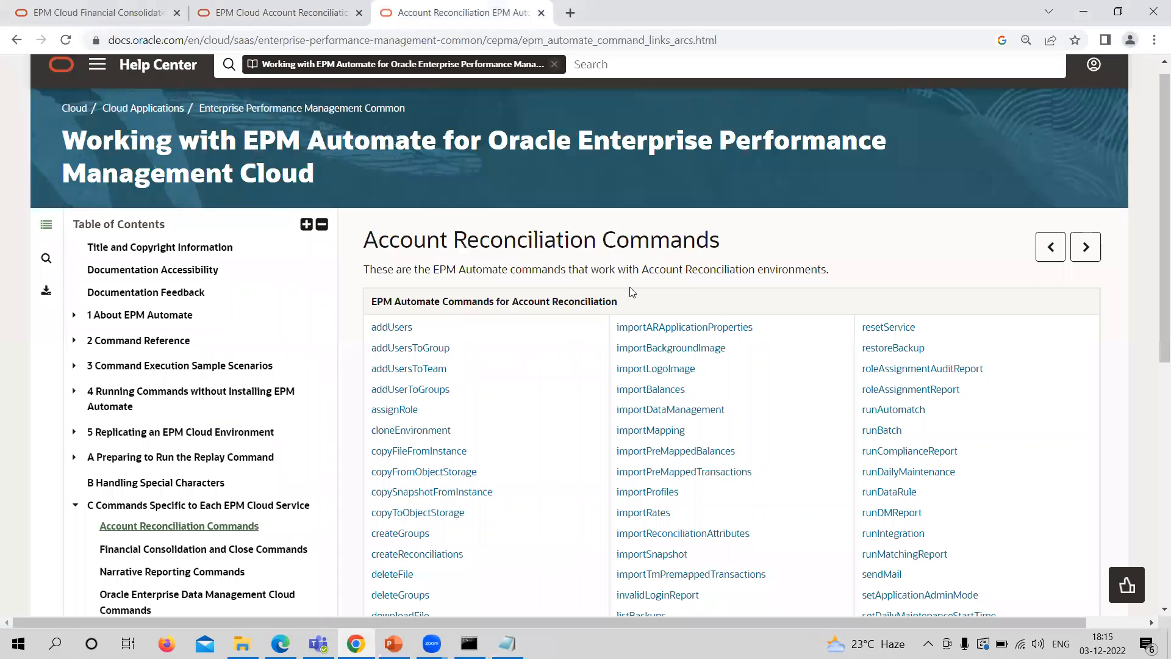
Step: Return to Command Prompt with the import notes in front
click(277, 13)
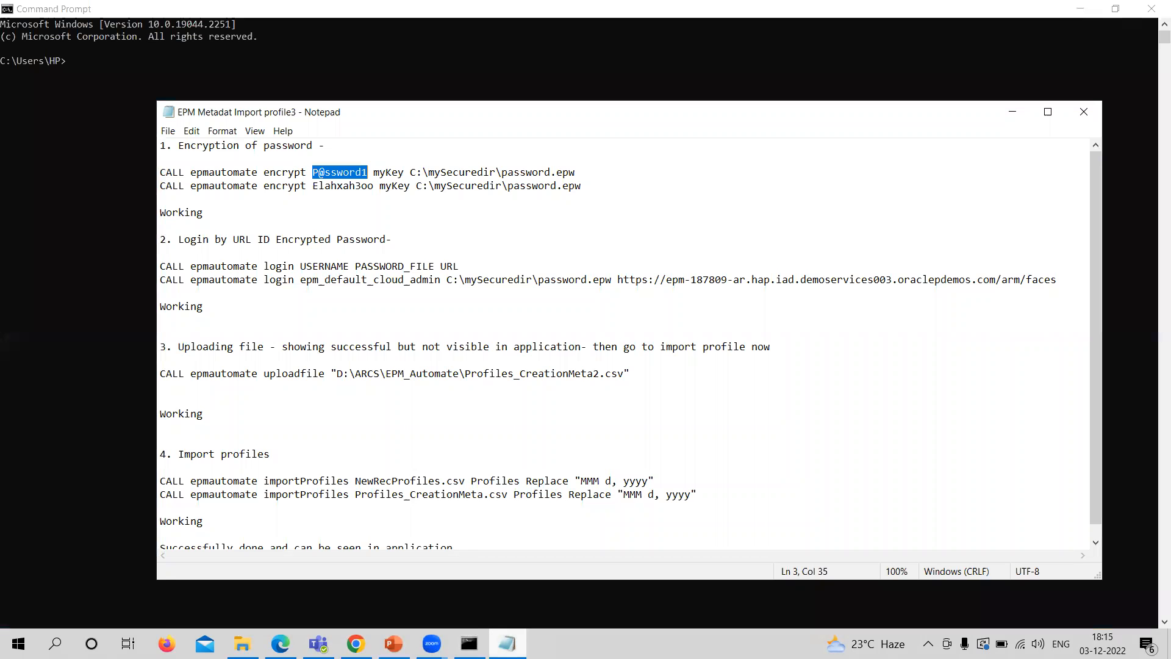
Step: Reuse the encrypt command and type the epmautomate login with C:\mySecuredir\password.epw and service URL
drag(368, 172, 581, 186)
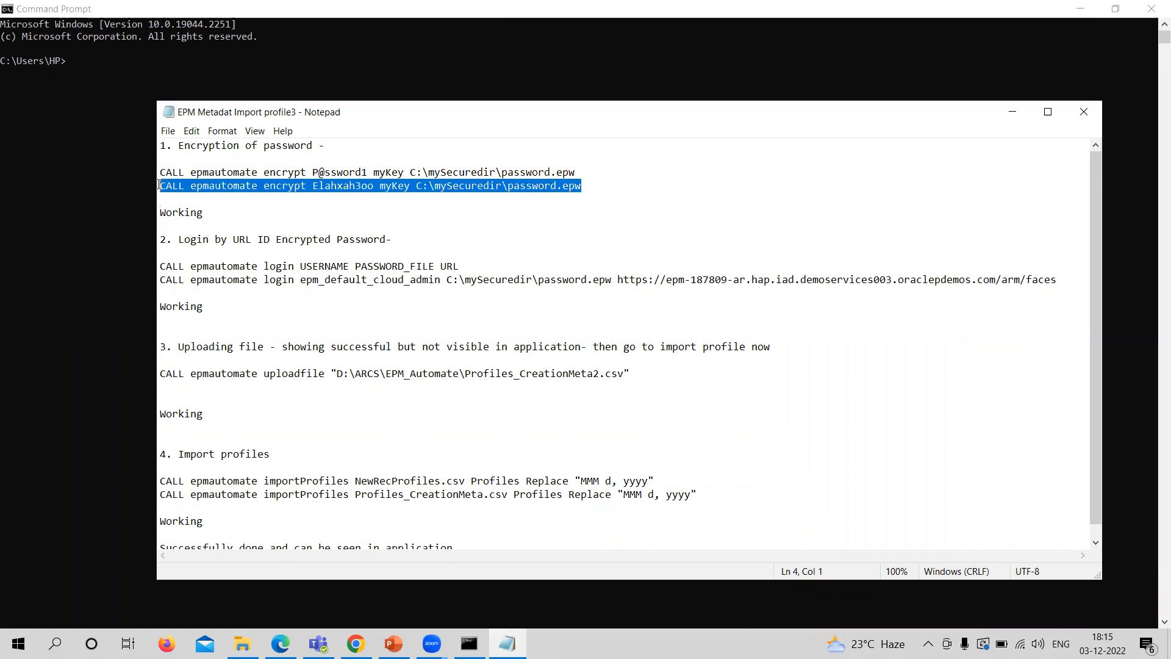
mouse_move(78, 62)
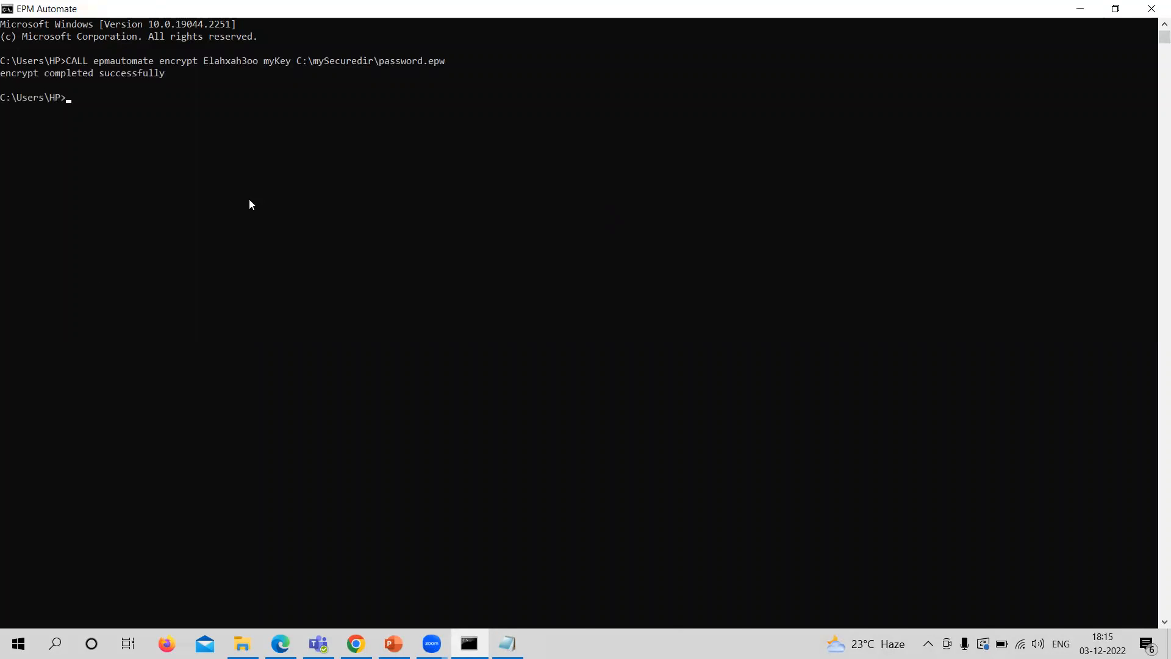
mouse_move(74, 109)
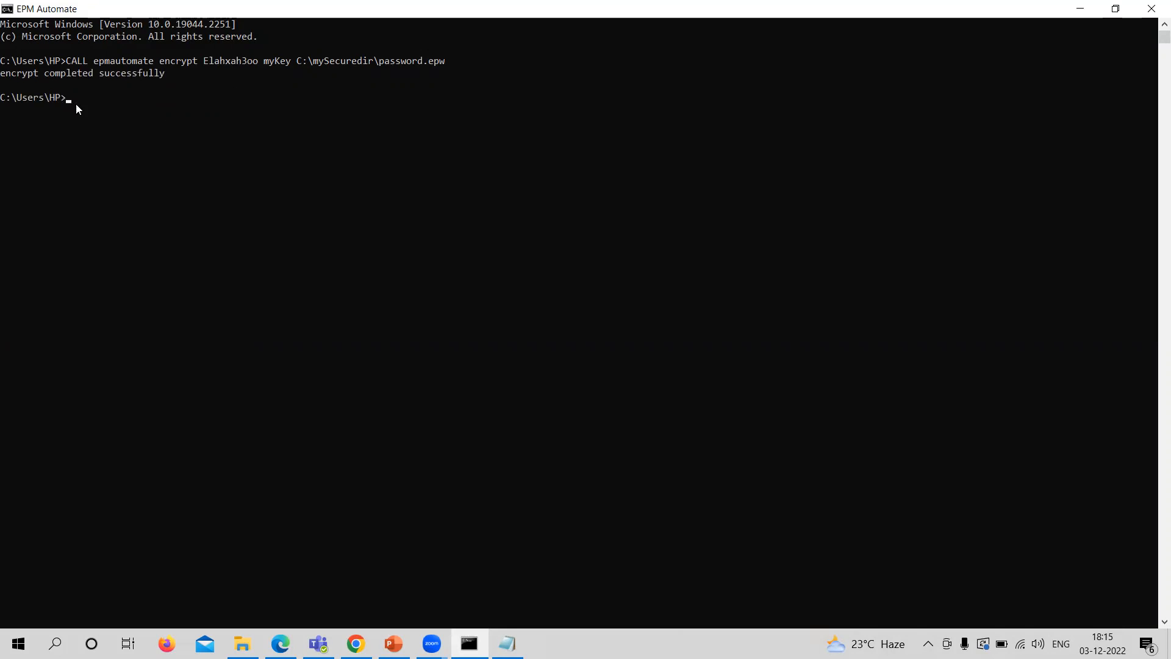
mouse_move(269, 216)
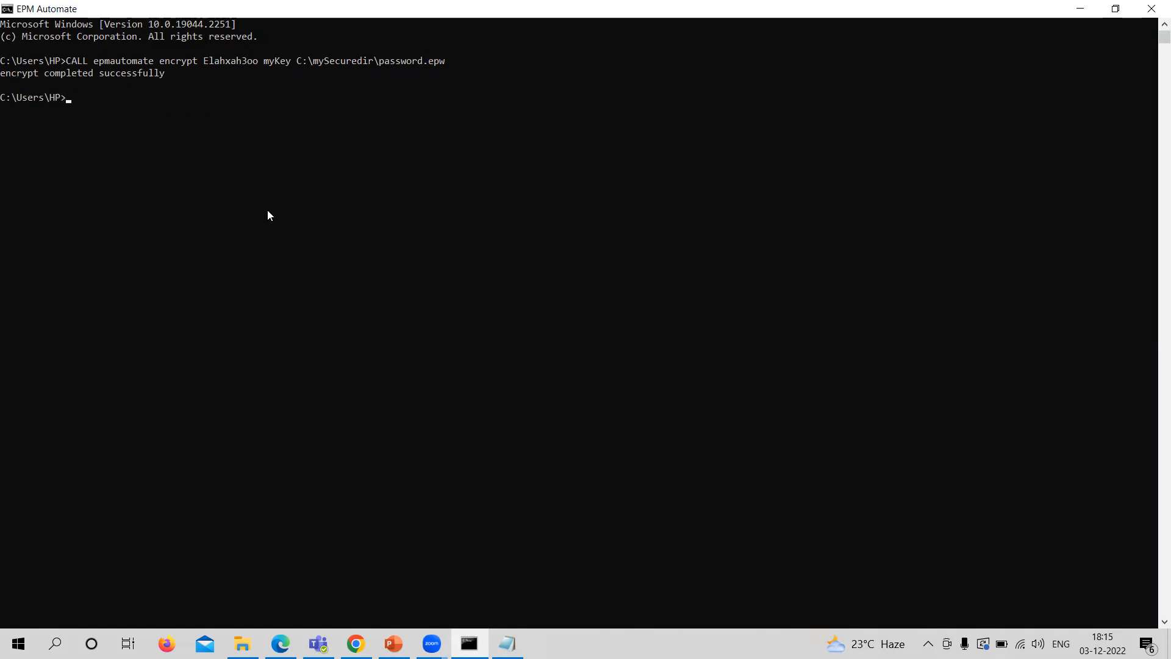
click(506, 642)
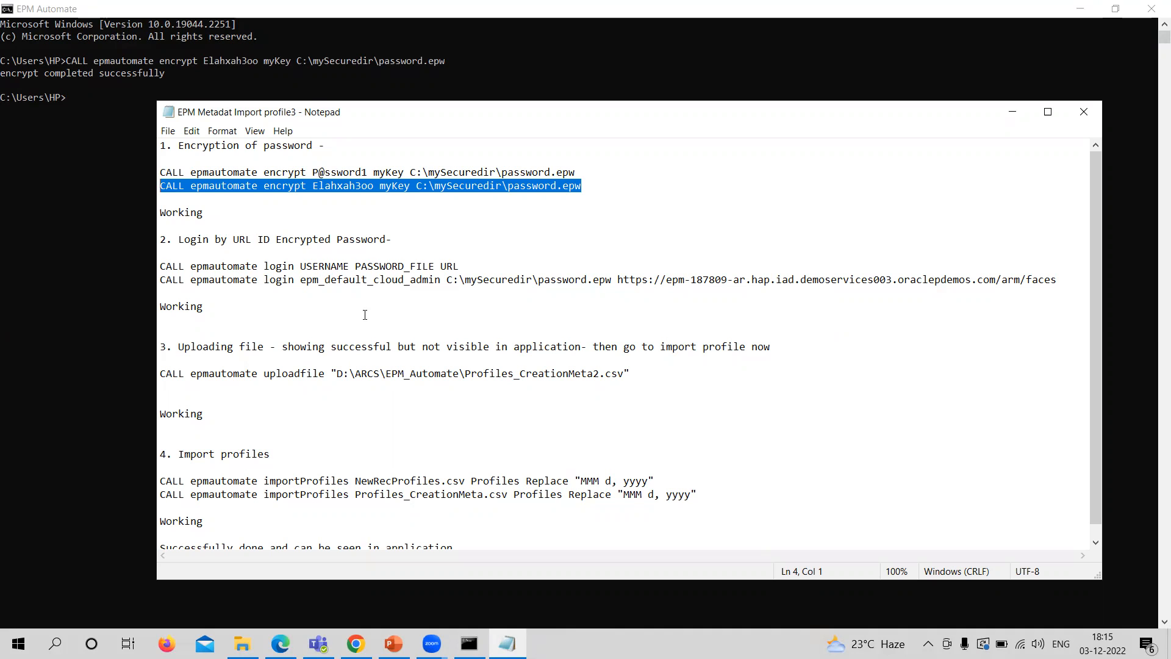
mouse_move(320, 305)
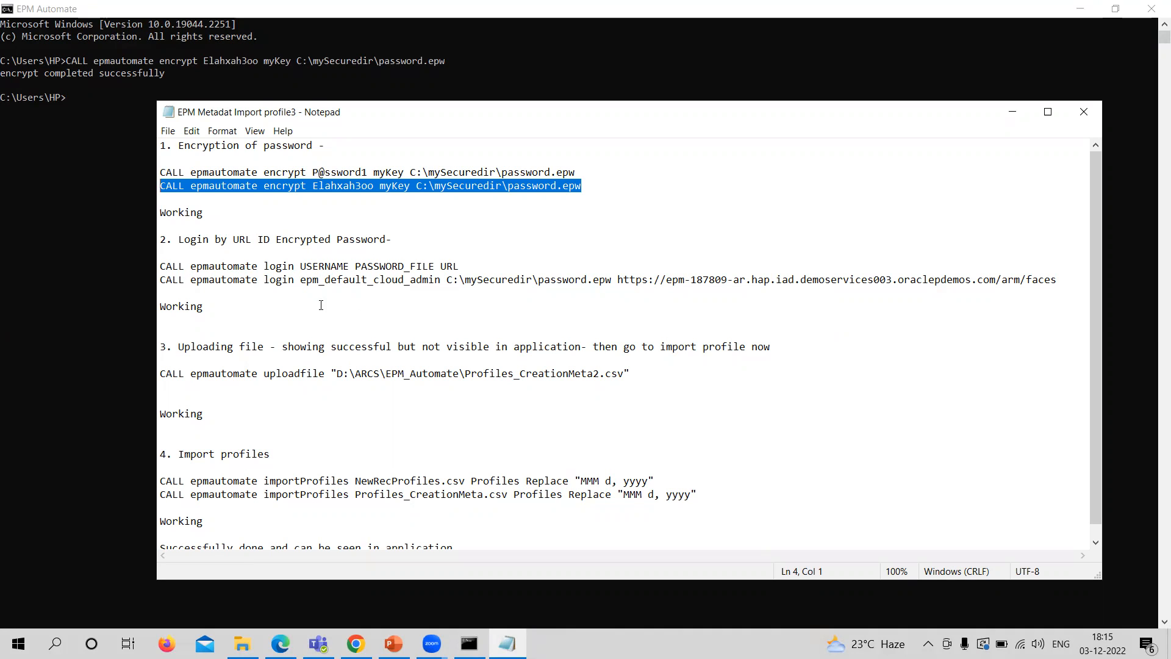
mouse_move(358, 296)
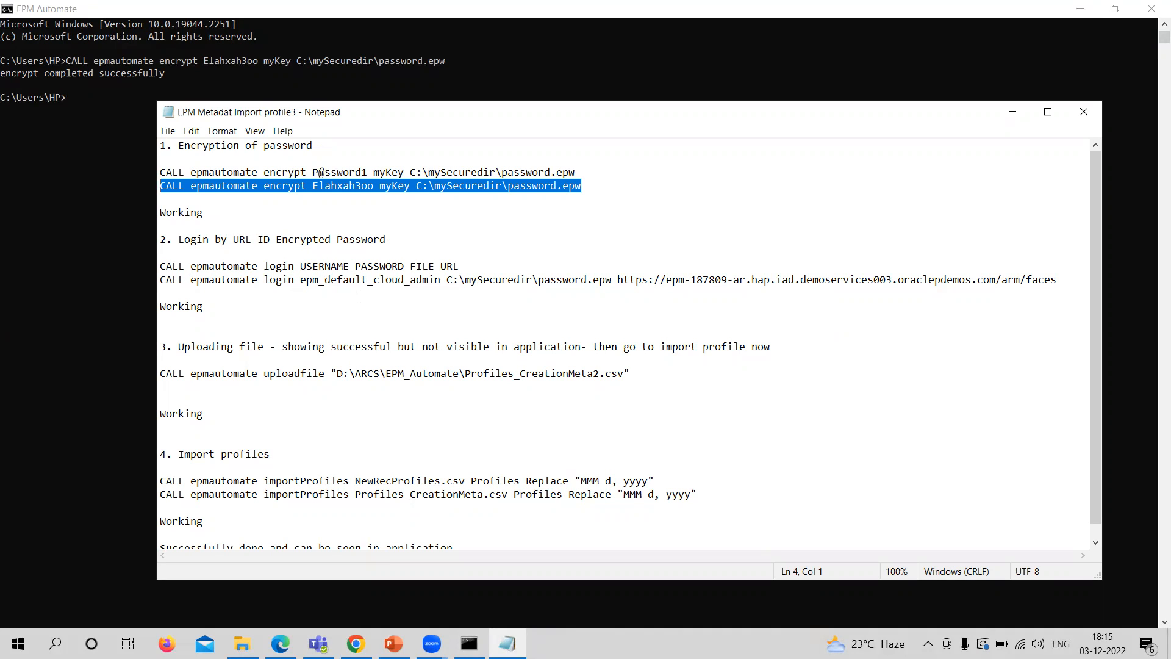
mouse_move(498, 279)
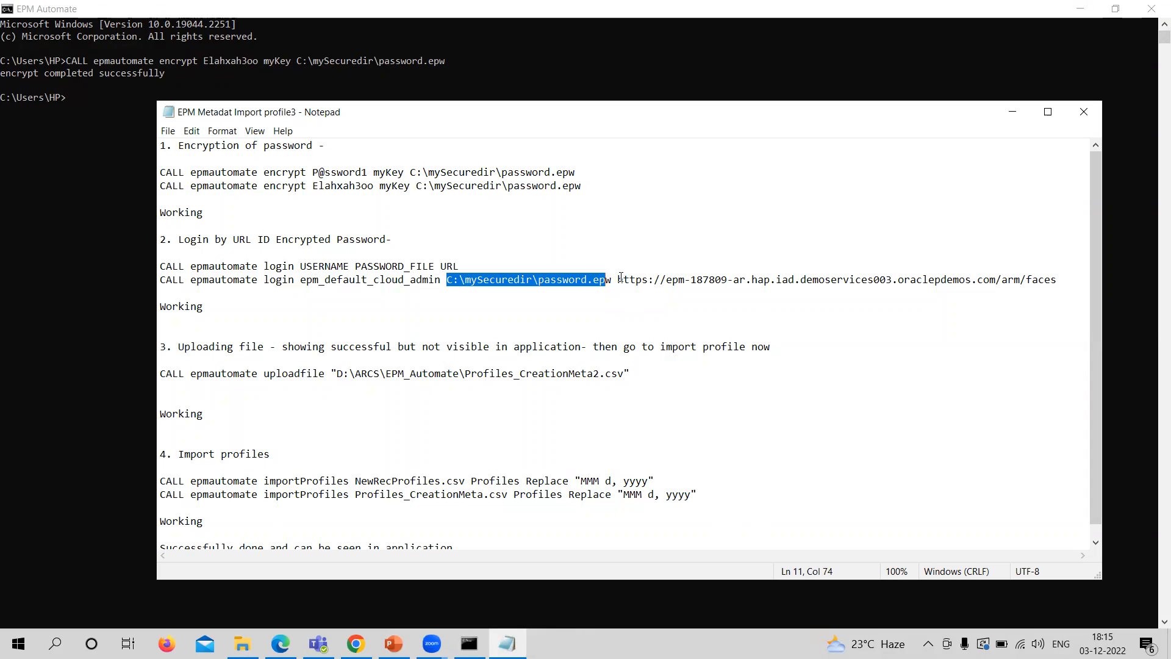
drag(622, 280, 884, 279)
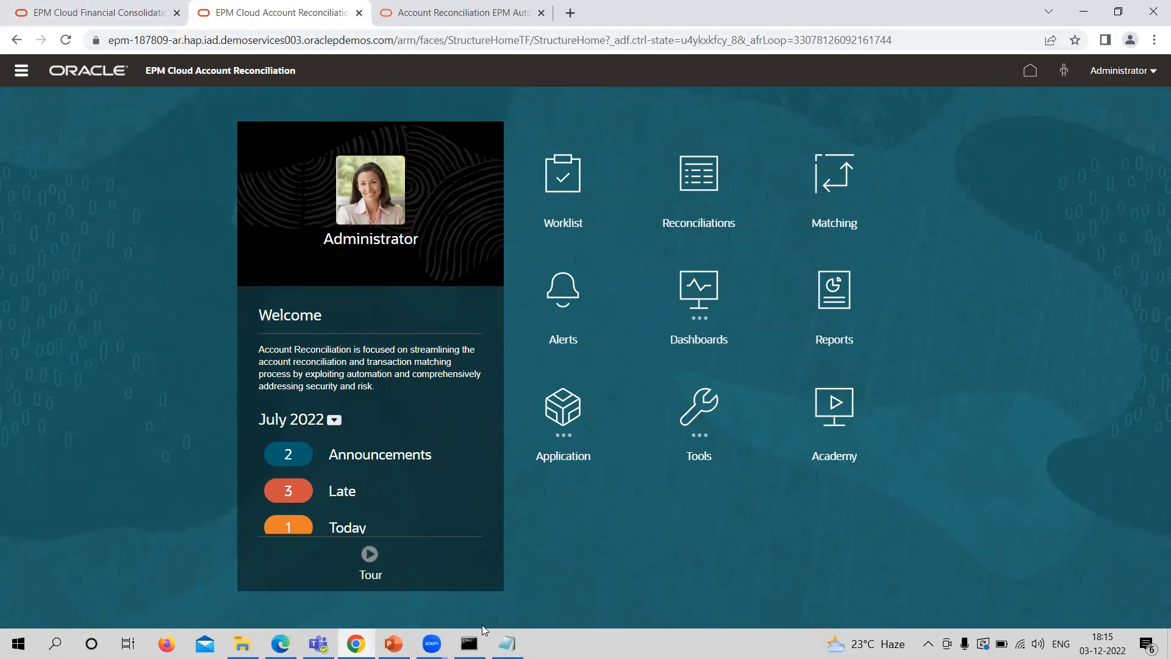
click(507, 643)
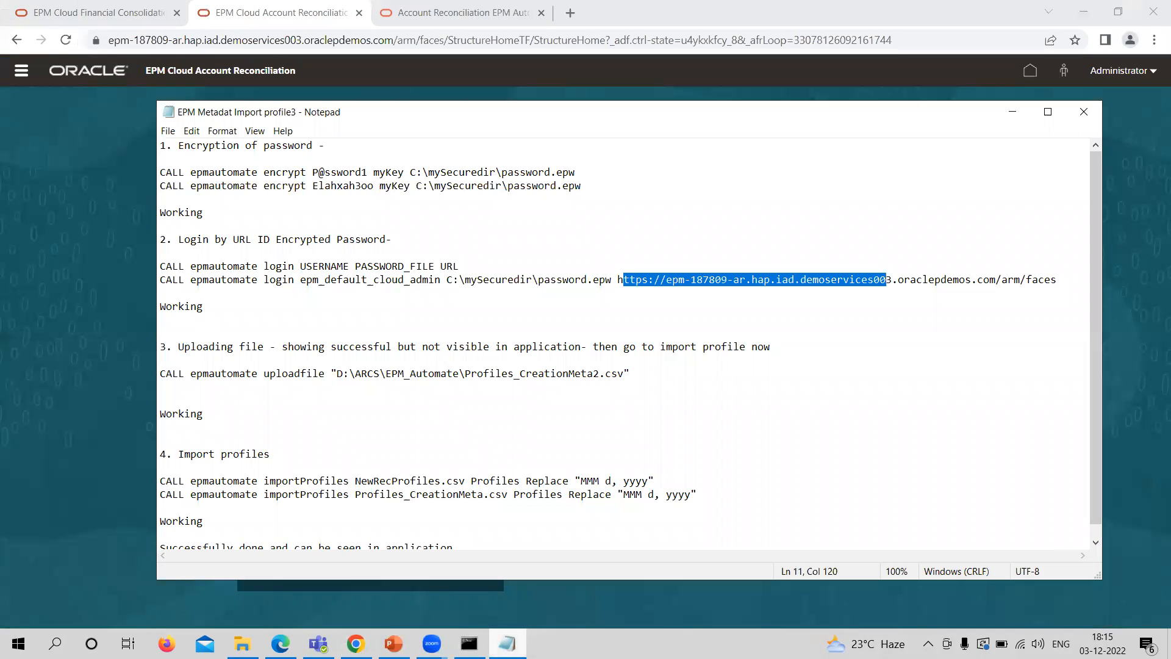
click(469, 648)
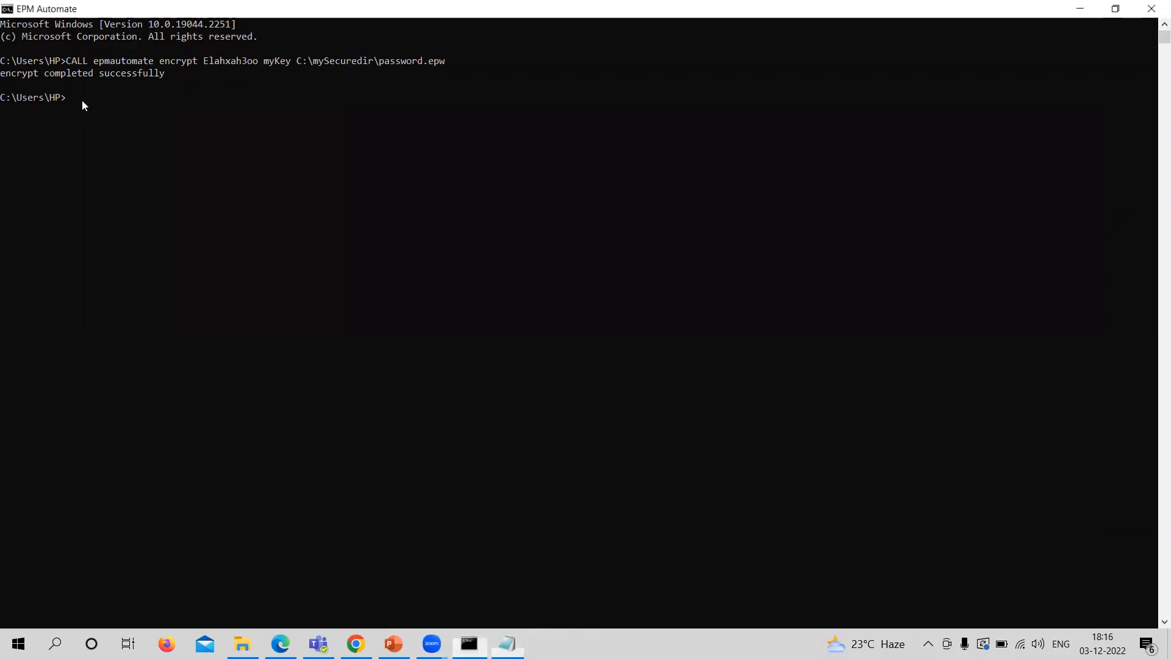
text(CALL epmautomate login epm_default_cloud_admin C:\mySecuredir\password.epw https://epm-187809-ar.hap.iad.demoservices003.oraclepdemos.com/arm/faces)
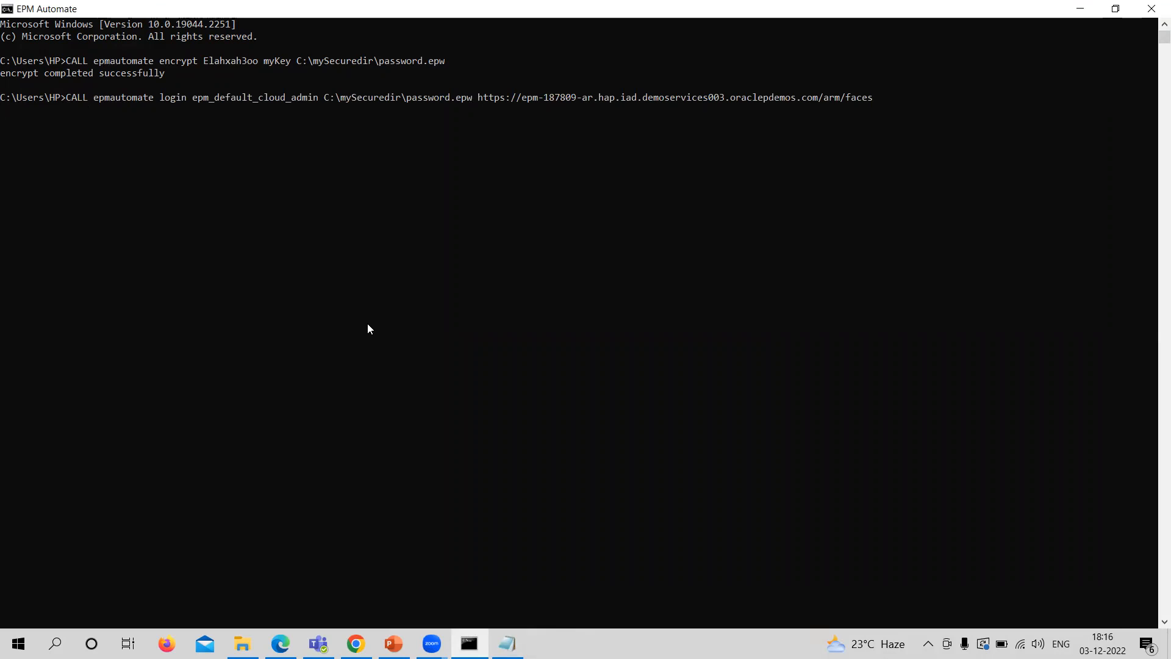
mouse_move(472, 369)
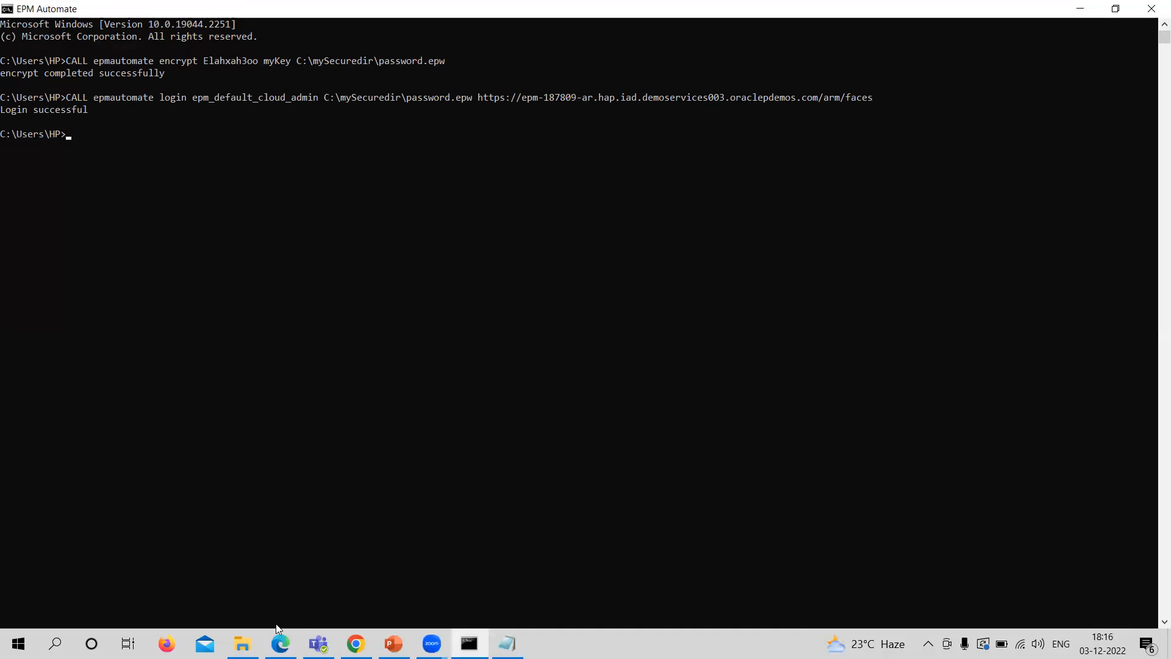
Step: Review profiles 10015–10021 in Profiles_CreationMeta2, then select the uploadfile command in the notes
click(241, 648)
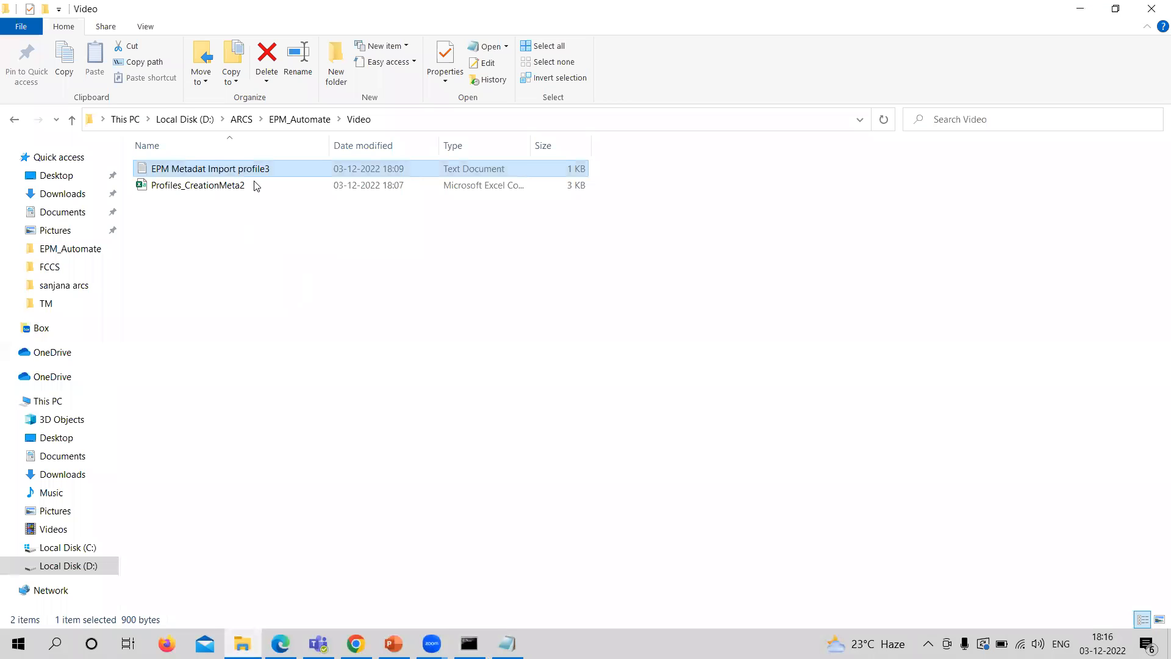
click(198, 185)
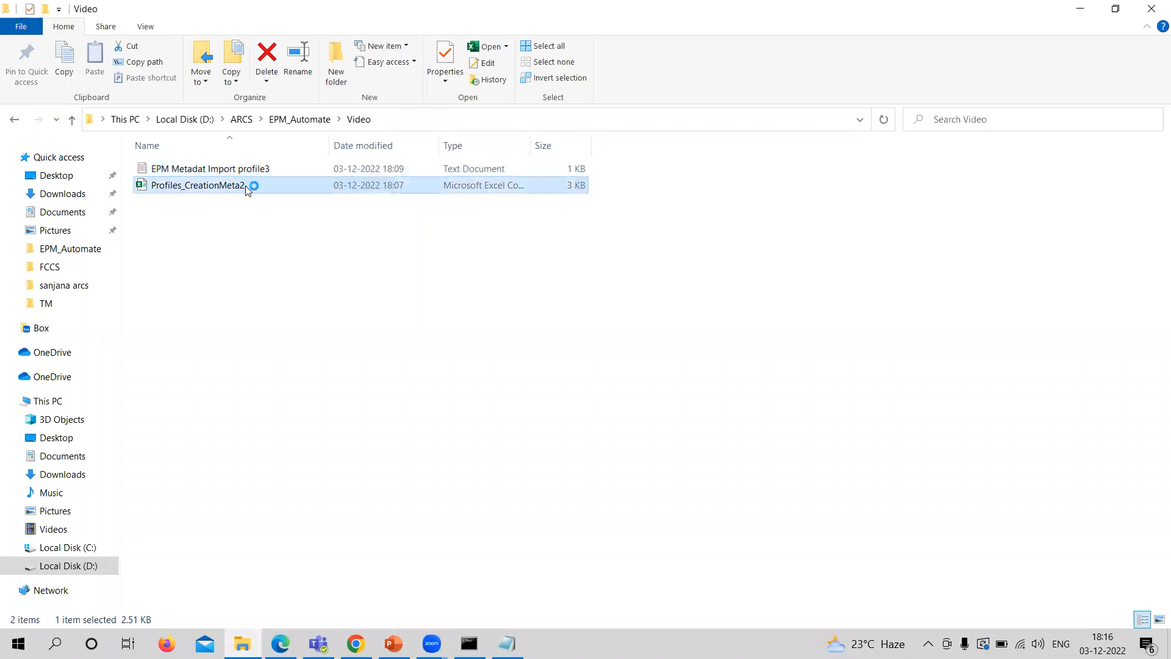
double_click(197, 184)
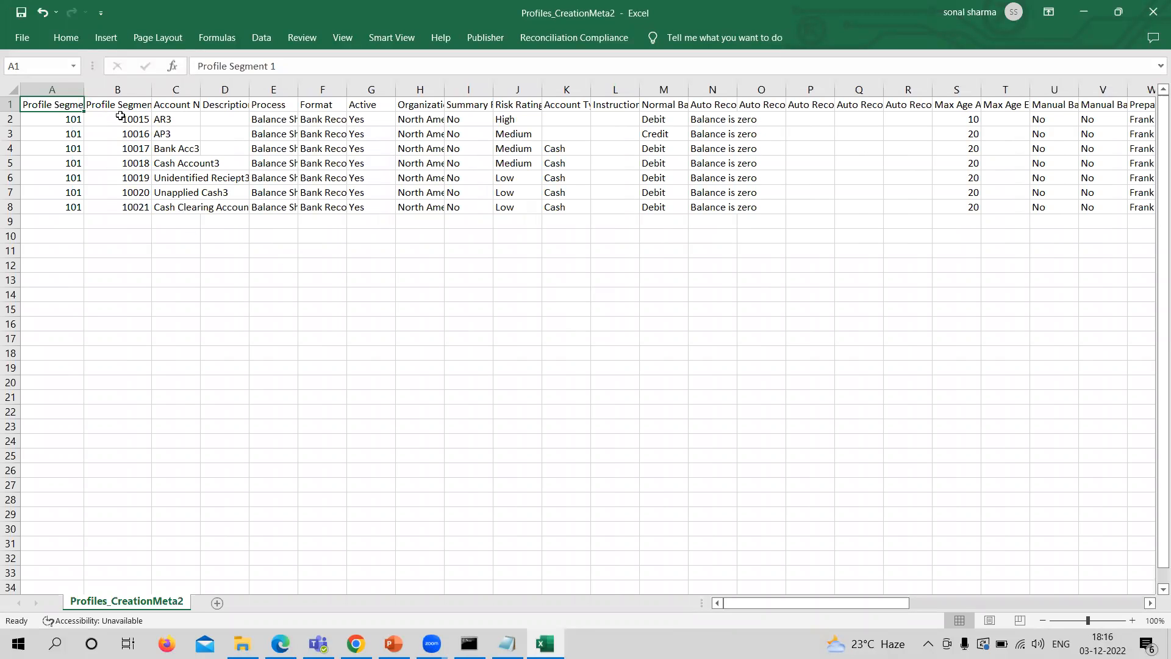
click(117, 119)
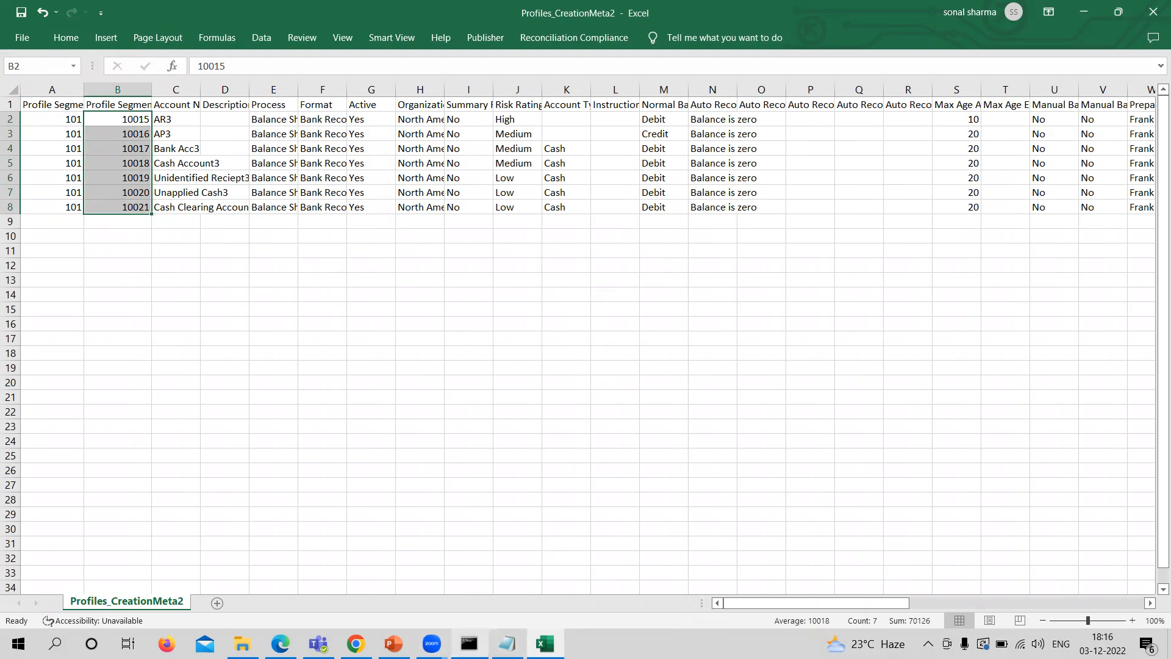
click(468, 648)
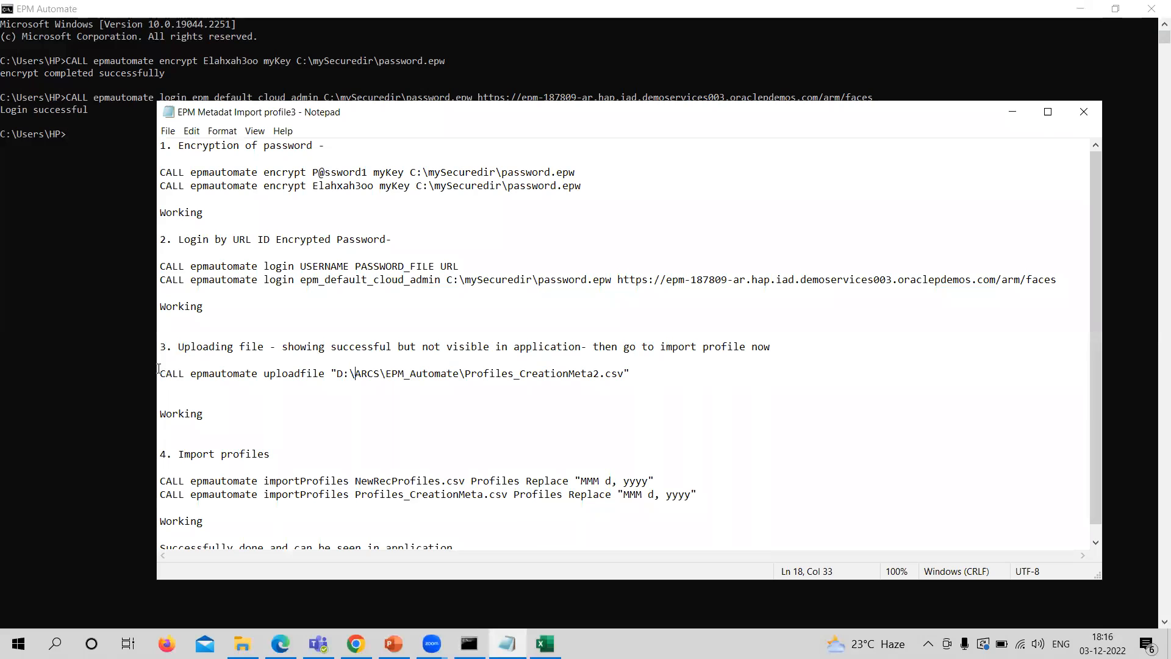
drag(160, 373, 285, 373)
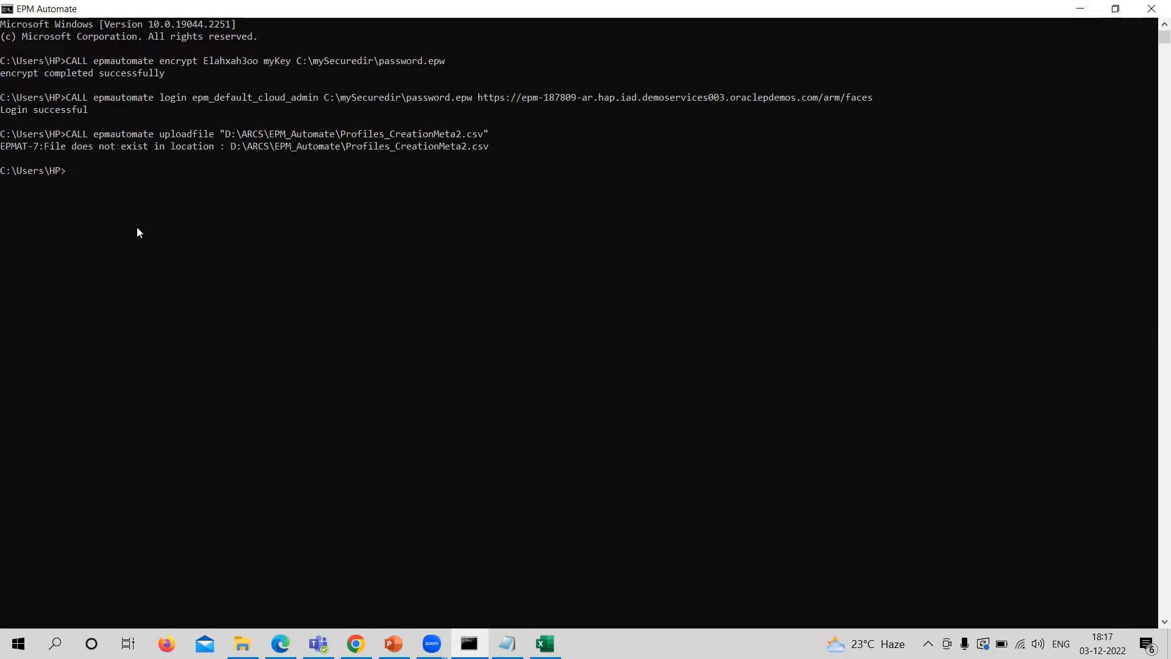
mouse_move(394, 333)
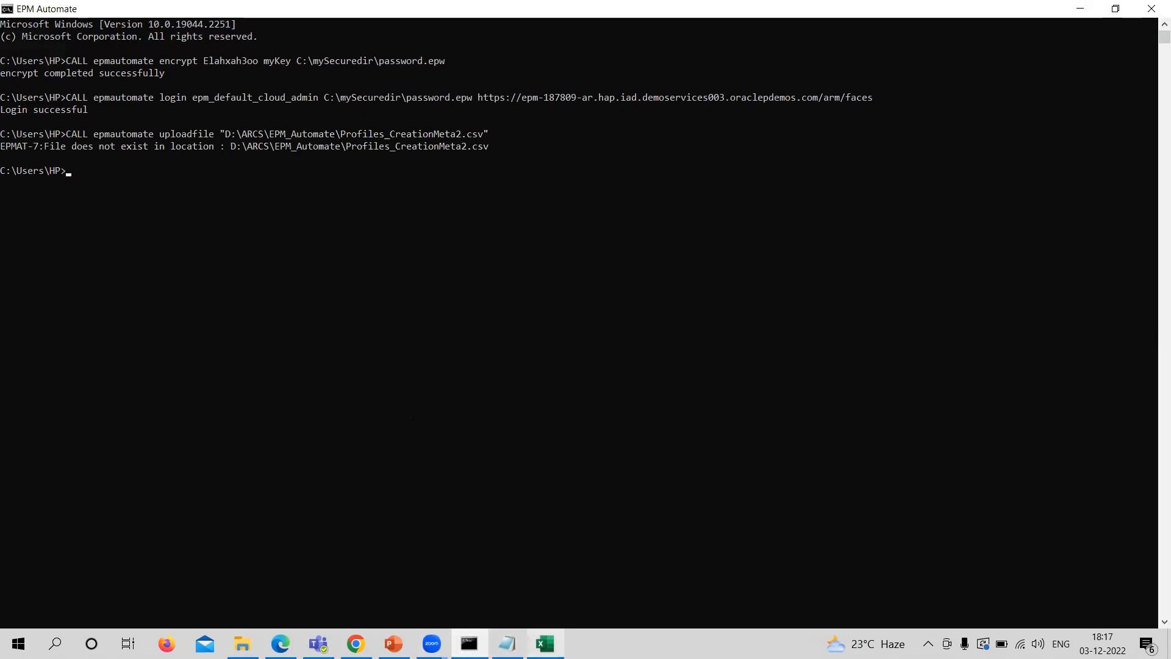
mouse_move(355, 642)
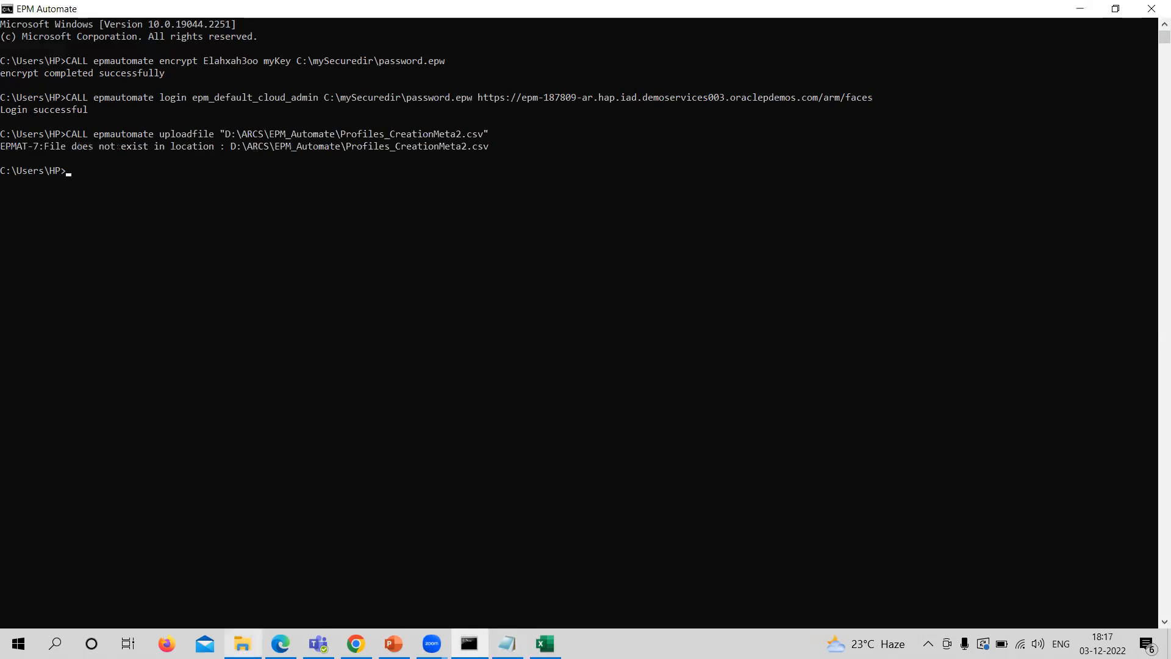
Step: Reveal the workbook's D:\ARCS\EPM_Automate\Video path in the File Explorer address bar
click(240, 648)
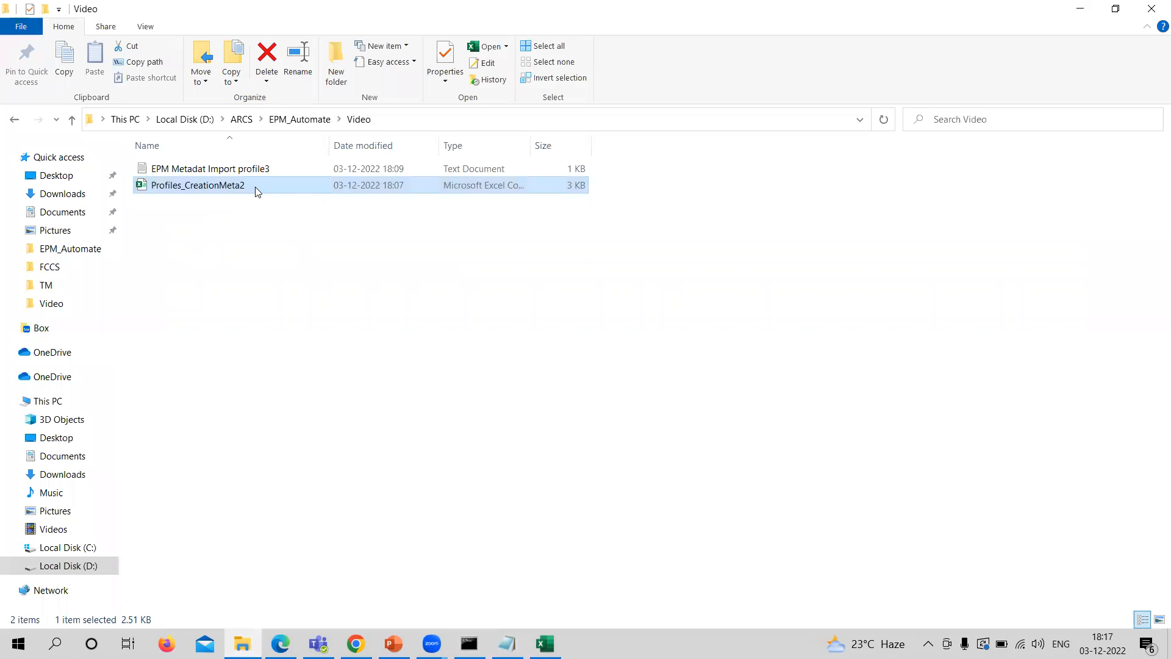
click(197, 184)
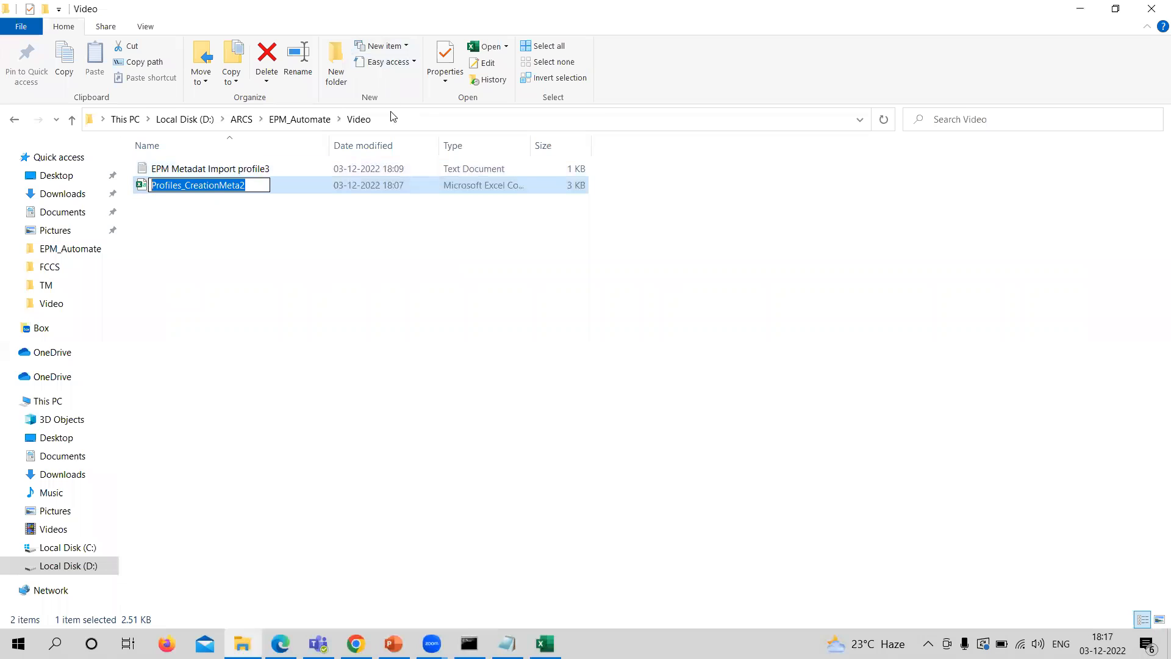
click(388, 119)
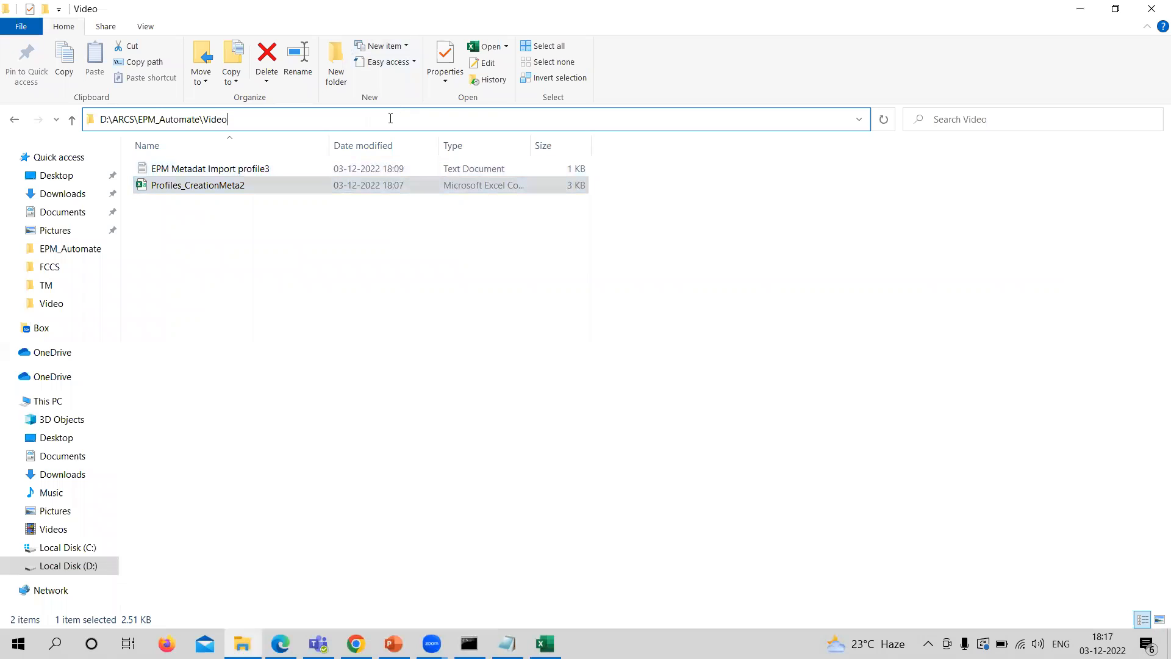
text(\Profiles_CreationMeta2.csv")
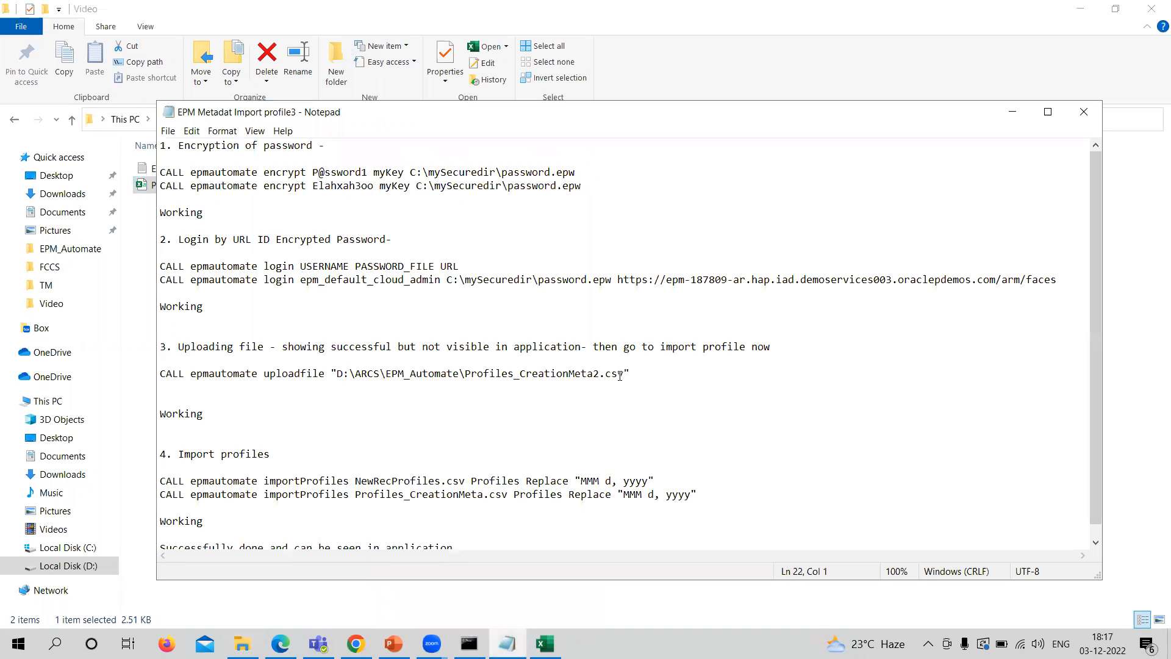
Step: Insert Video\ into the uploadfile command's path and select the corrected line
drag(345, 373, 623, 373)
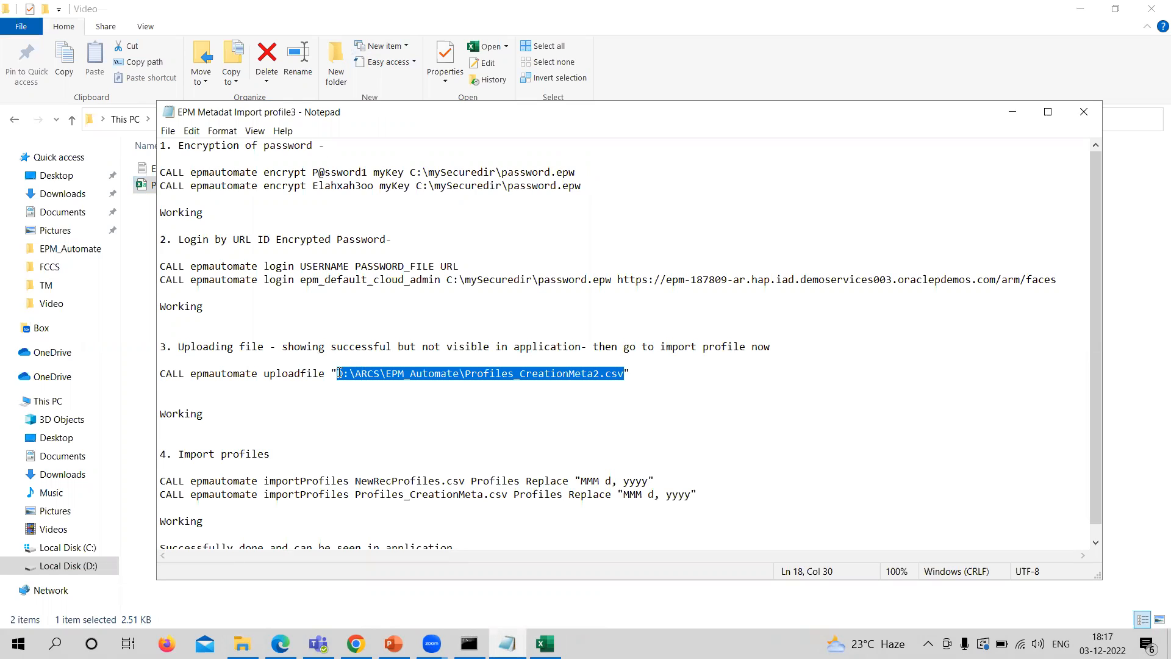
text(Video\)
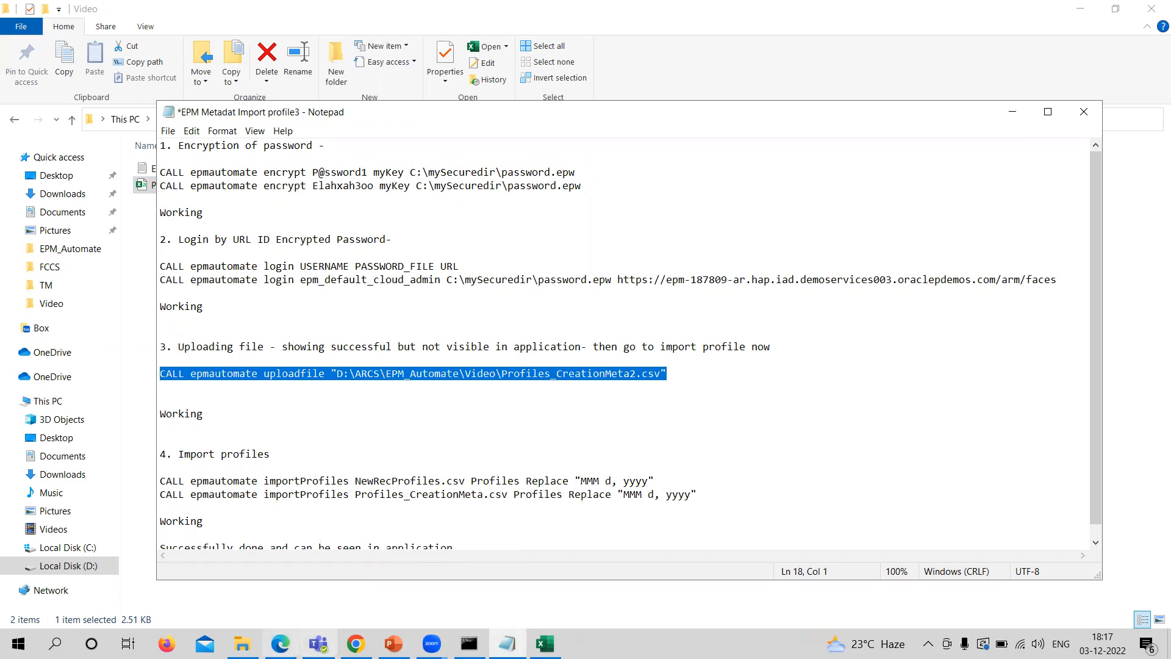
click(469, 644)
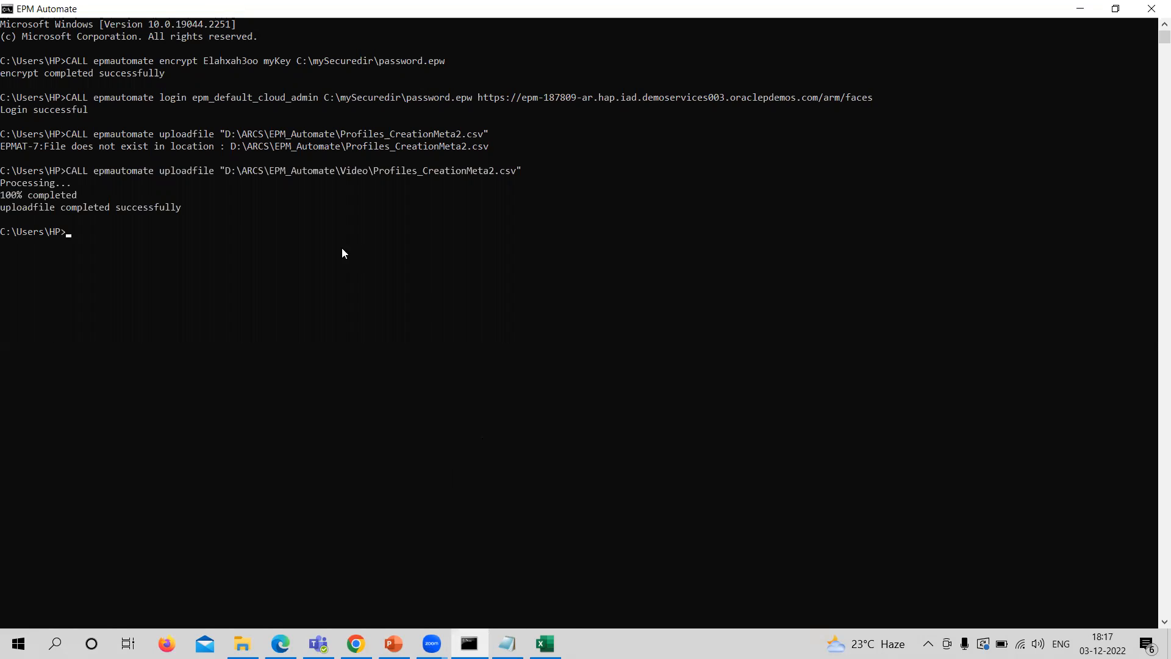
mouse_move(1, 216)
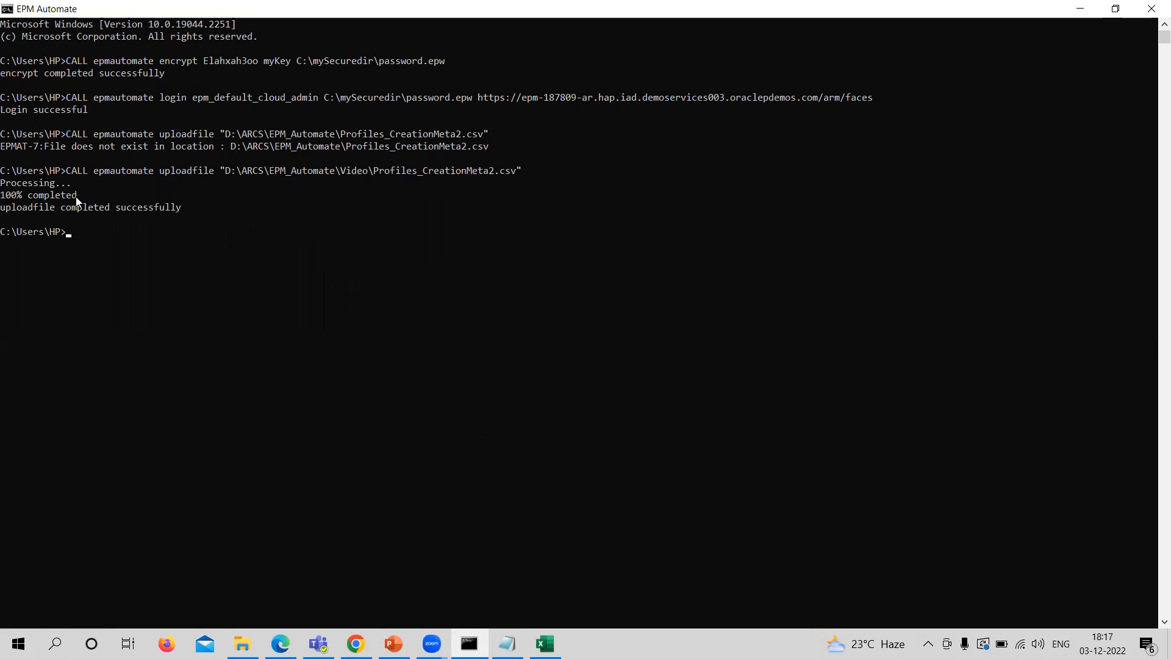
mouse_move(175, 221)
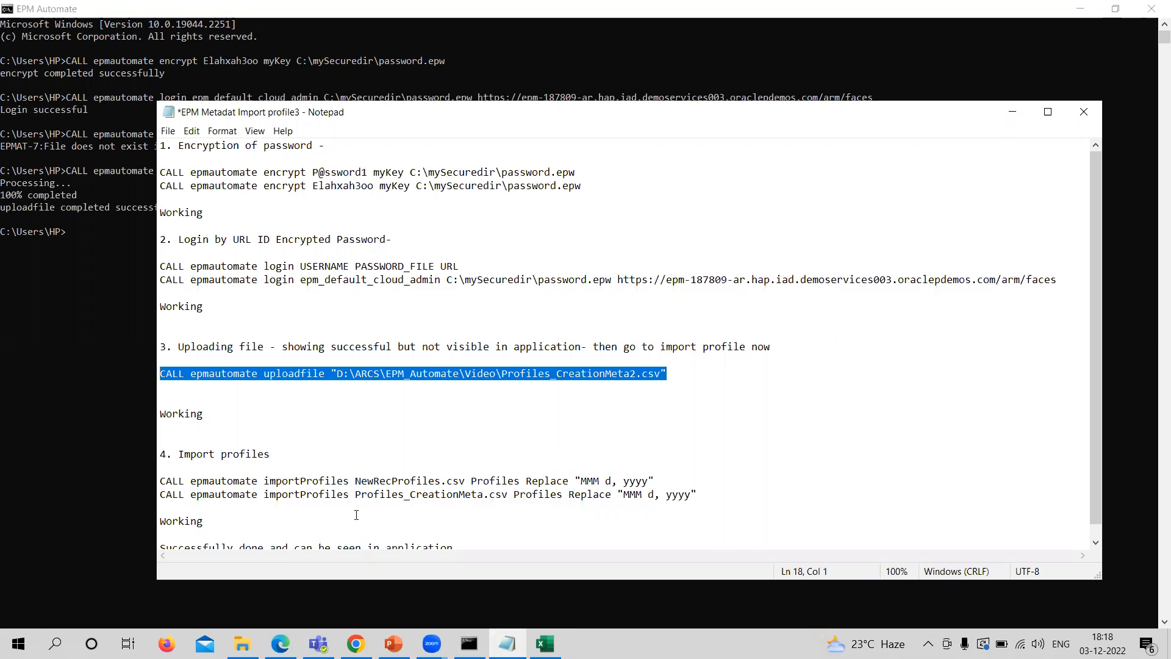
mouse_move(522, 459)
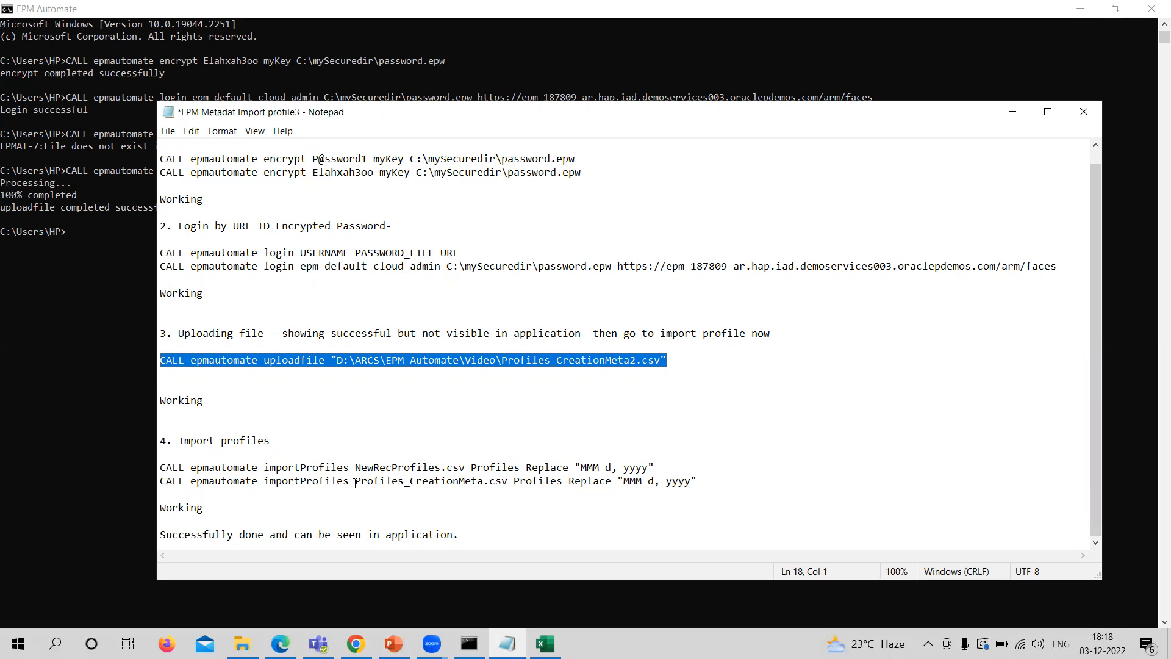
Step: Select the importProfiles command line for Profiles_CreationMeta.csv in the notes
double_click(431, 481)
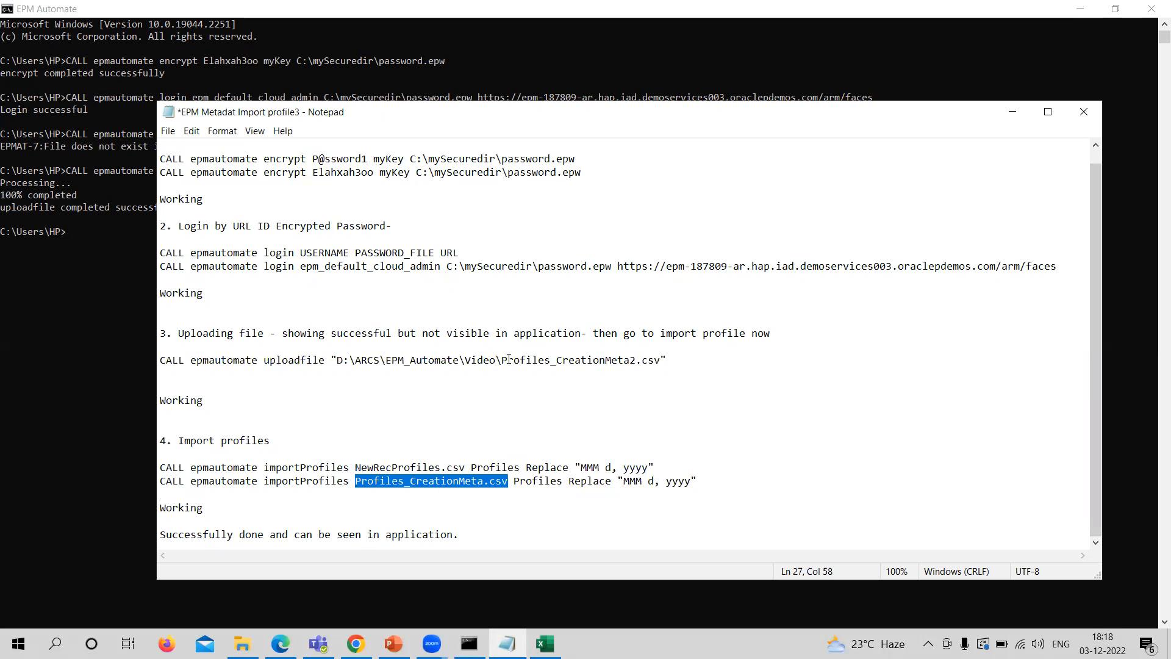
mouse_move(538, 490)
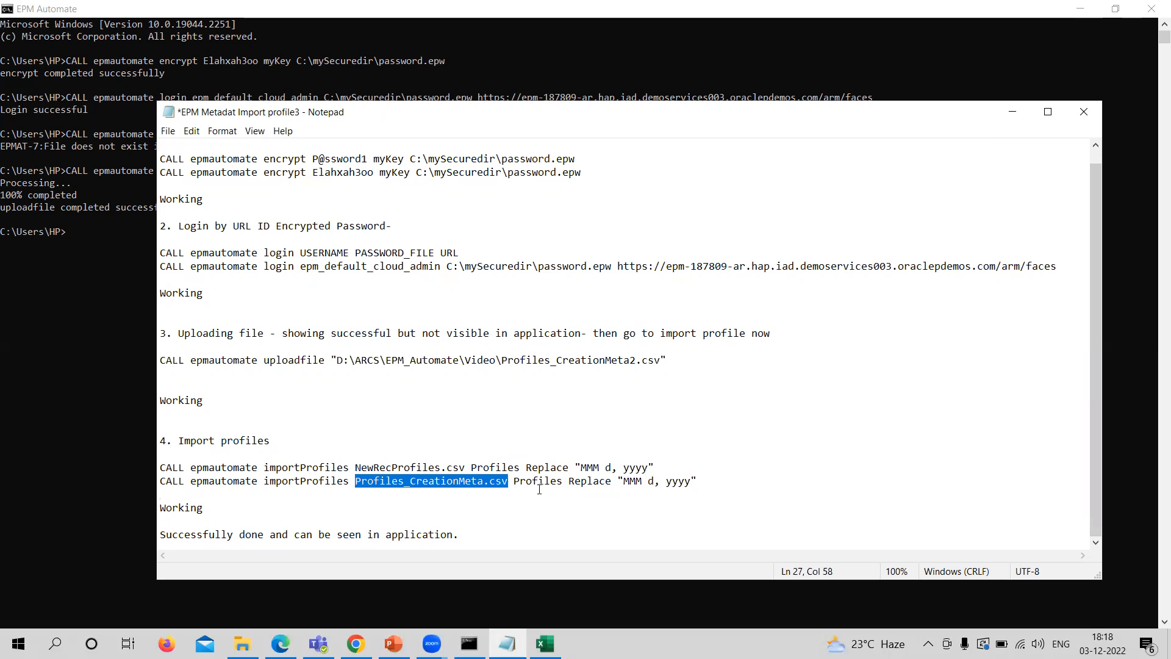
double_click(536, 480)
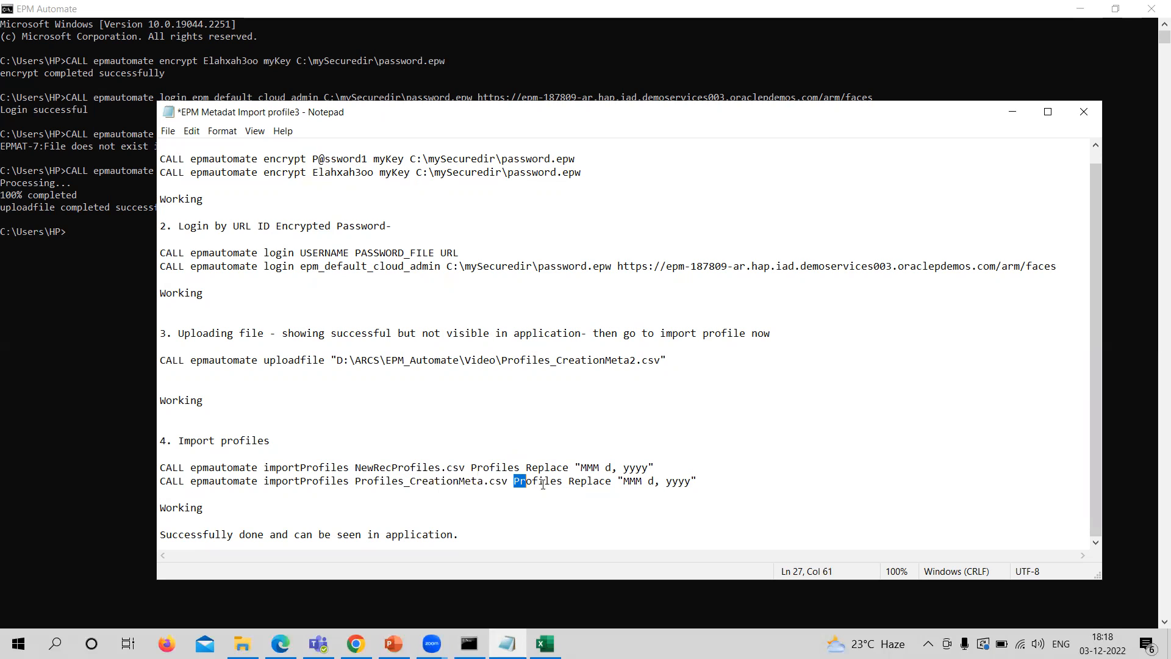
double_click(534, 480)
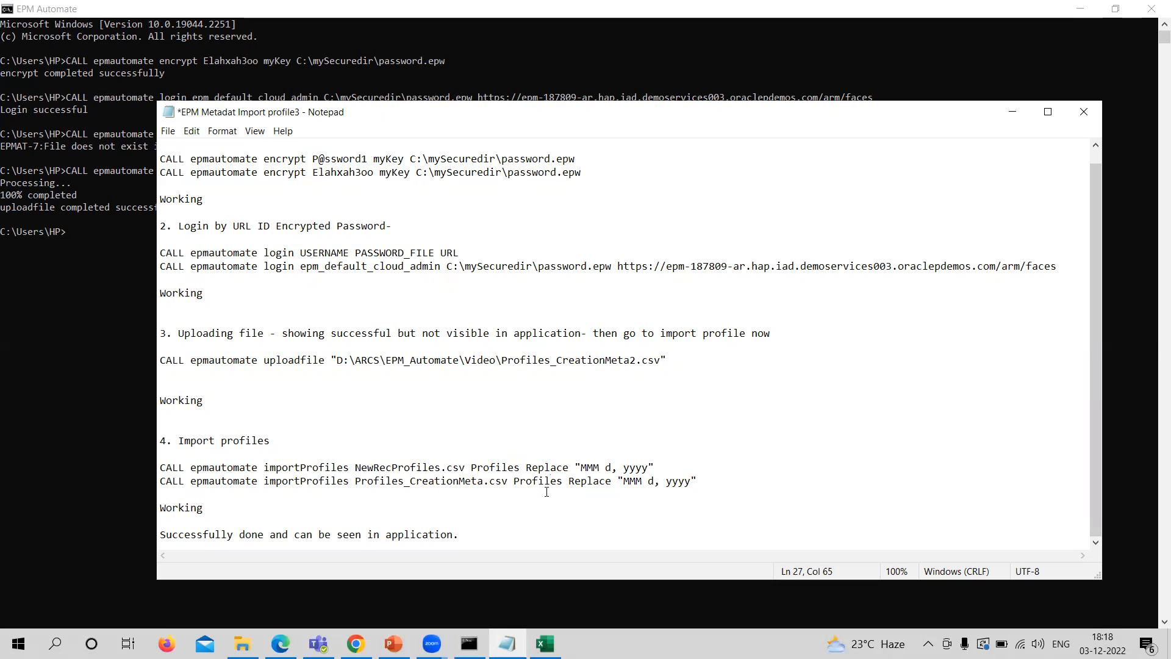
double_click(589, 480)
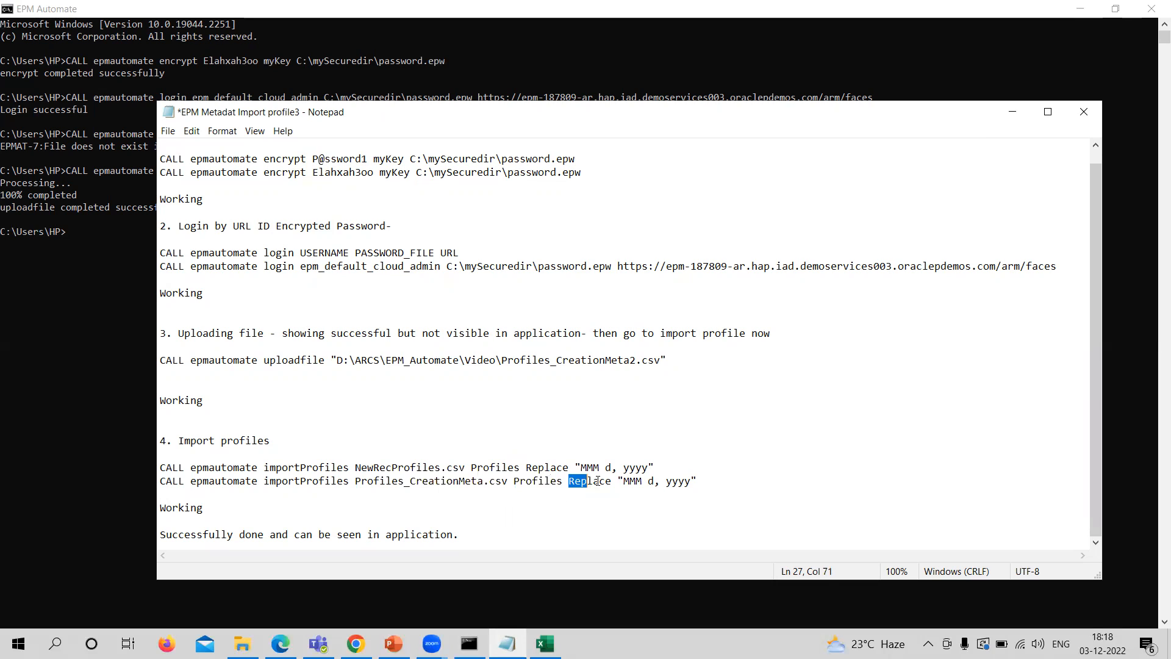
double_click(589, 480)
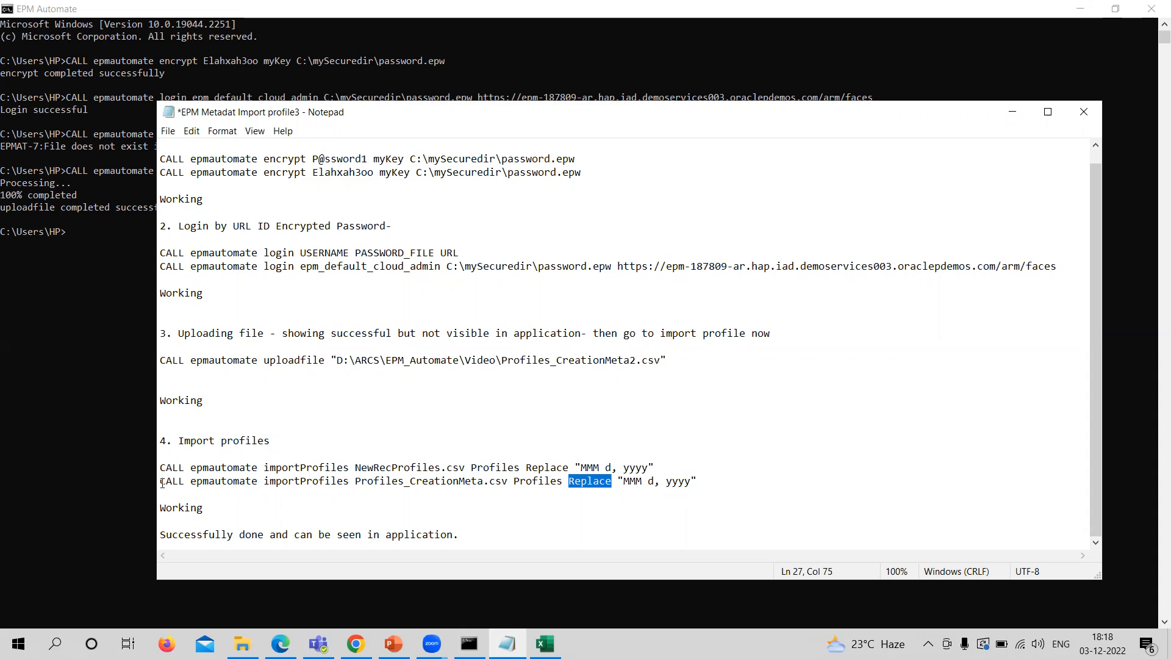
drag(160, 479, 695, 481)
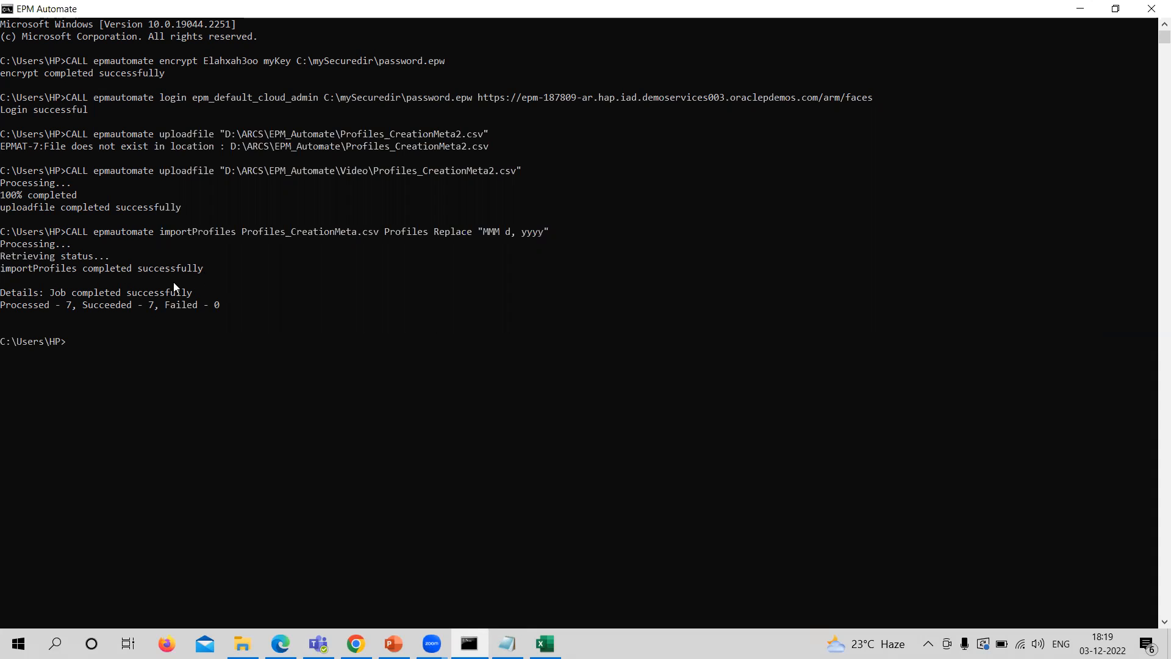
mouse_move(179, 298)
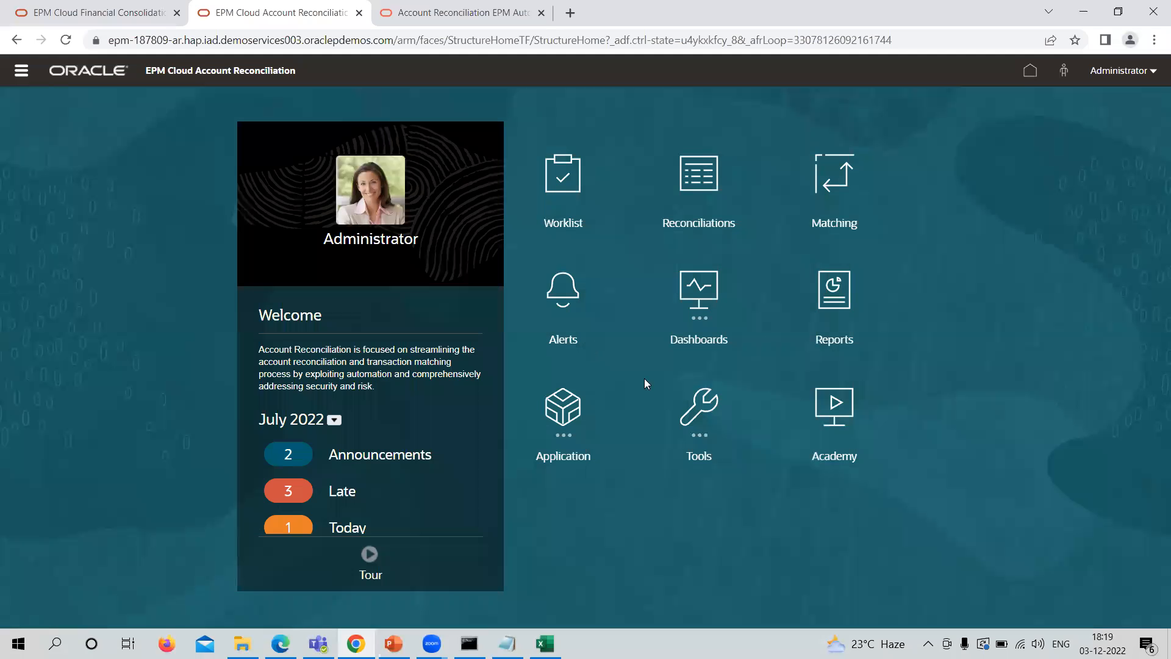
Step: Open Application > Profiles and search for the 101-1001 profiles 101-10010 to 101-10014
click(562, 411)
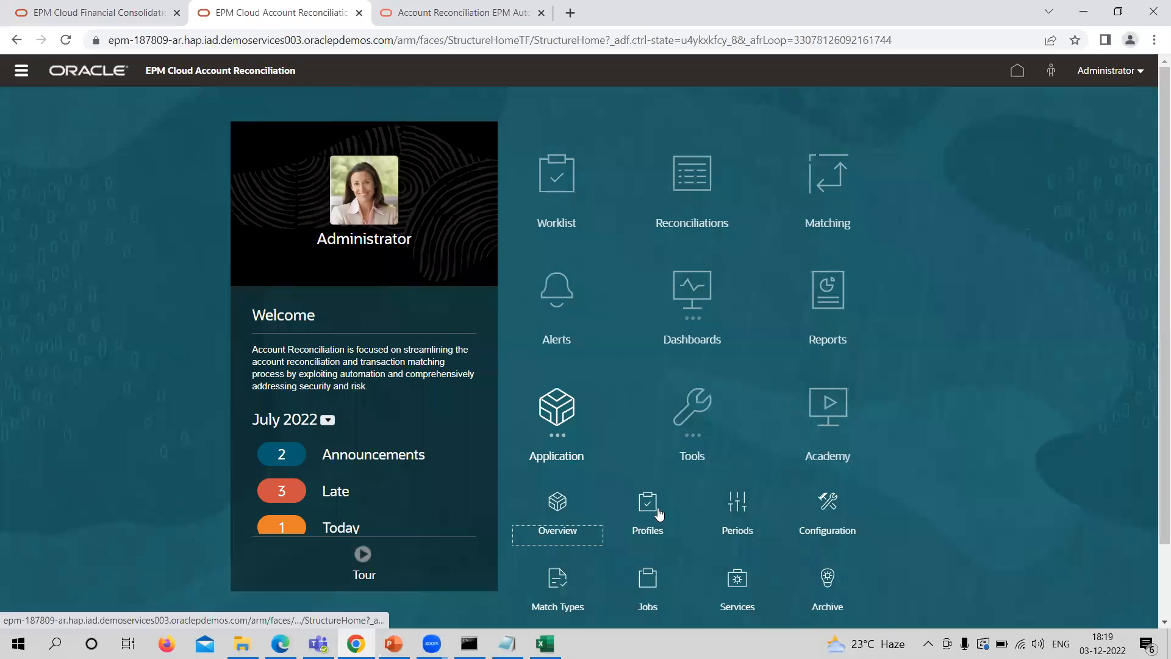
click(646, 513)
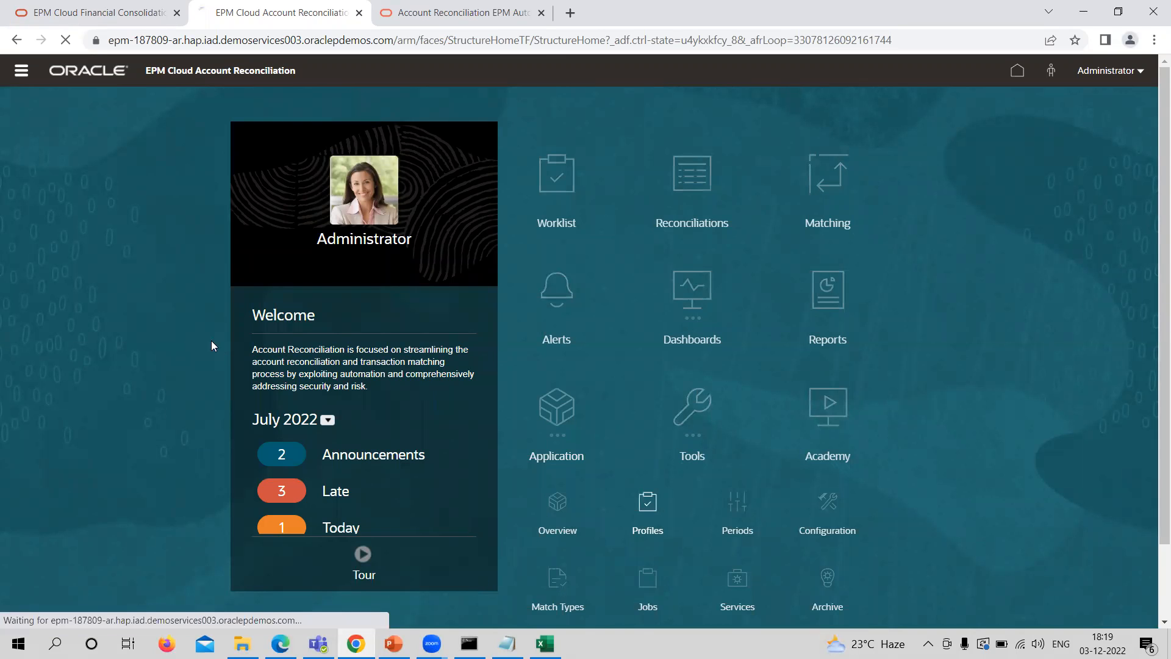
click(646, 513)
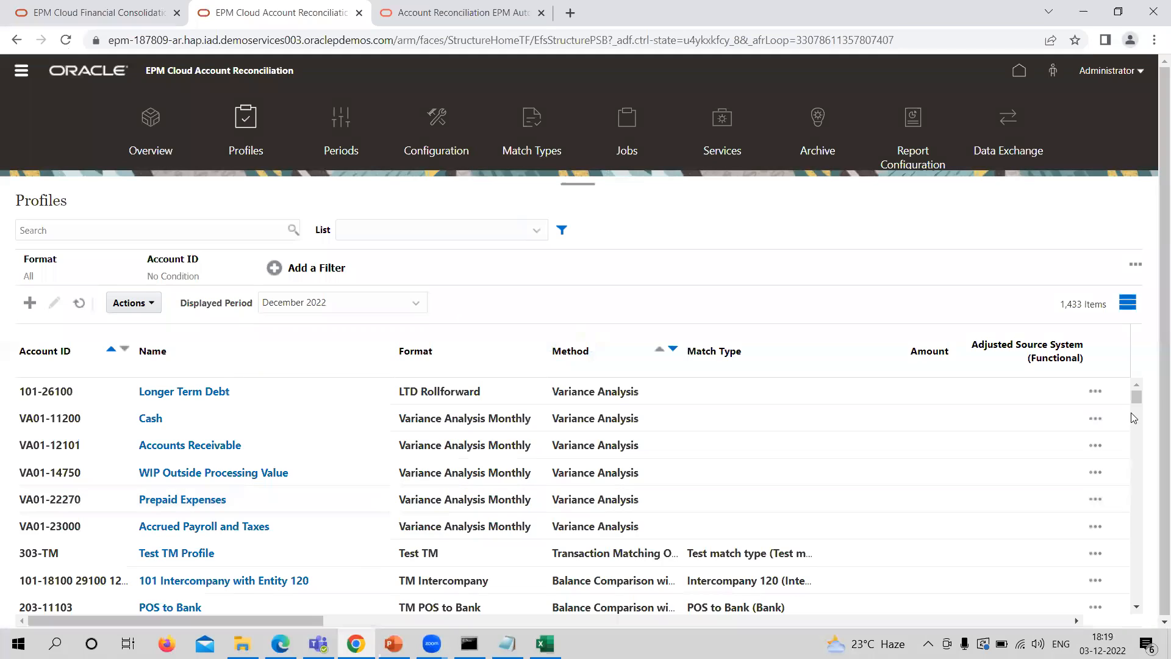
mouse_move(123, 226)
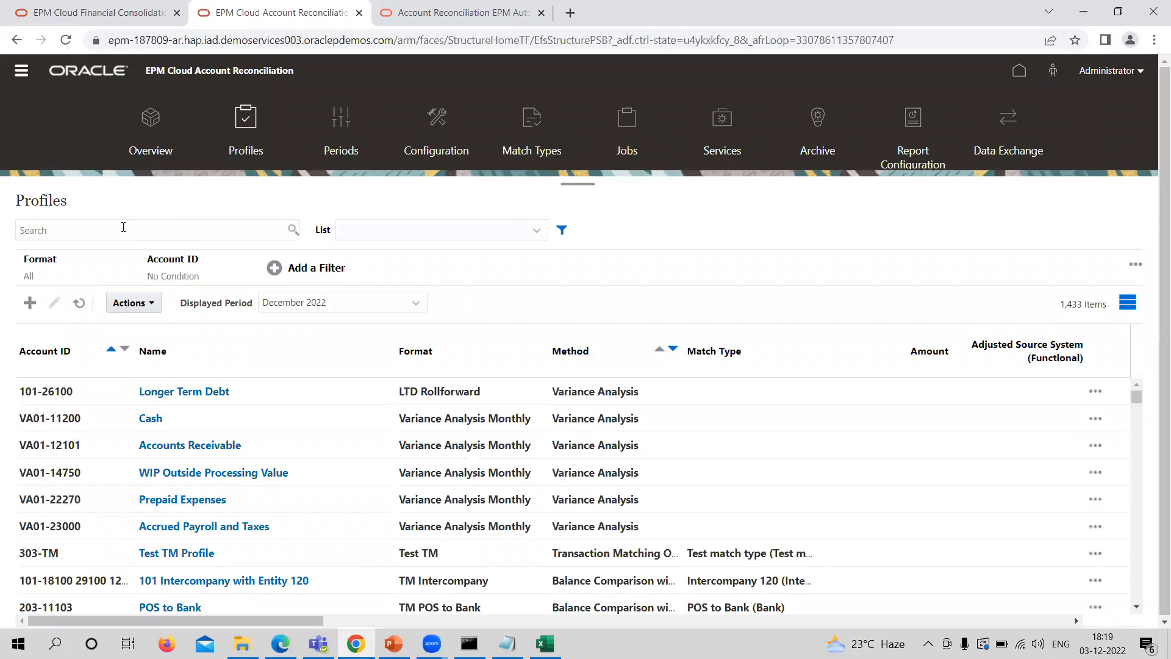
text(101-1000)
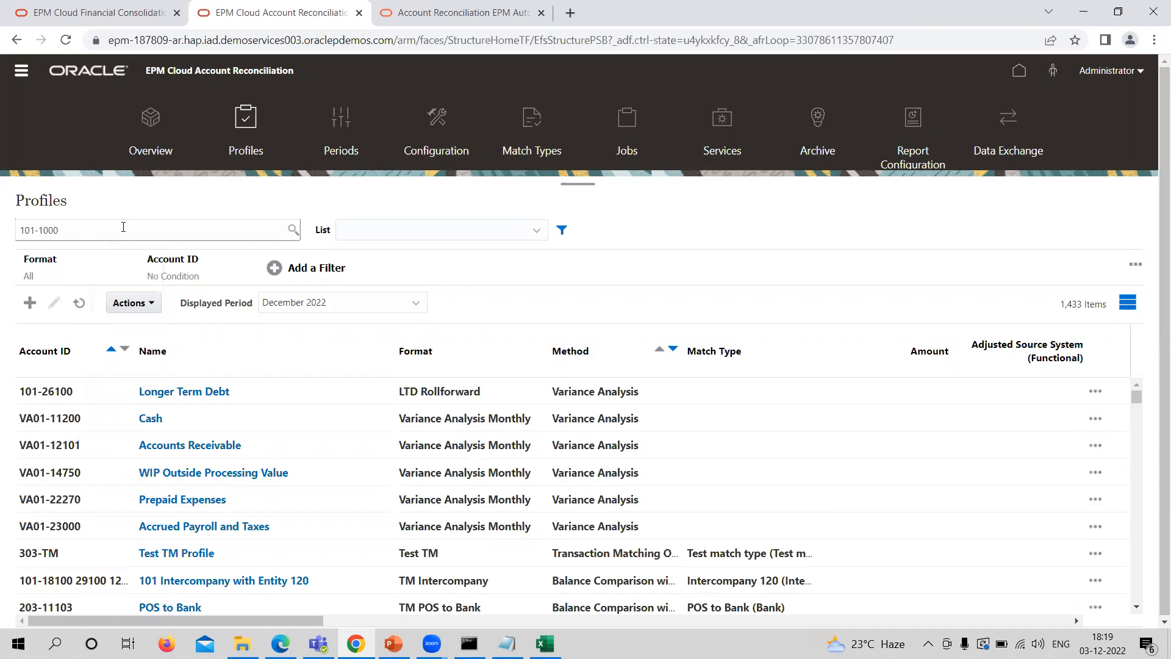
text(101-1000)
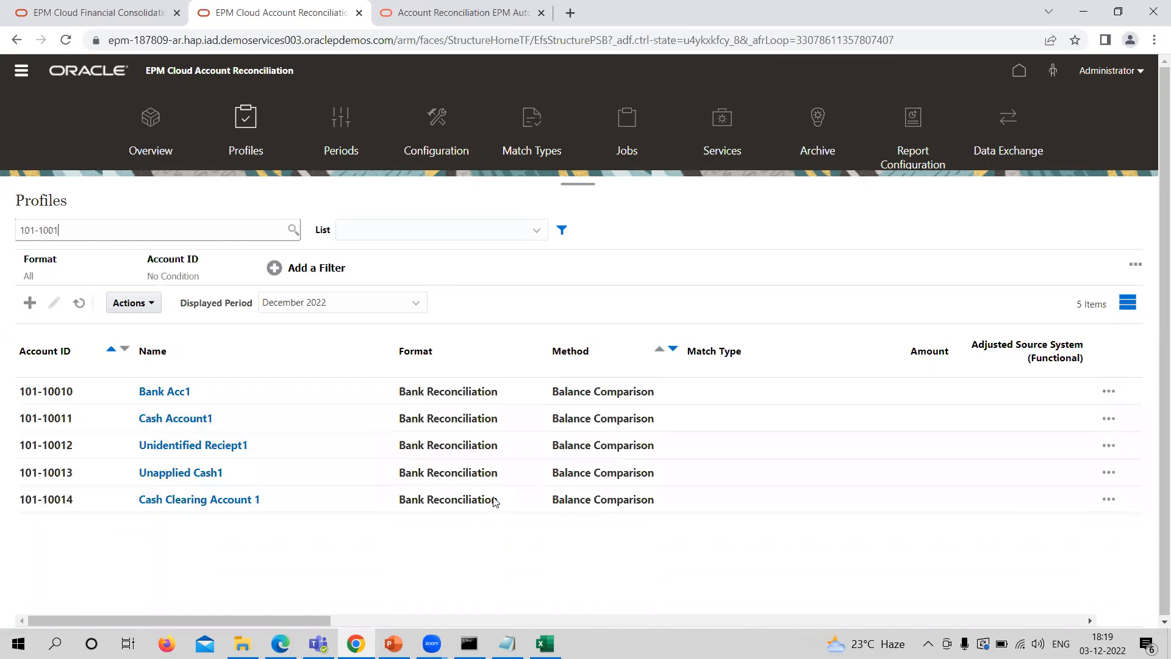
click(544, 642)
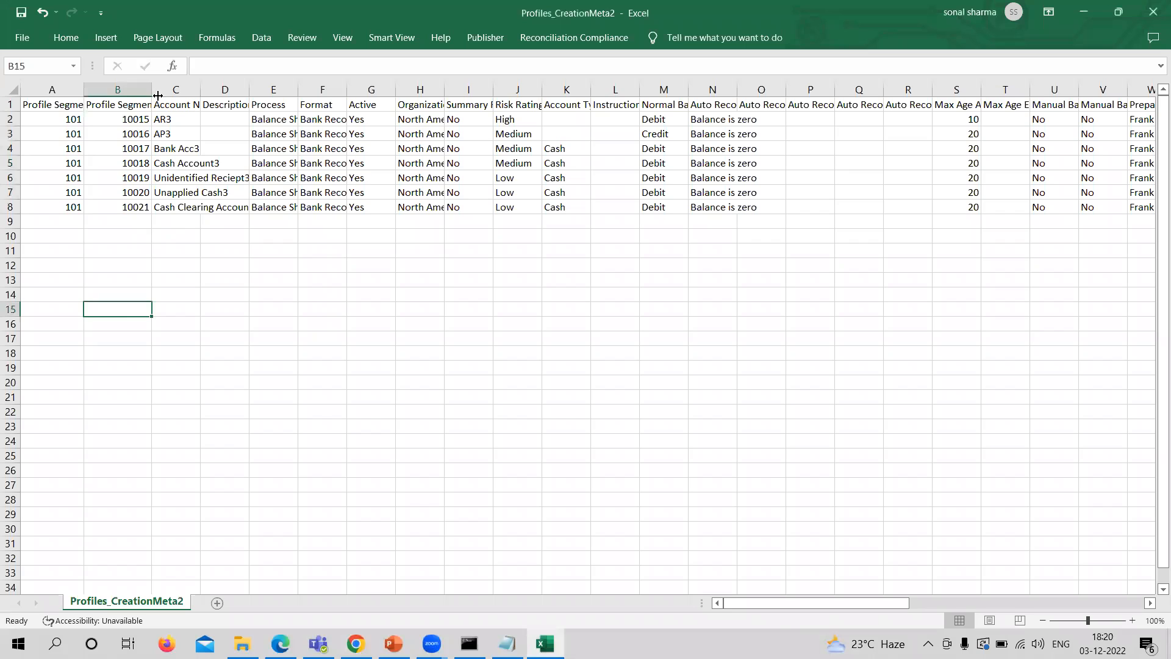
Step: Widen the account name column in the import sheet to read the profile names
drag(153, 89, 172, 89)
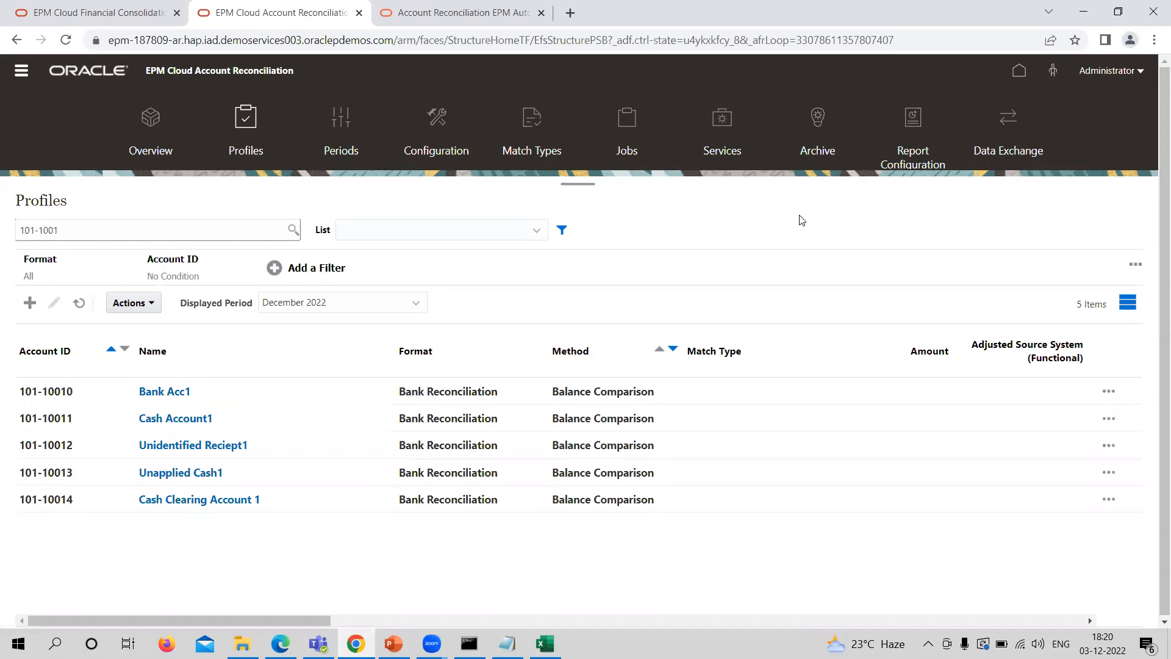
Step: Reload the Profiles page three times to clear the earlier search
right_click(801, 219)
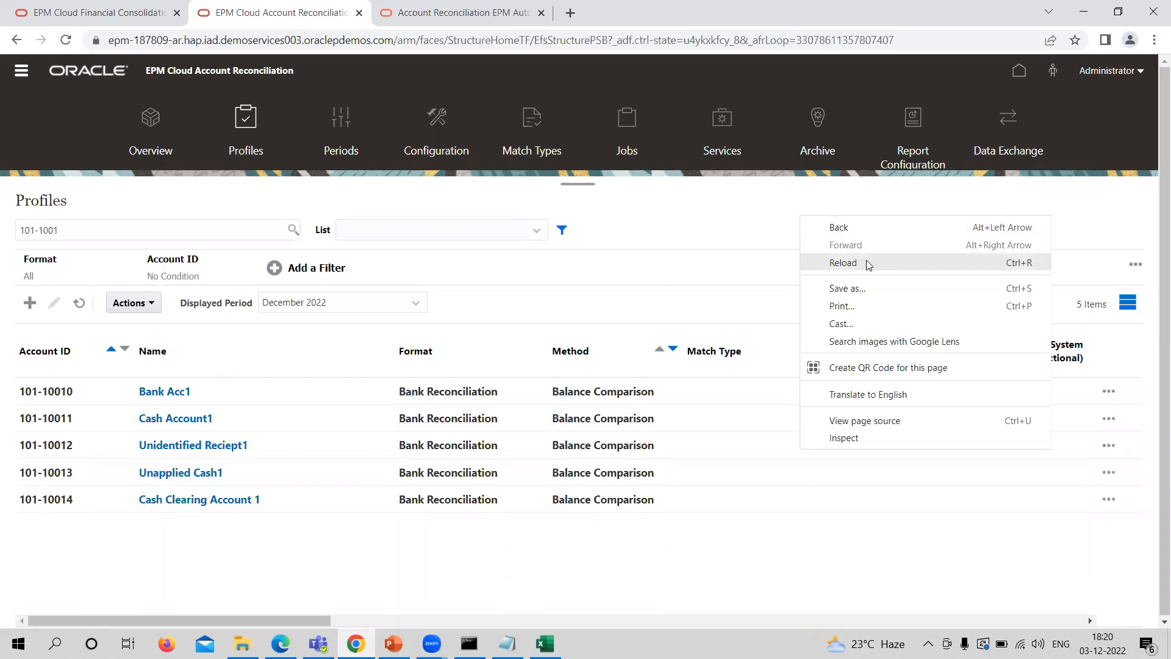
click(842, 262)
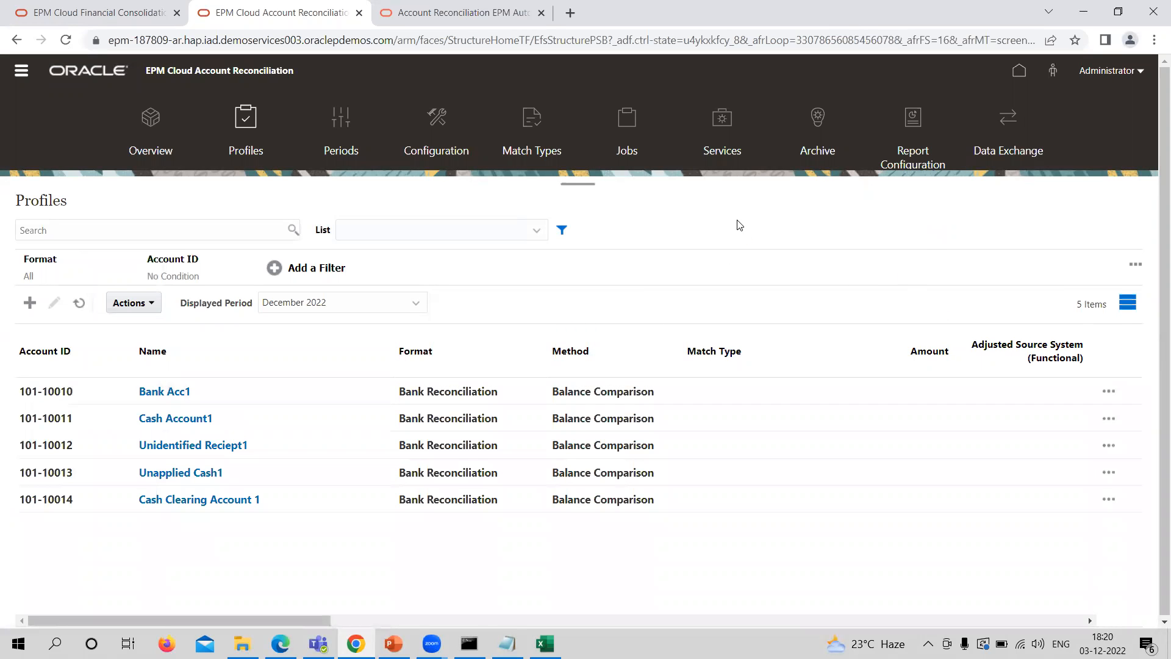
right_click(737, 224)
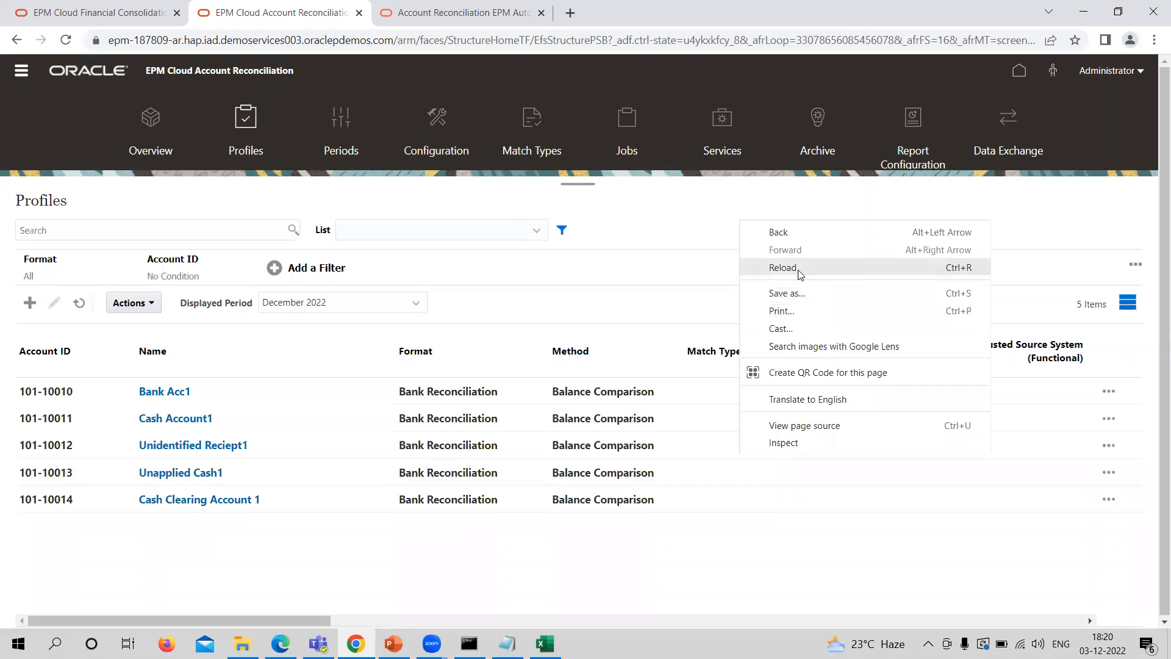
click(783, 267)
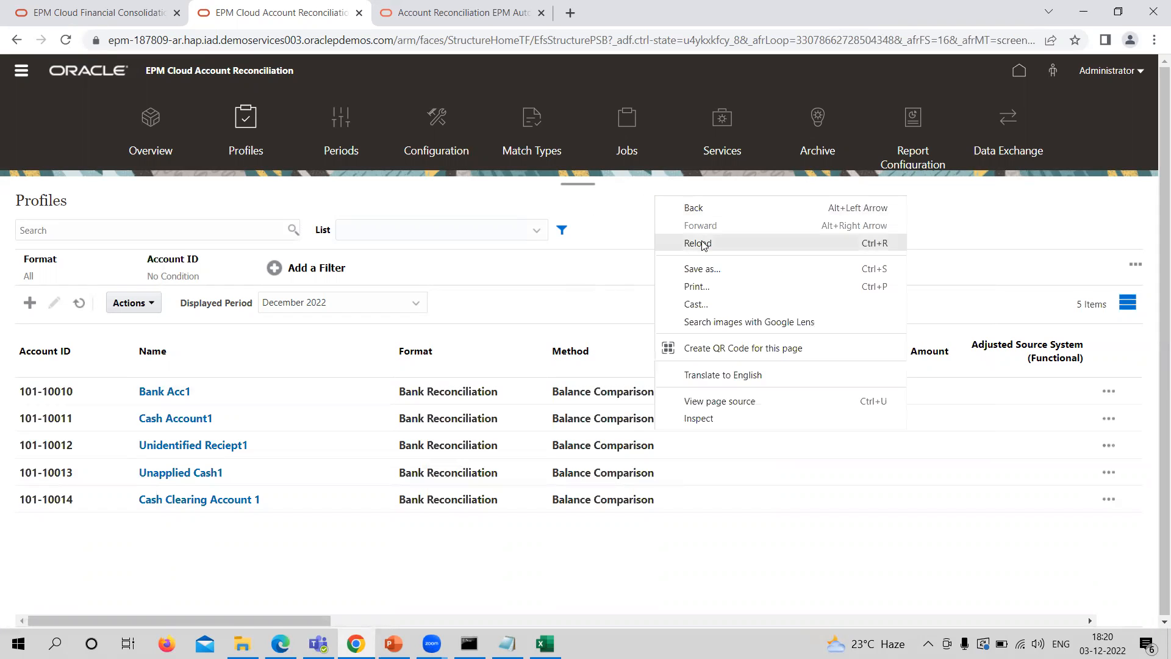
click(698, 243)
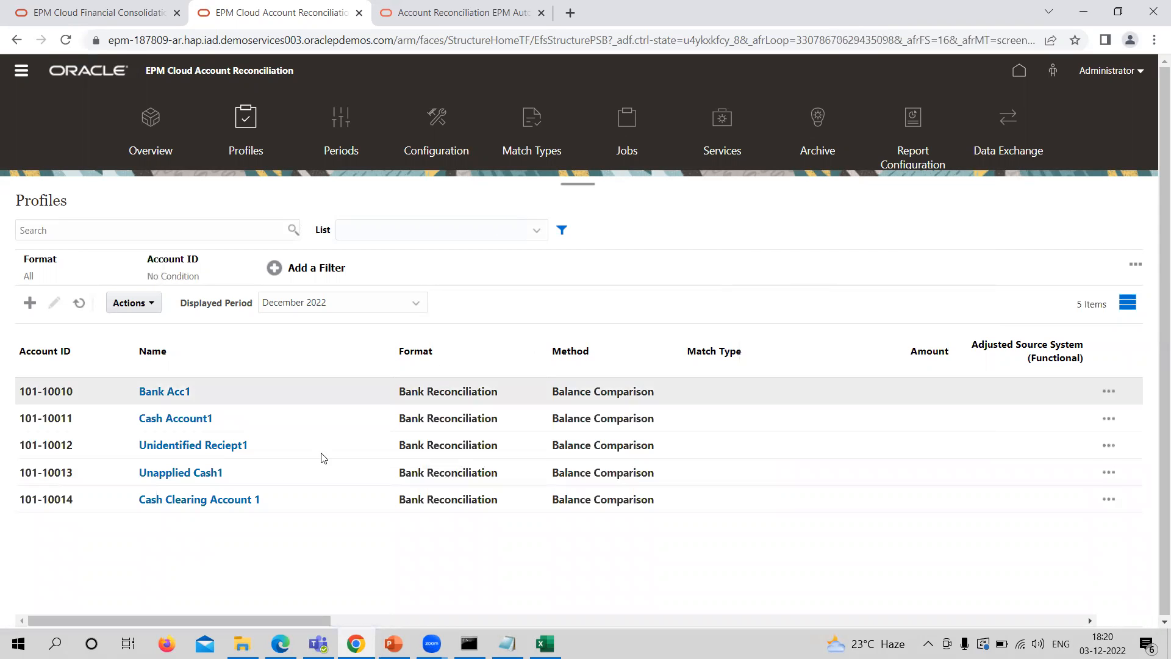
Step: Search Profiles for 101-10015, get no data, and return to the import spreadsheet
click(150, 230)
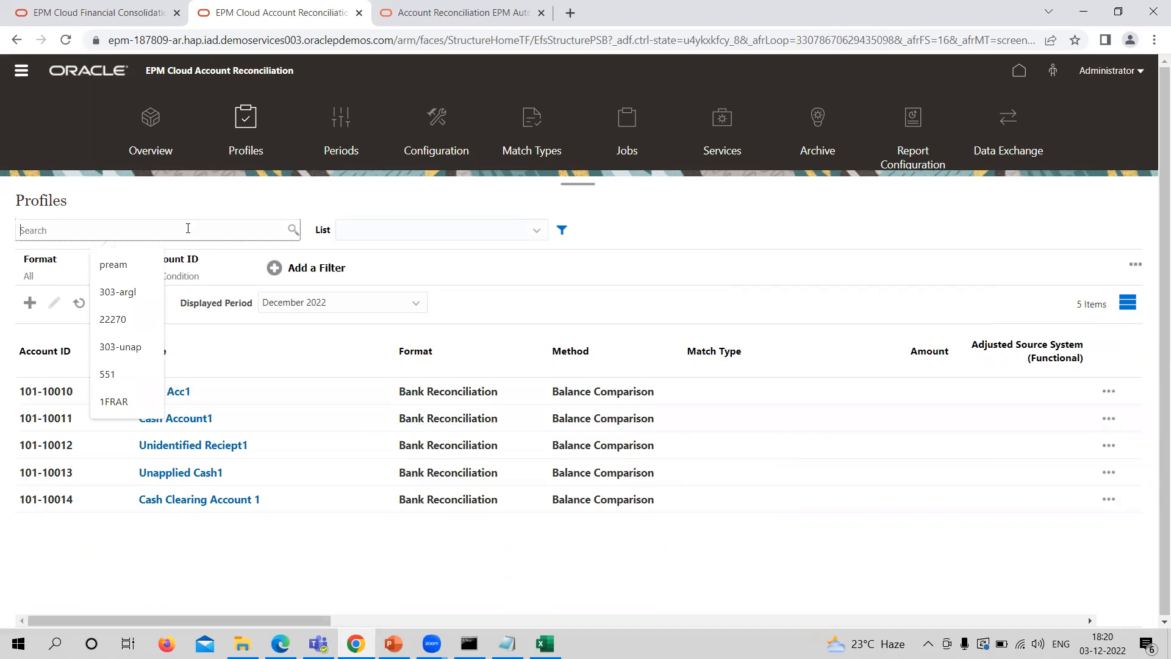
text(101-10015)
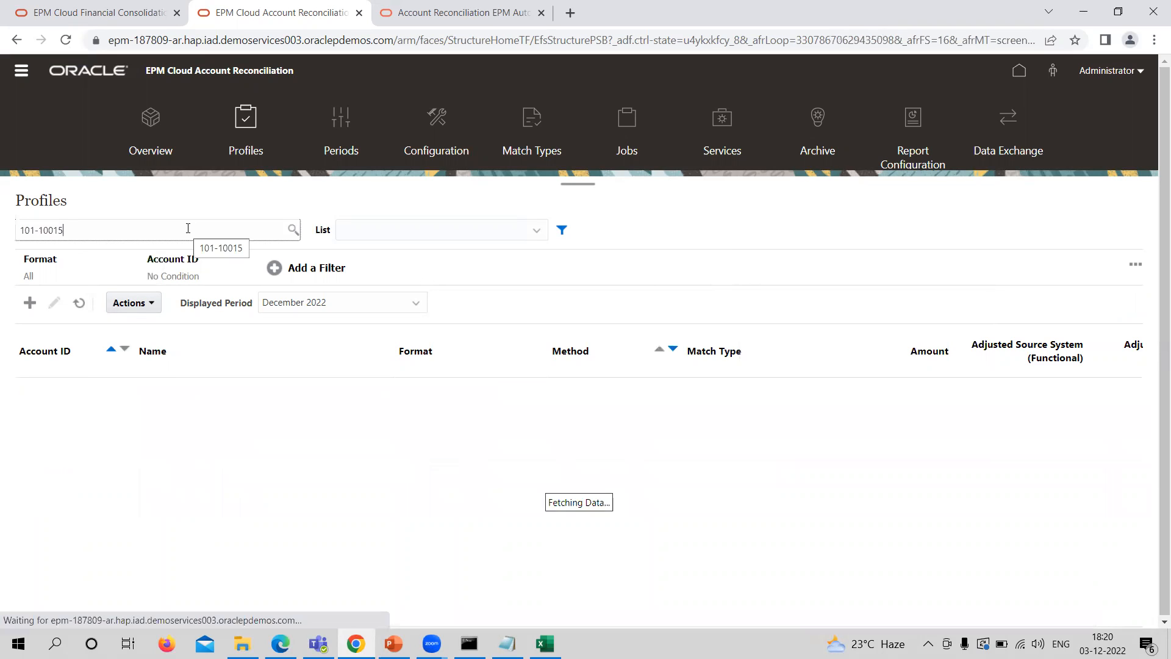
key(enter)
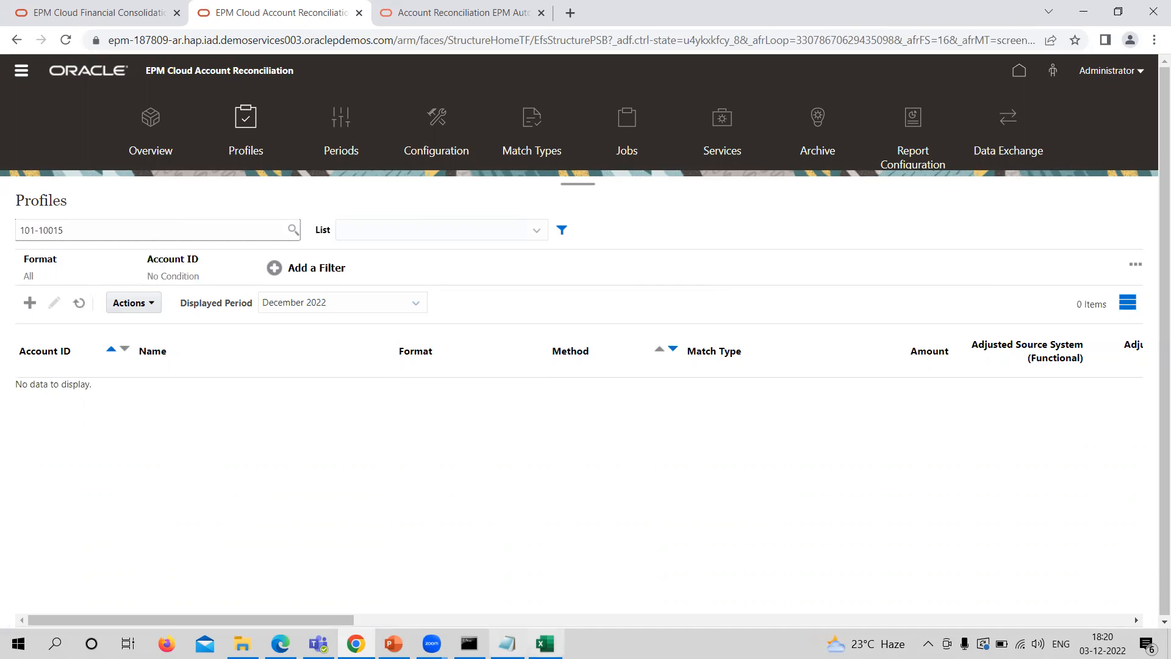
click(543, 643)
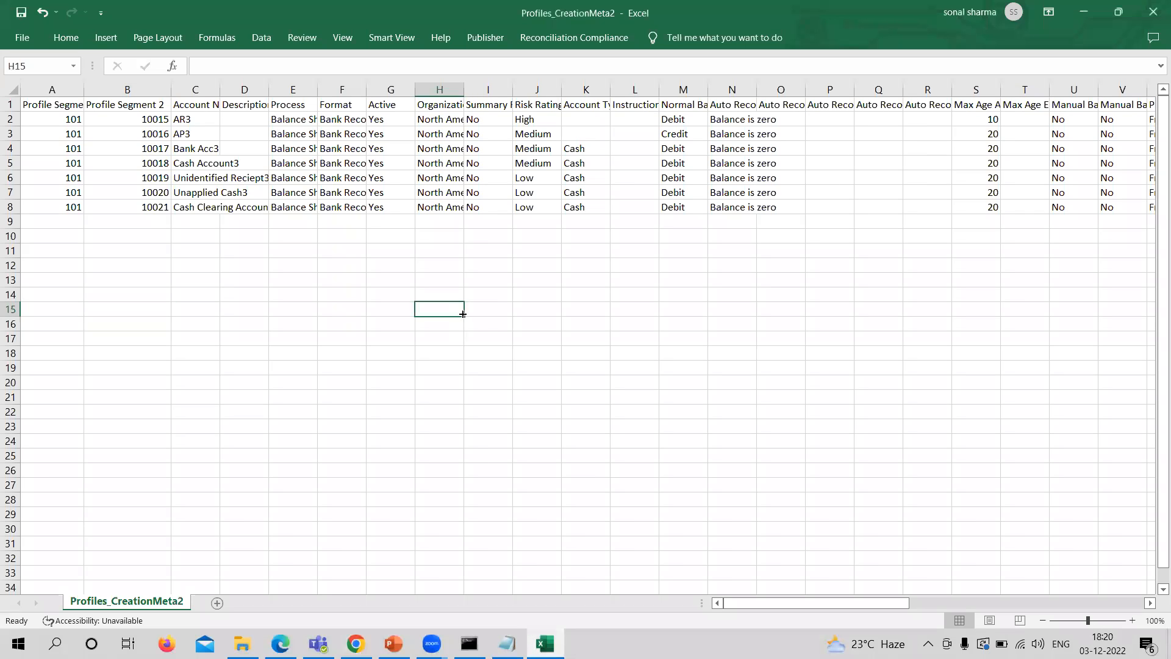
Step: Bring the EPM Automate command window back to review the importProfiles run
click(355, 642)
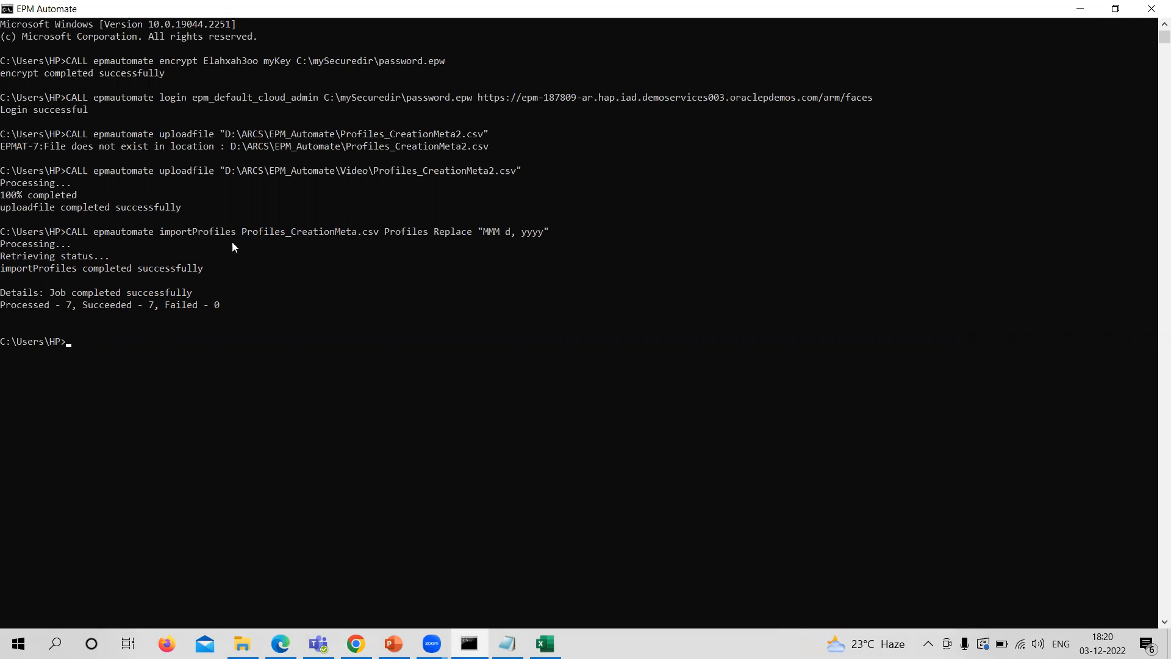
mouse_move(461, 234)
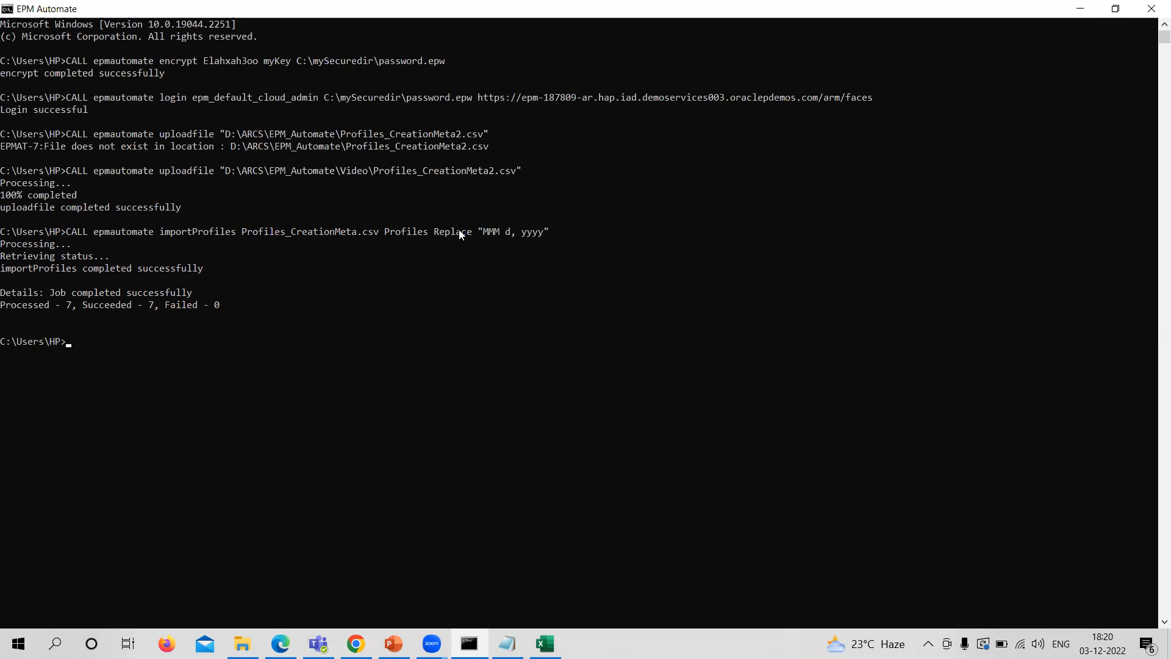
mouse_move(328, 233)
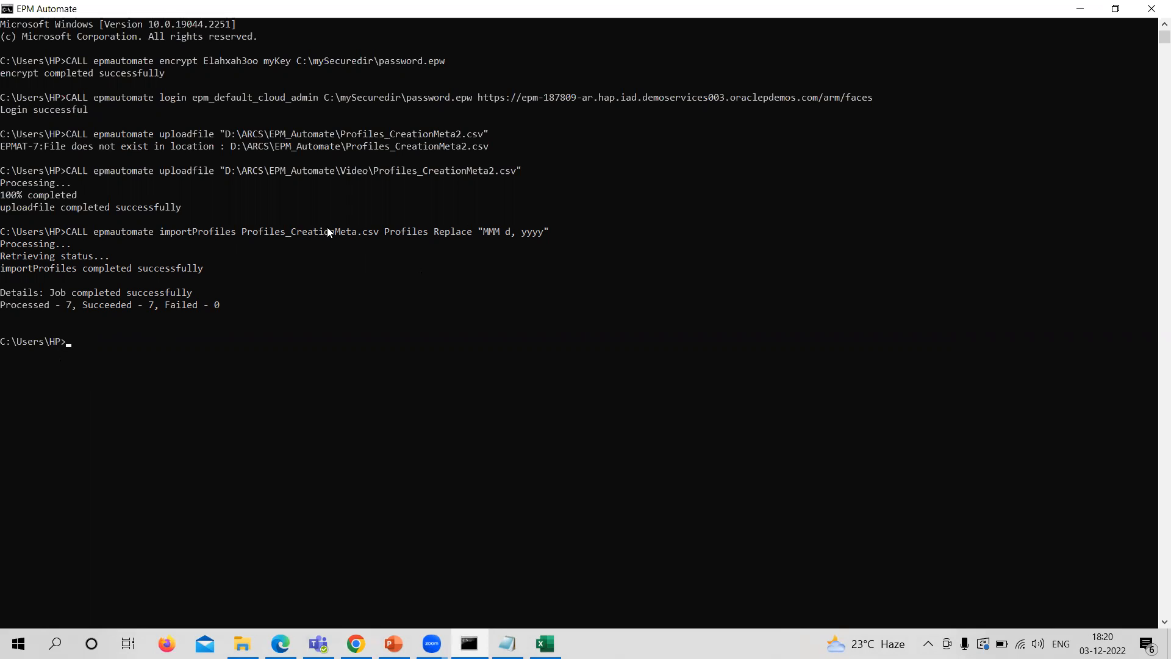
mouse_move(207, 248)
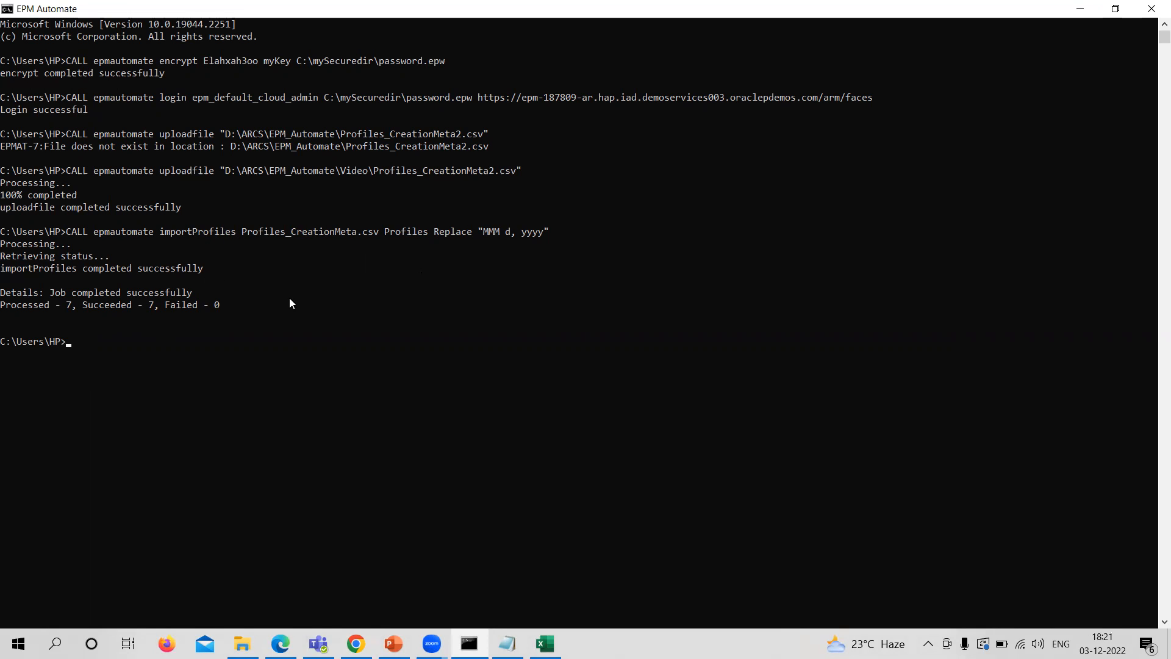
mouse_move(72, 306)
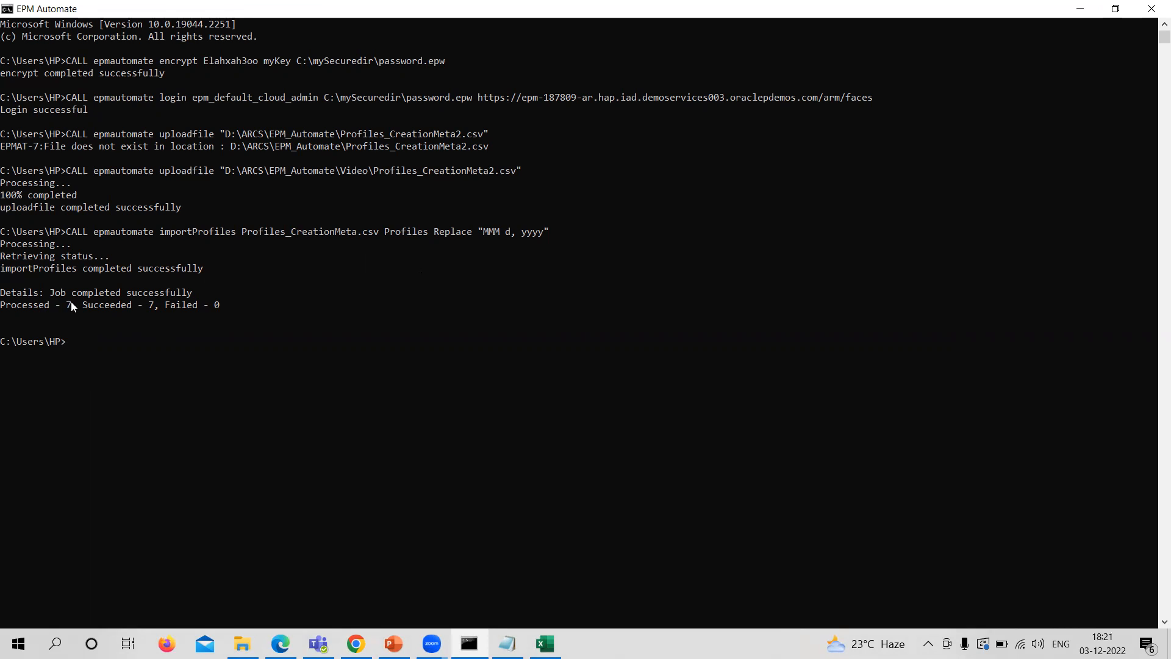
mouse_move(111, 322)
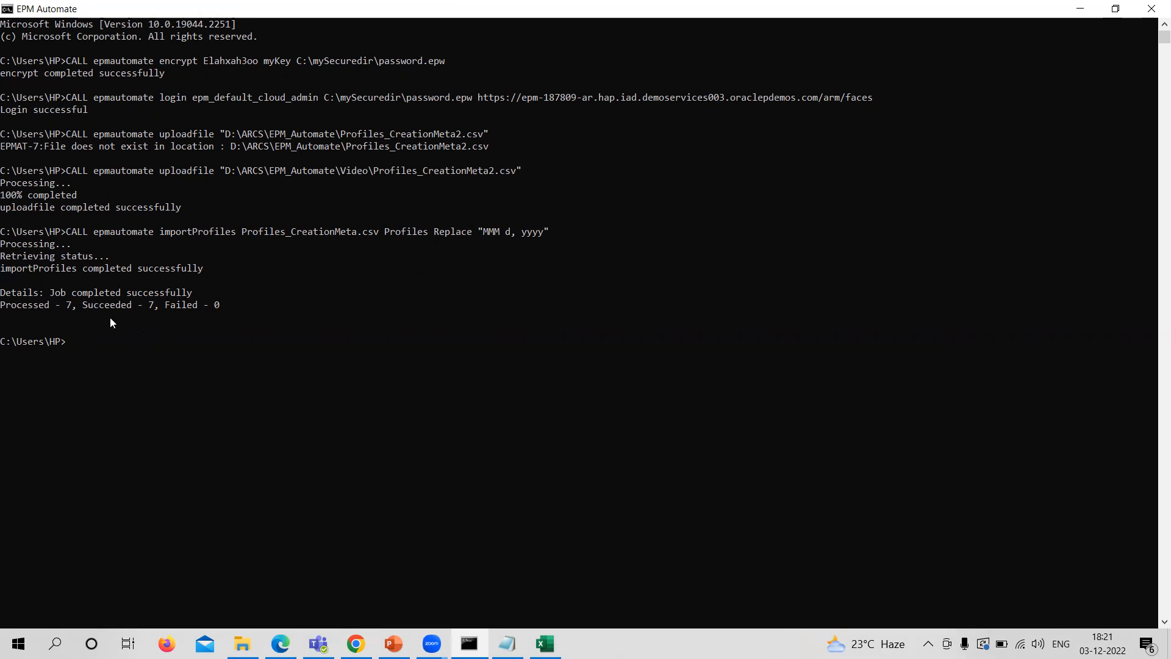
mouse_move(240, 315)
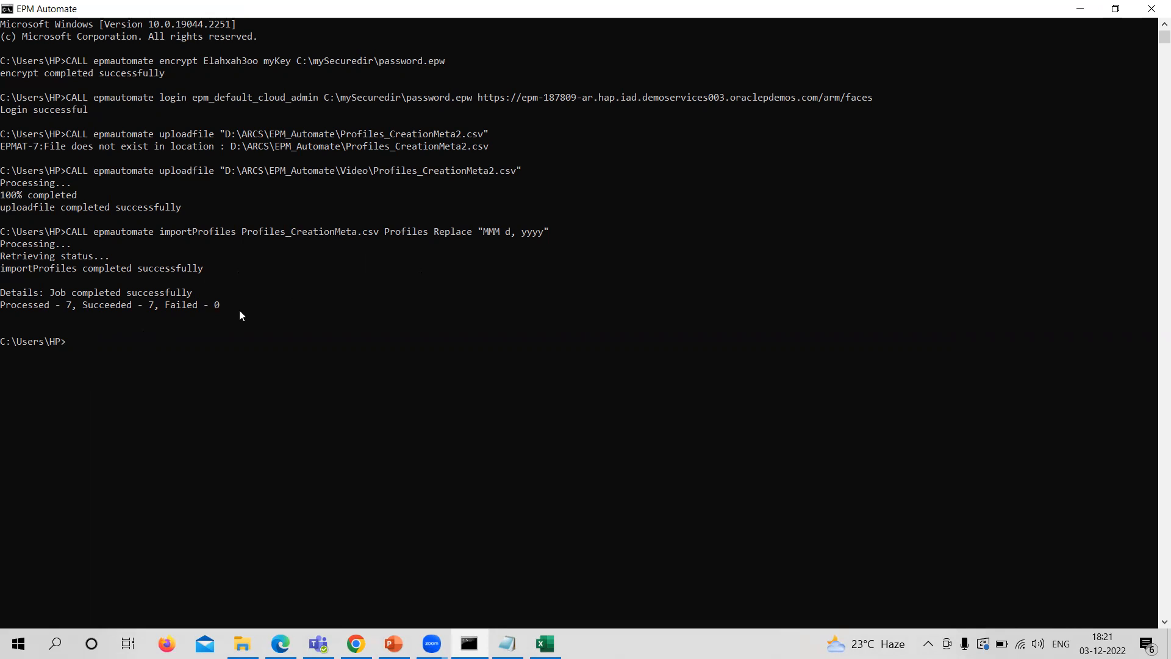
mouse_move(335, 244)
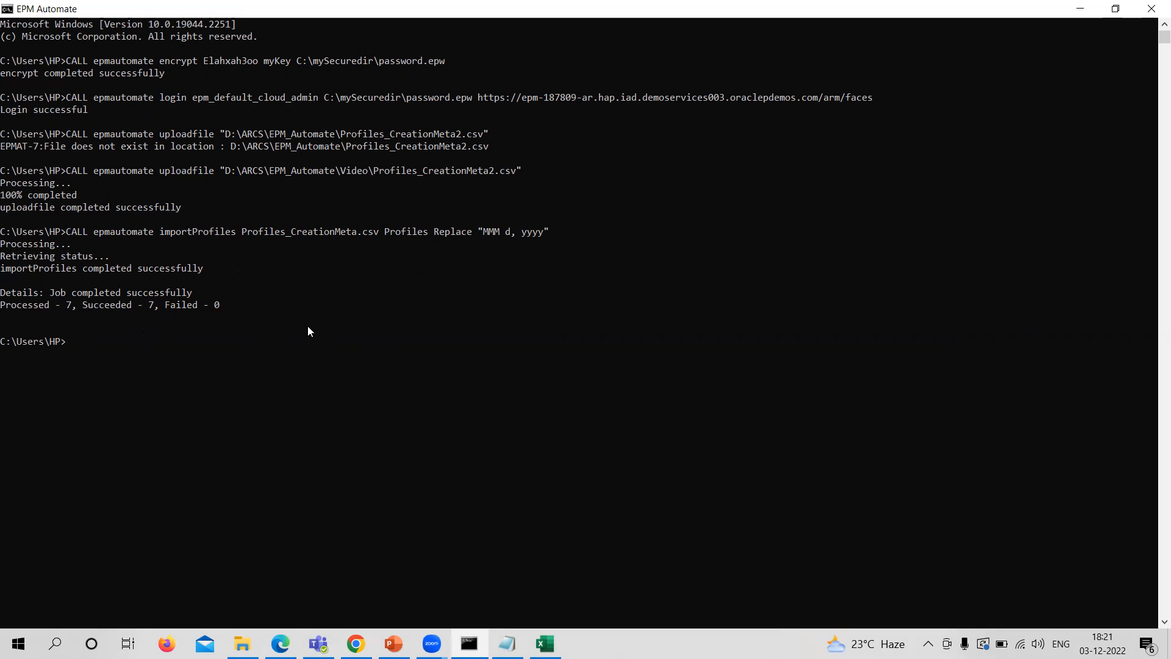
mouse_move(297, 277)
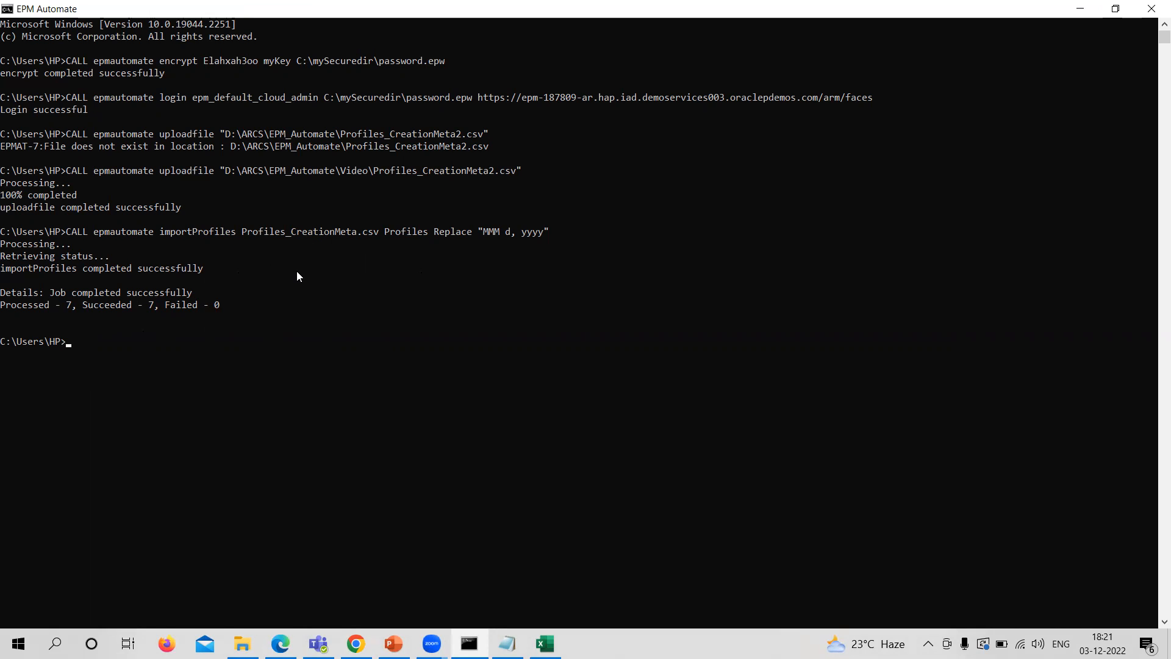
mouse_move(115, 295)
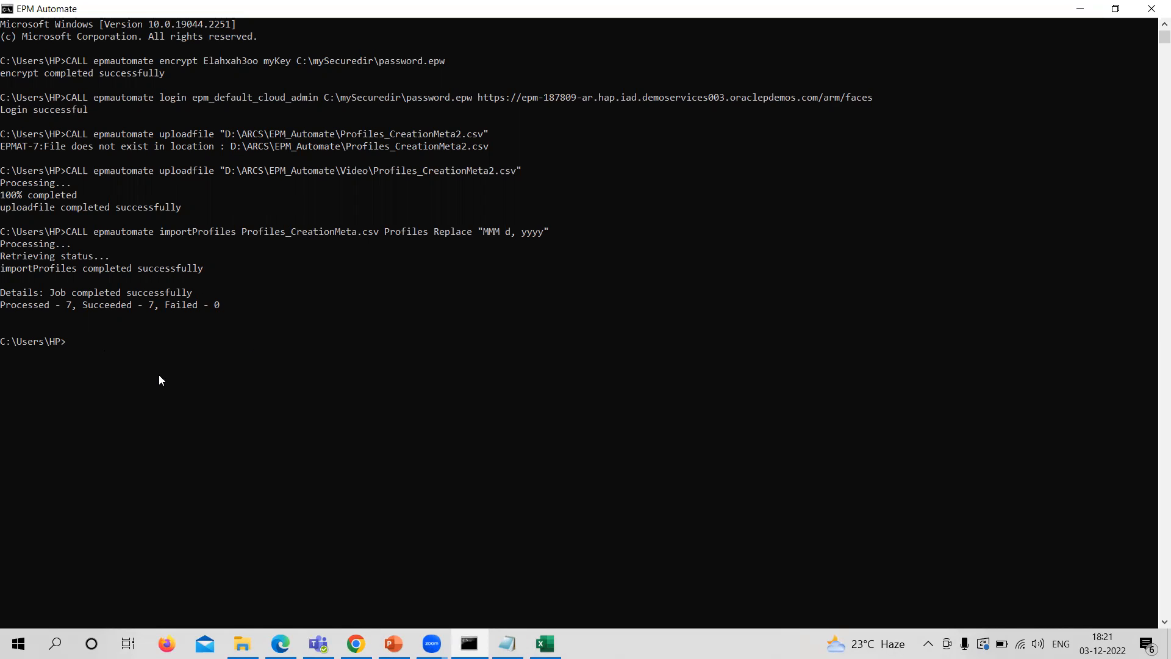
mouse_move(228, 372)
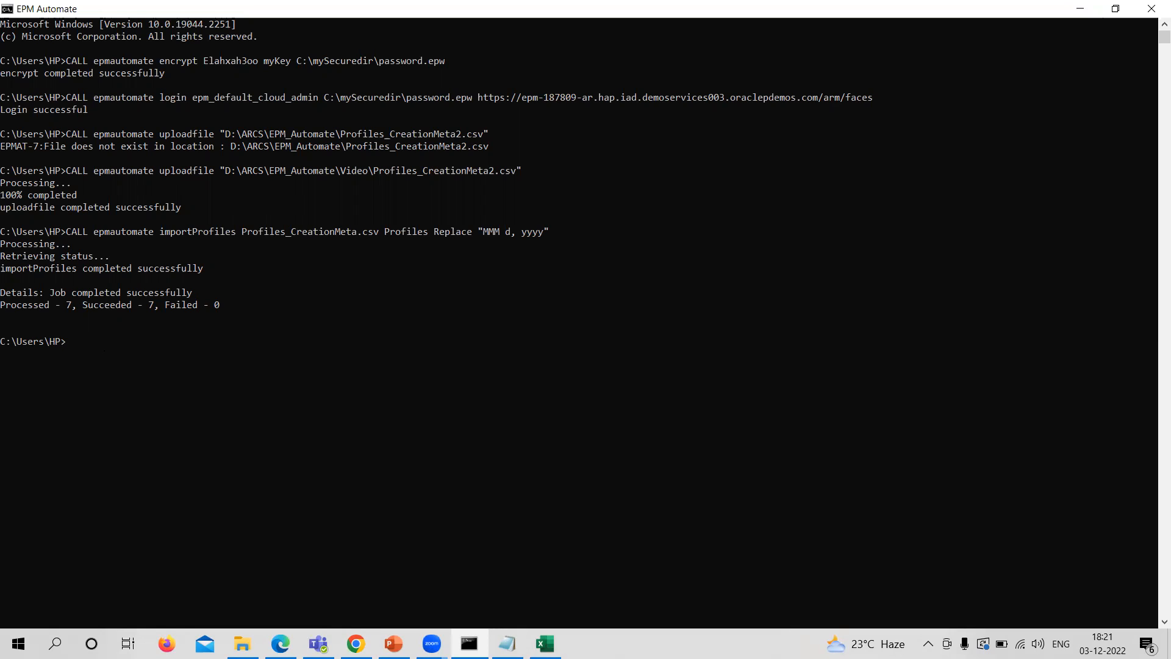
mouse_move(200, 305)
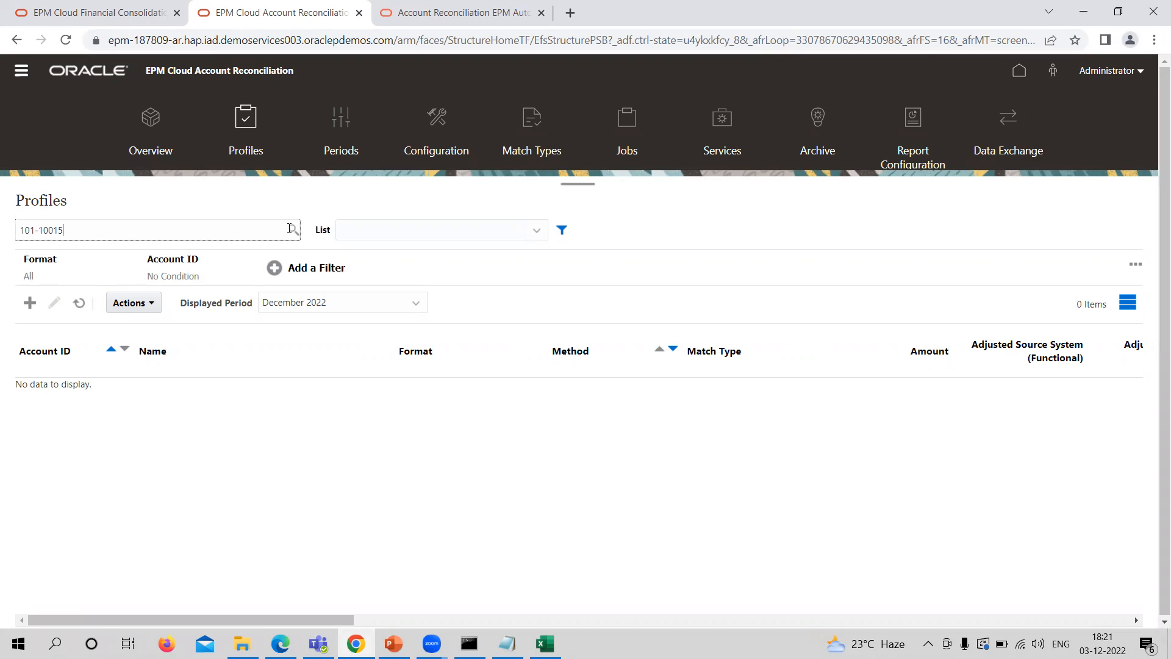
Step: Shorten the search term to 101, scroll the profile list, and reload the page
key(Backspace)
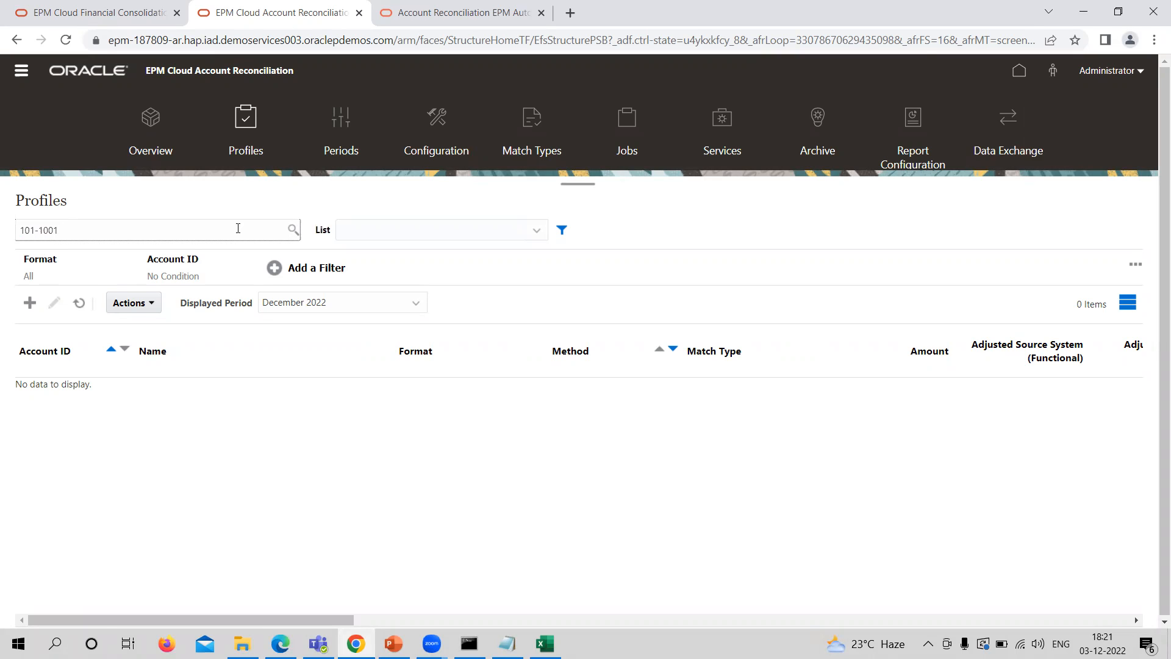
text(101)
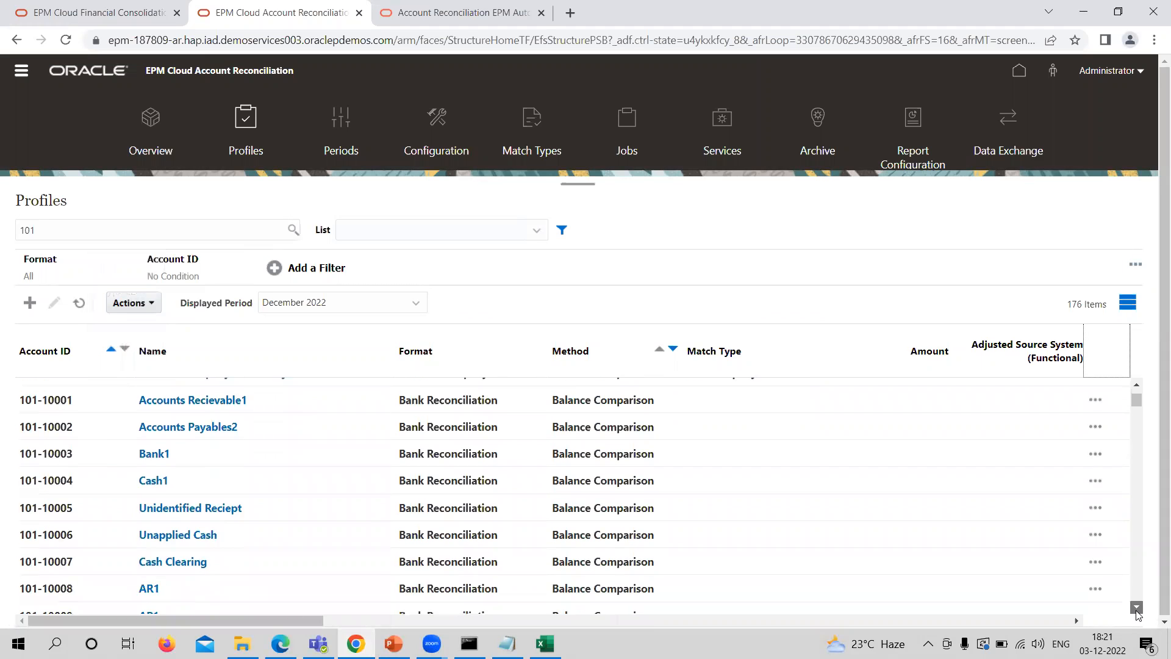
scroll(down, 3)
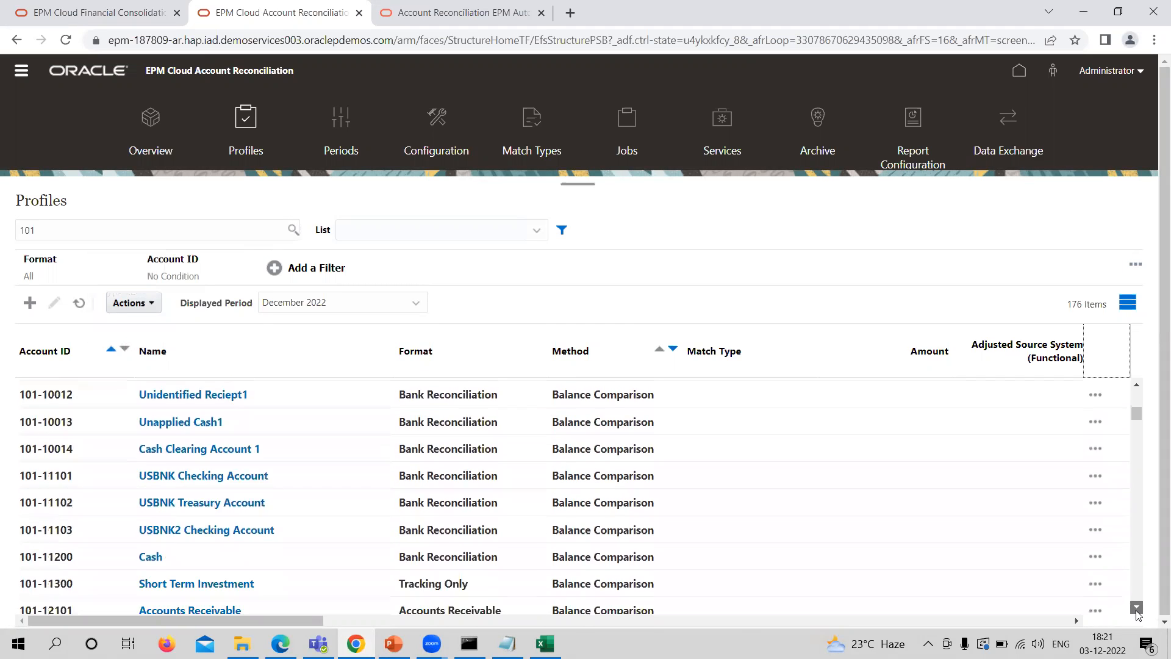
scroll(down, 3)
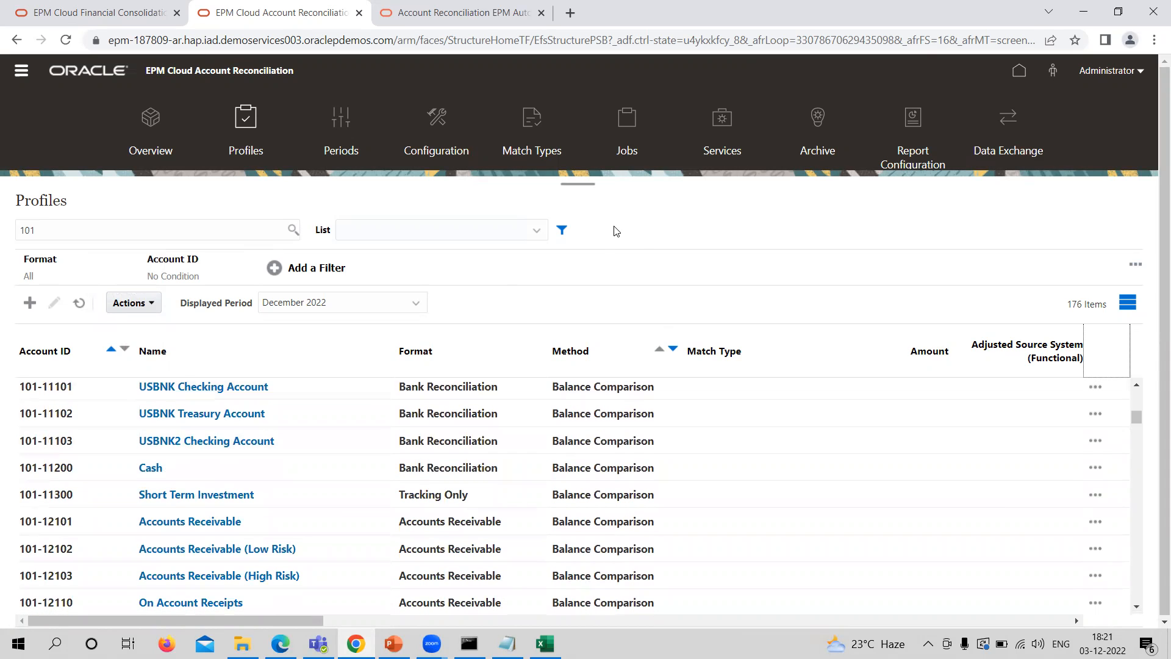
right_click(615, 232)
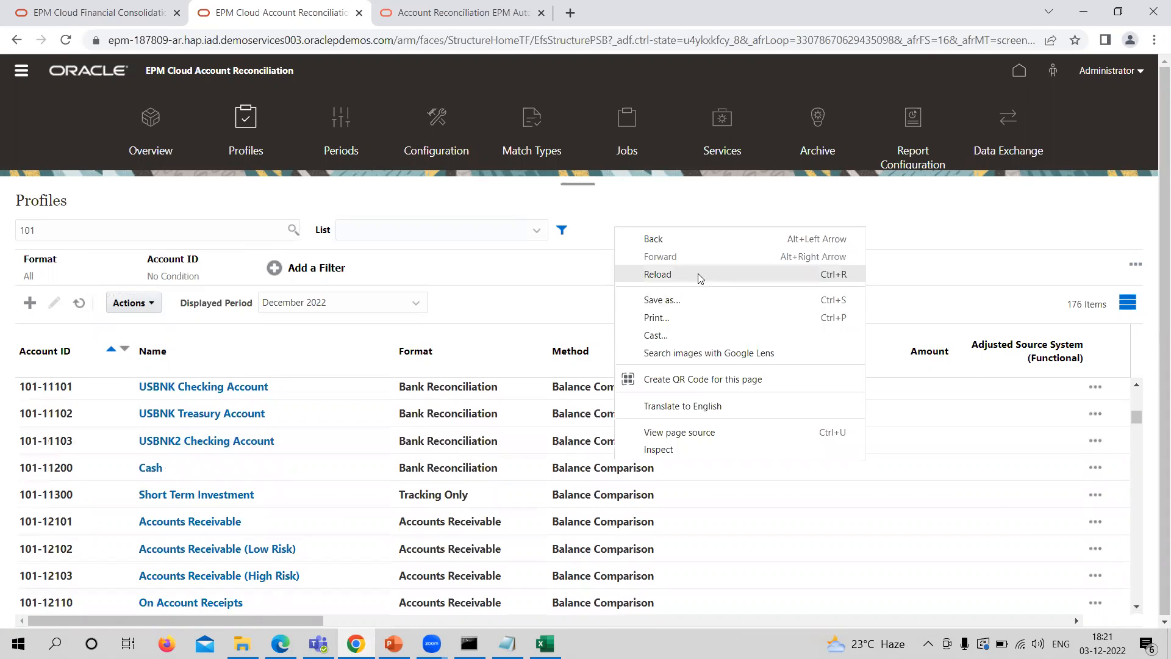
click(658, 274)
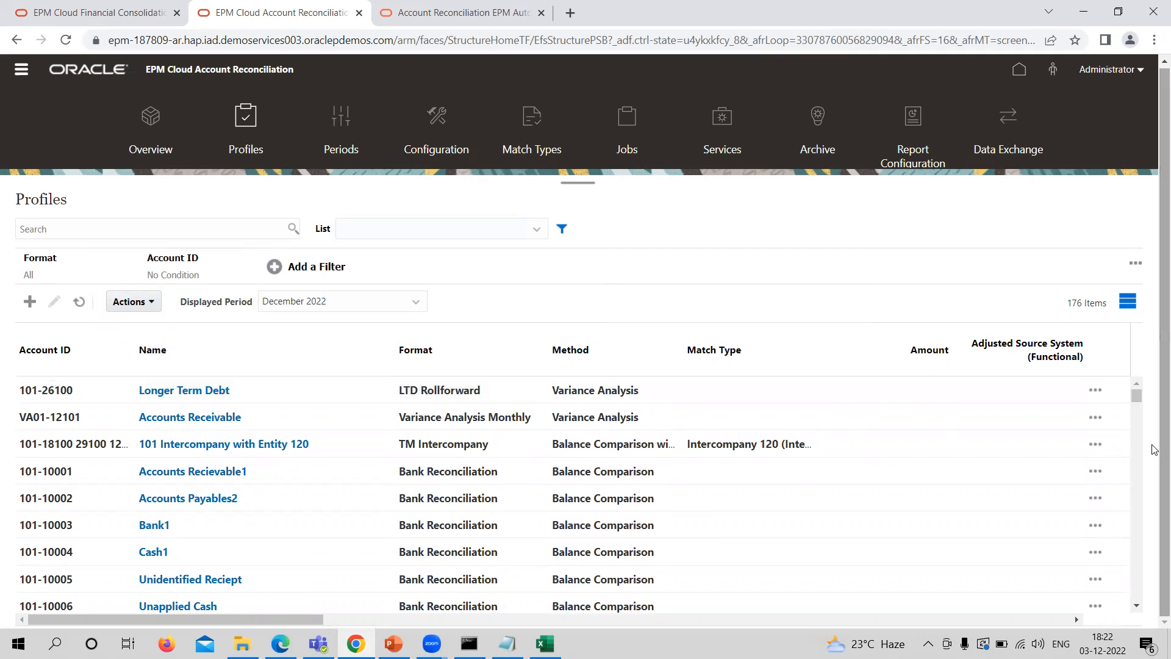
Step: Search Profiles for 101-100 and scroll the 21 results, including 101-10015 to 101-10019
click(154, 229)
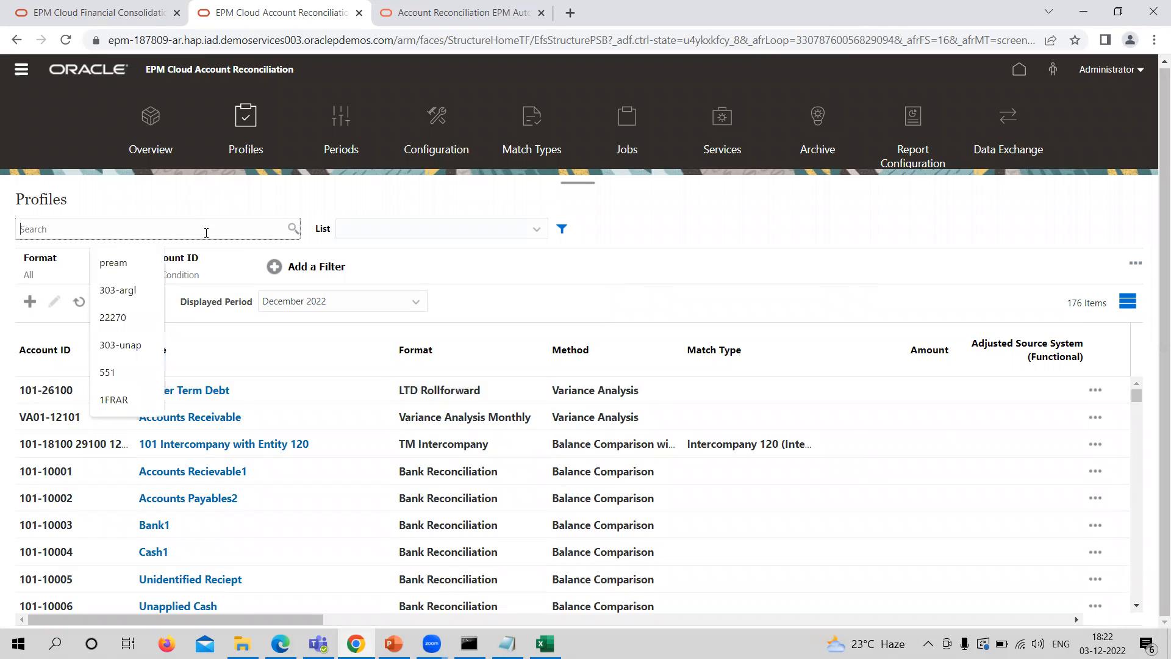
text(101-10015)
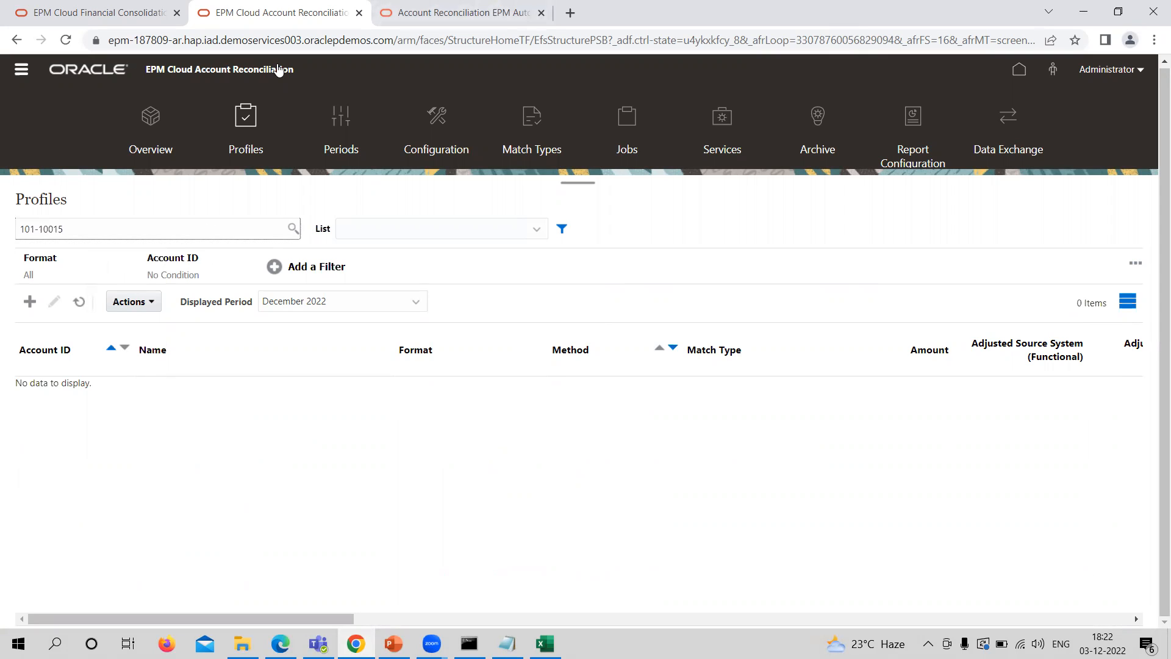
click(149, 228)
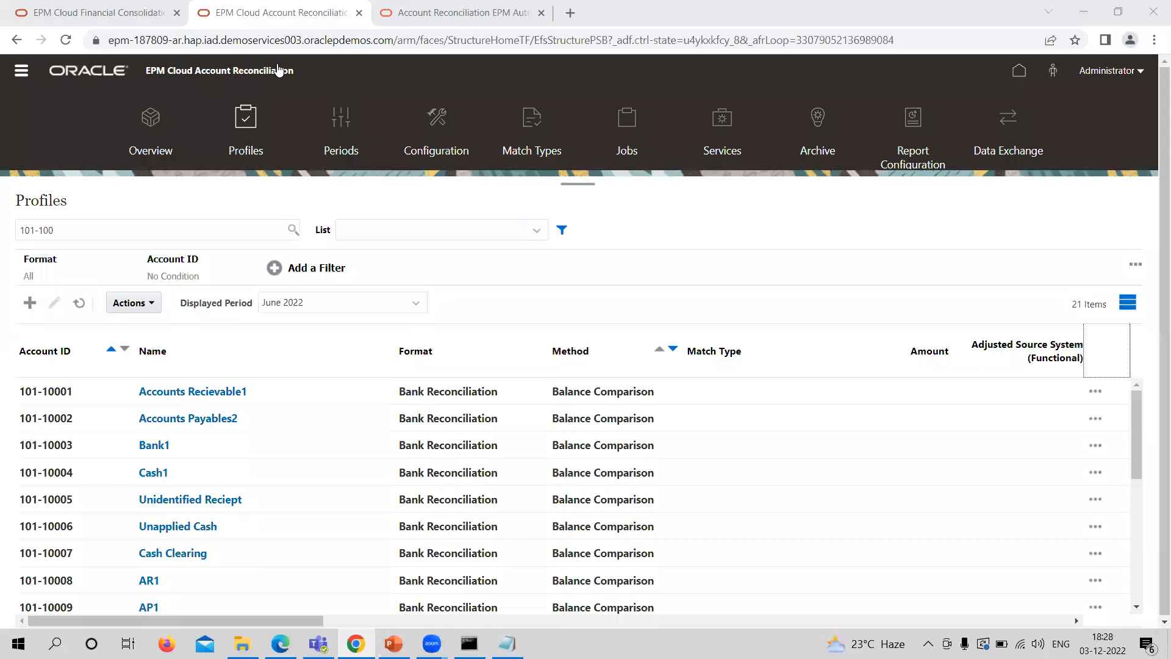
mouse_move(435, 499)
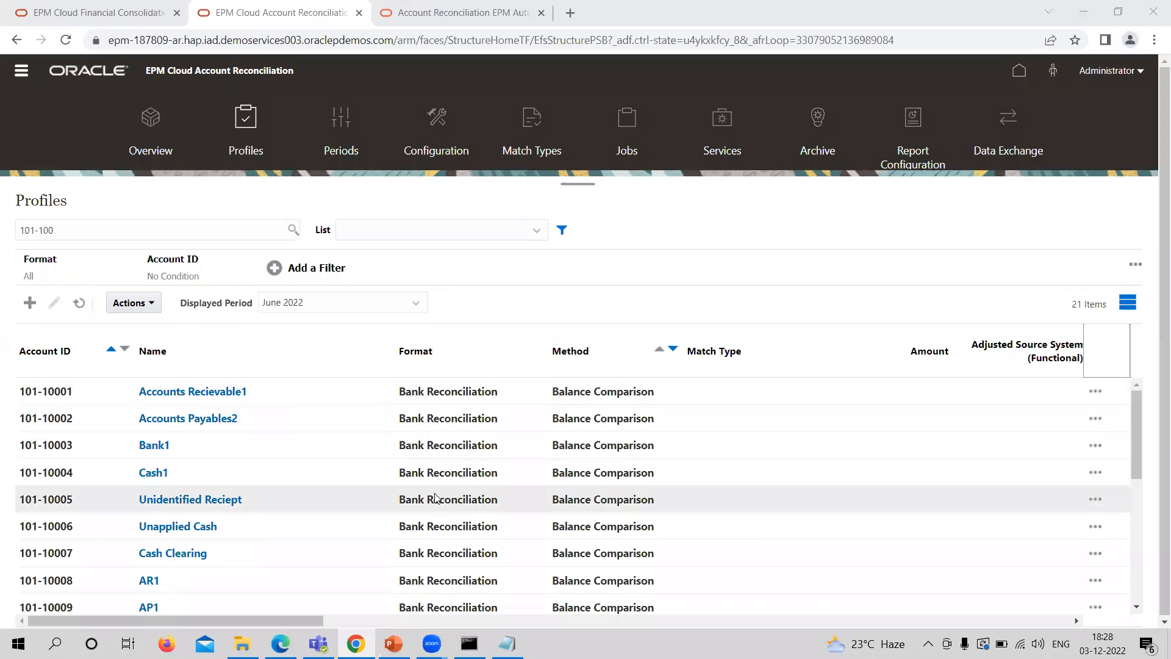
mouse_move(366, 472)
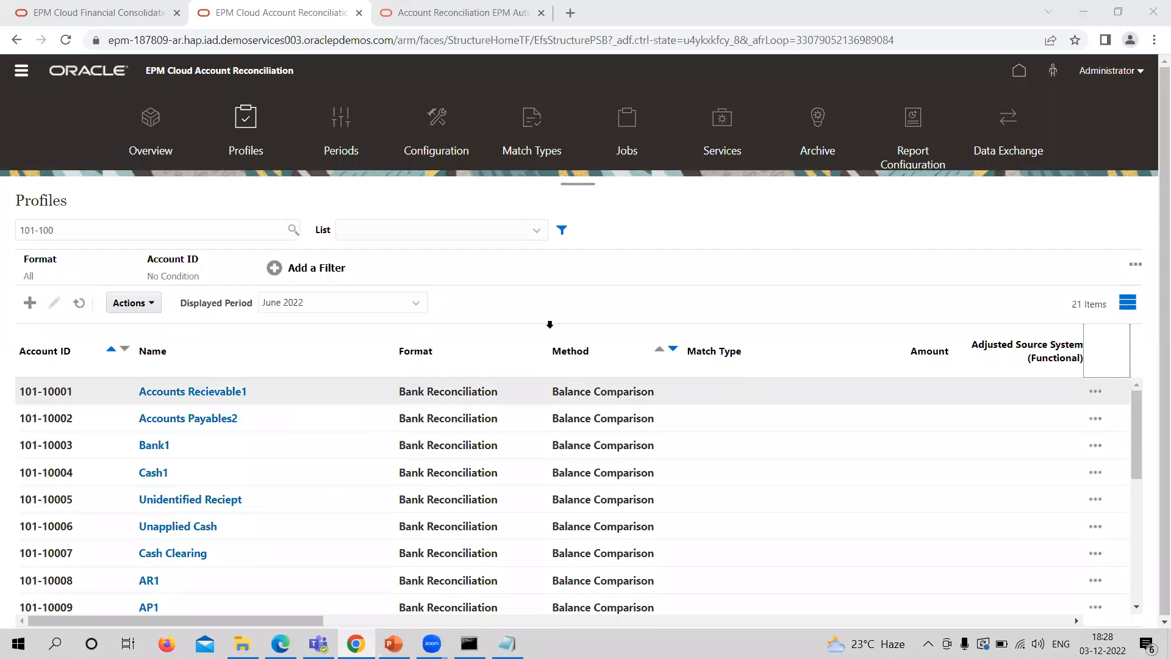
click(149, 230)
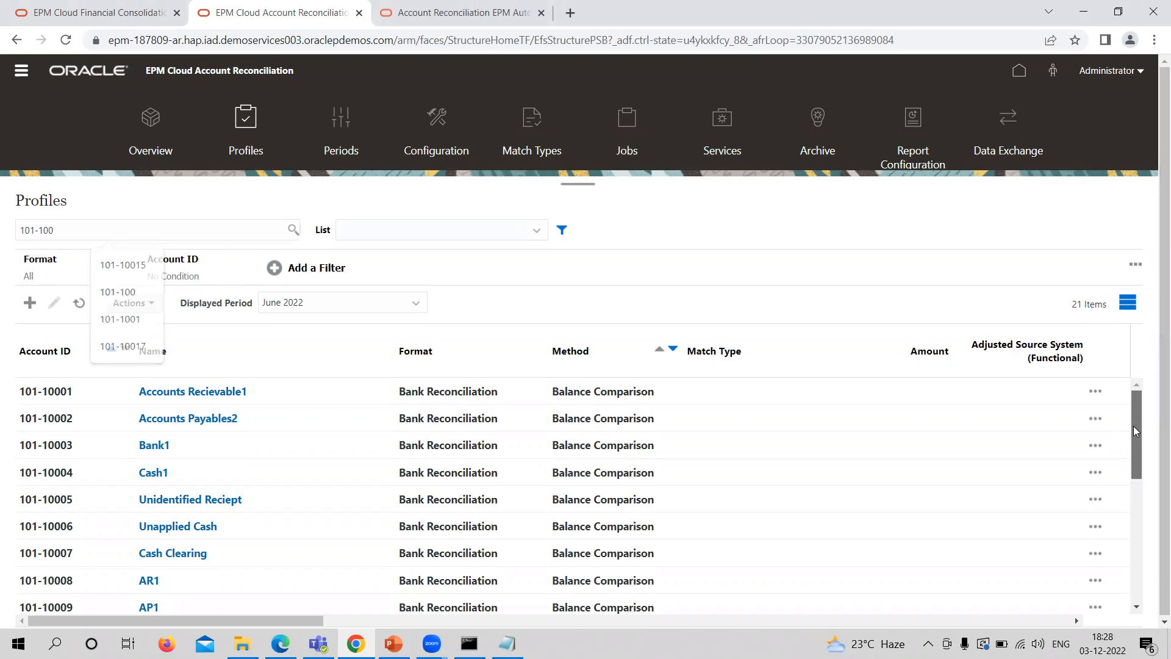
scroll(down, 3)
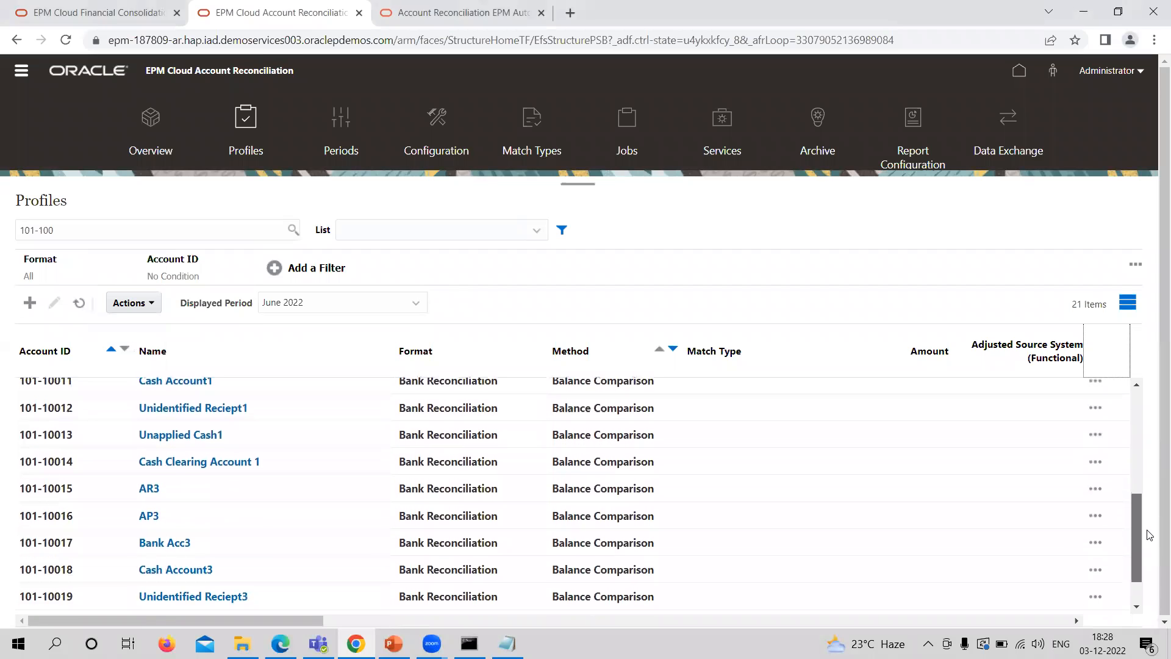
scroll(down, 3)
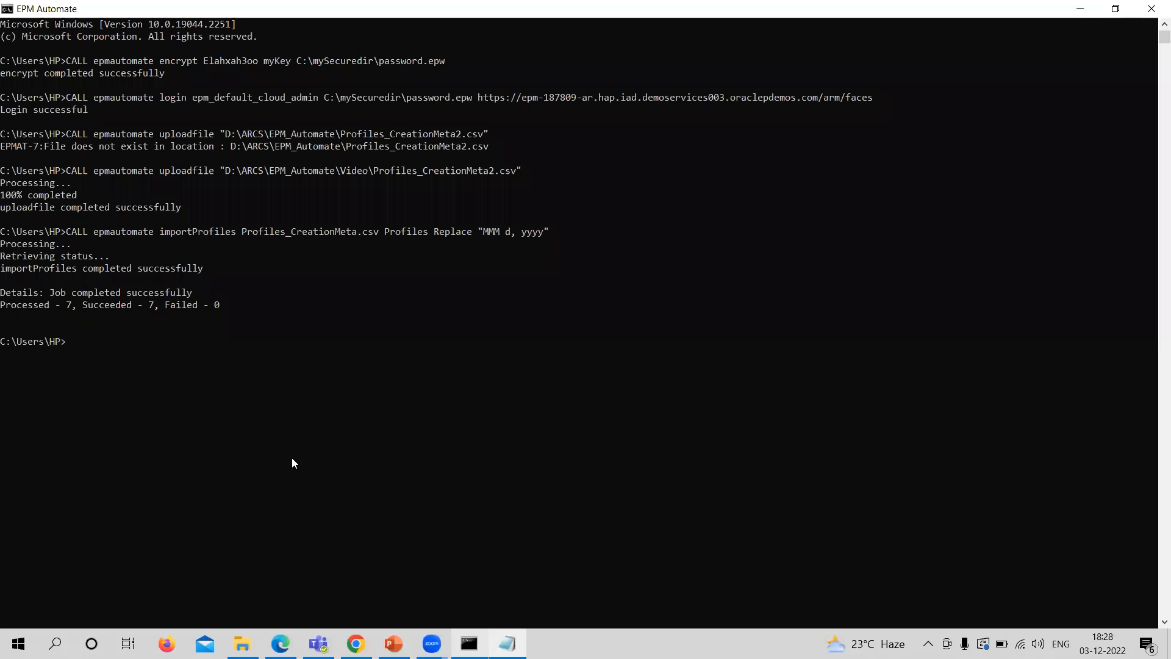
mouse_move(264, 150)
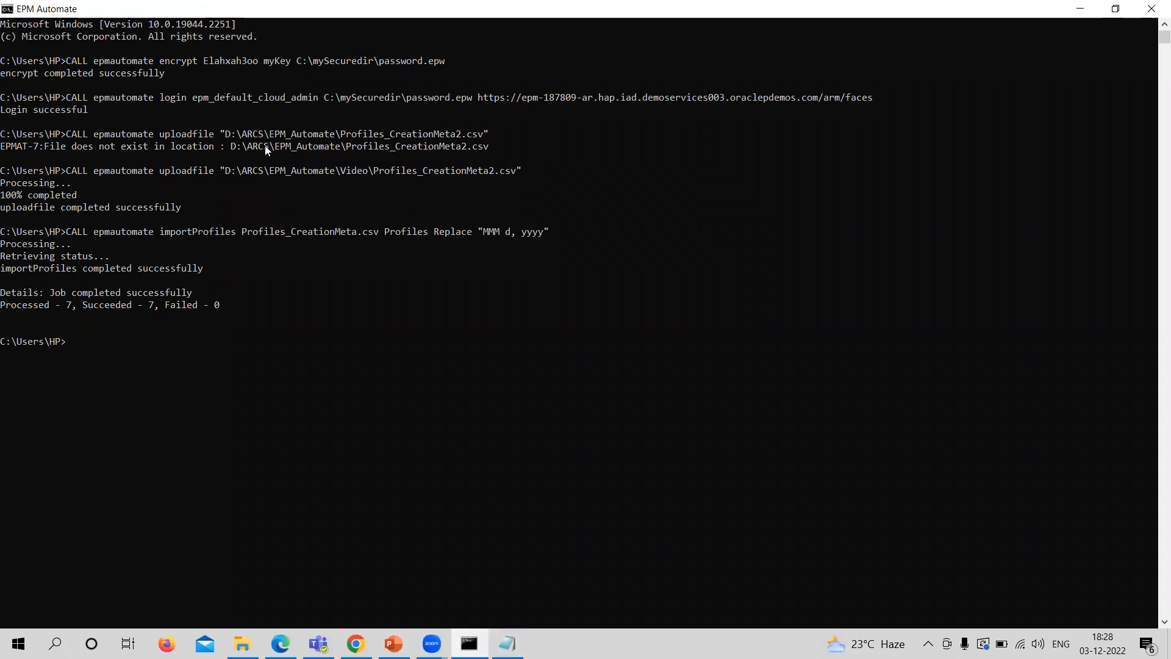